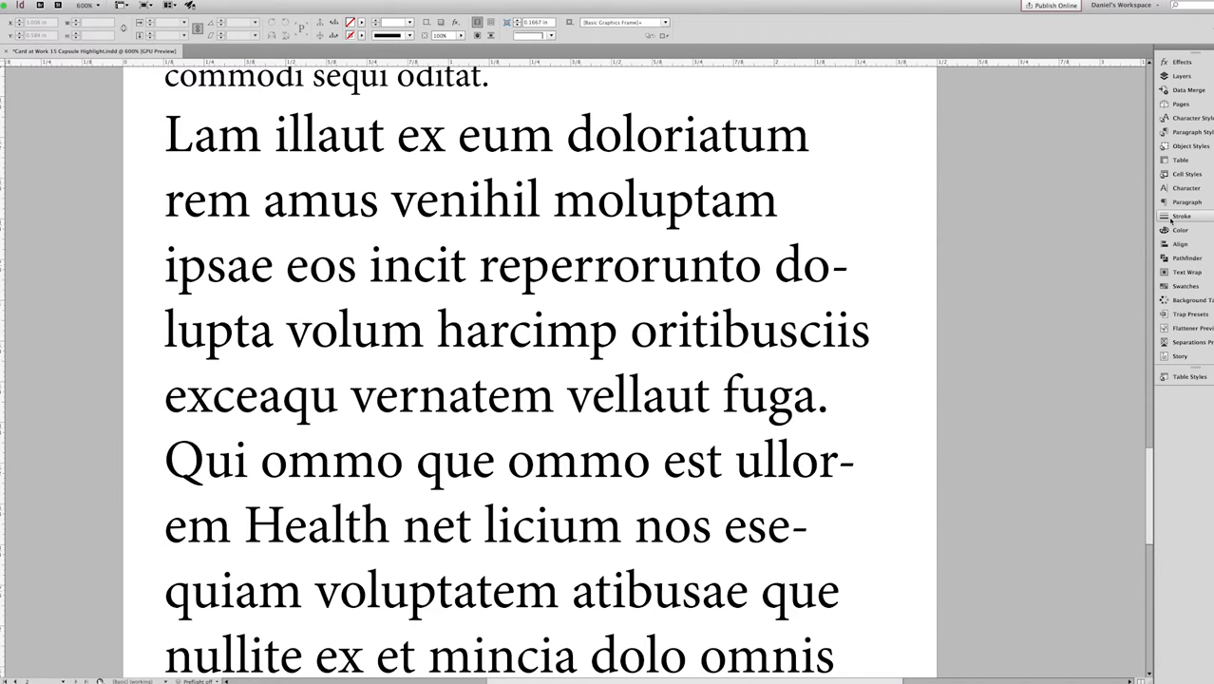
- Show the Stroke Styles list via the Stroke panel's menu
{"action": "left_click", "coordinate": [1162, 217]}
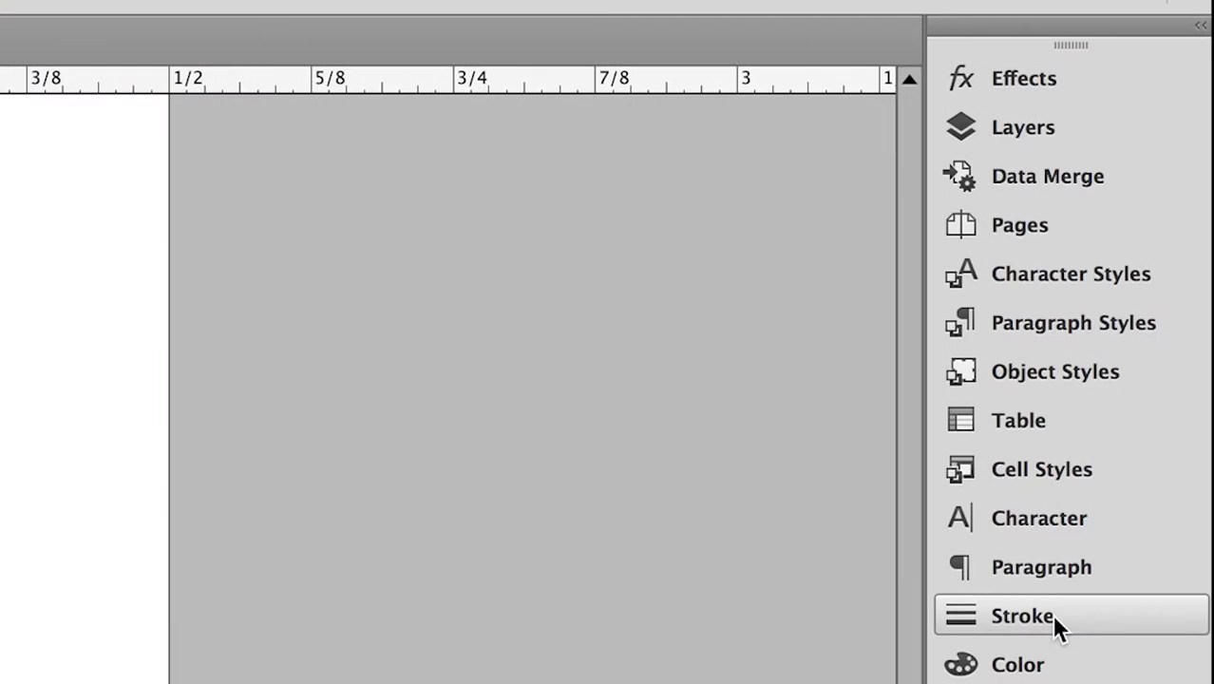
{"action": "left_click", "coordinate": [1022, 615]}
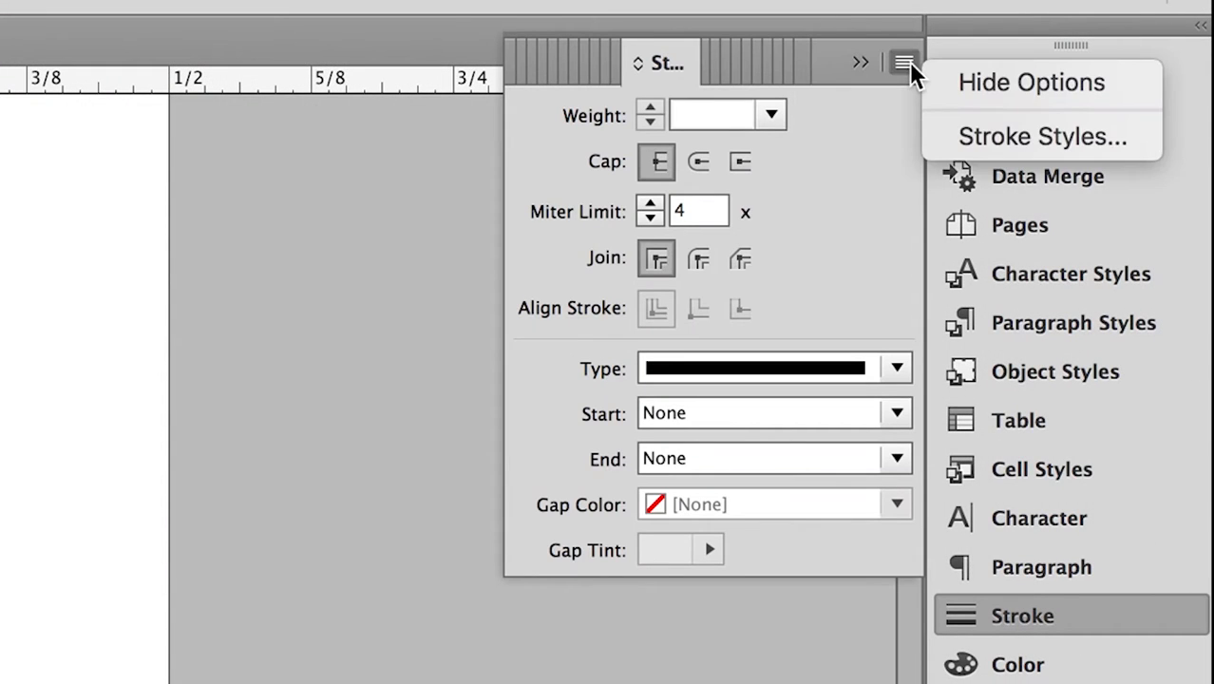
{"action": "left_click", "coordinate": [904, 61]}
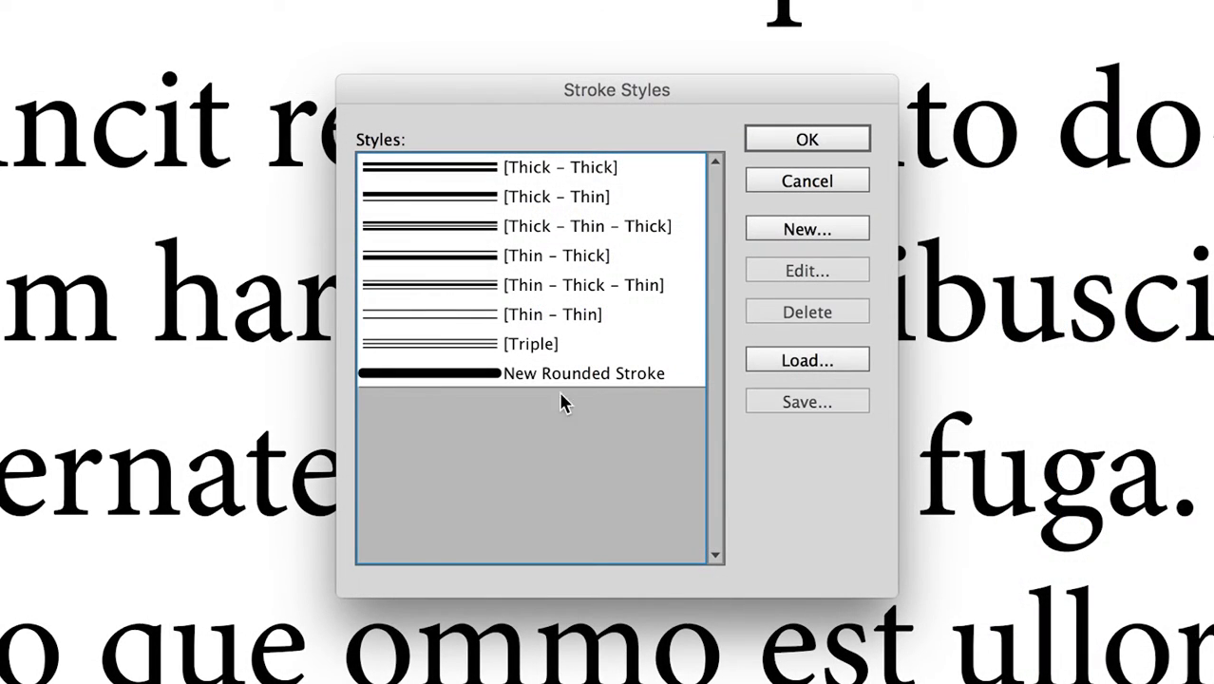
{"action": "mouse_move", "coordinate": [805, 228]}
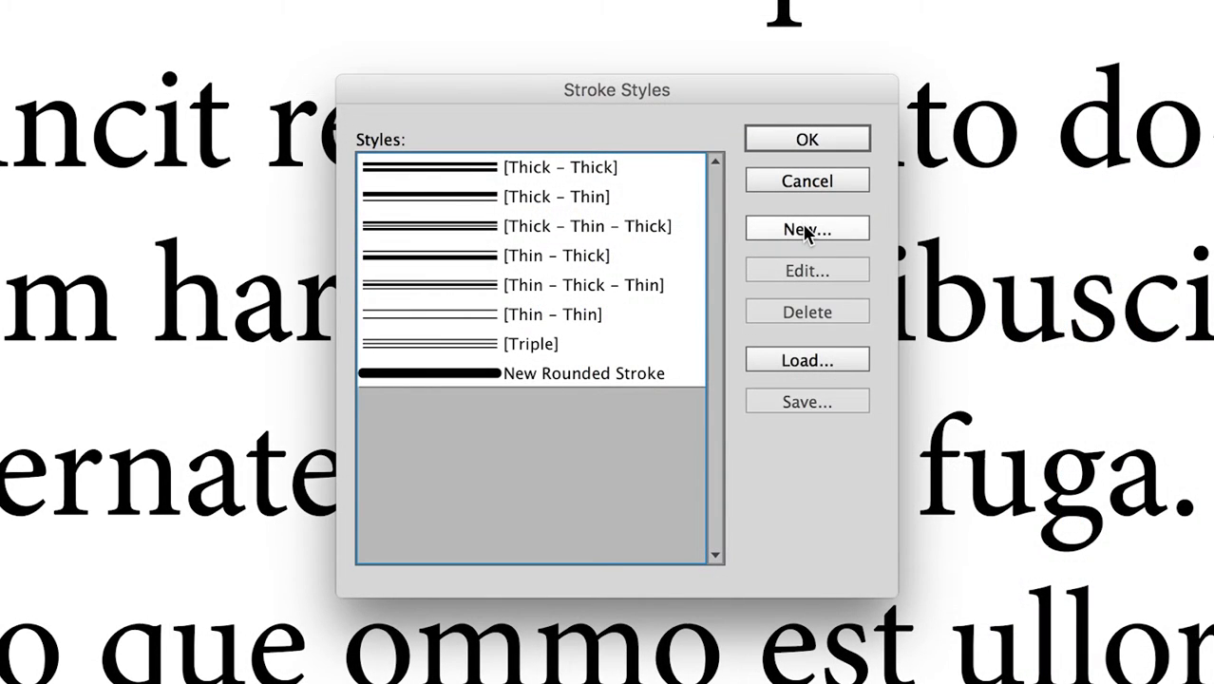
- Define a dash stroke style 'Capsule' with 0.3333 in dash and round caps
{"action": "left_click", "coordinate": [805, 228]}
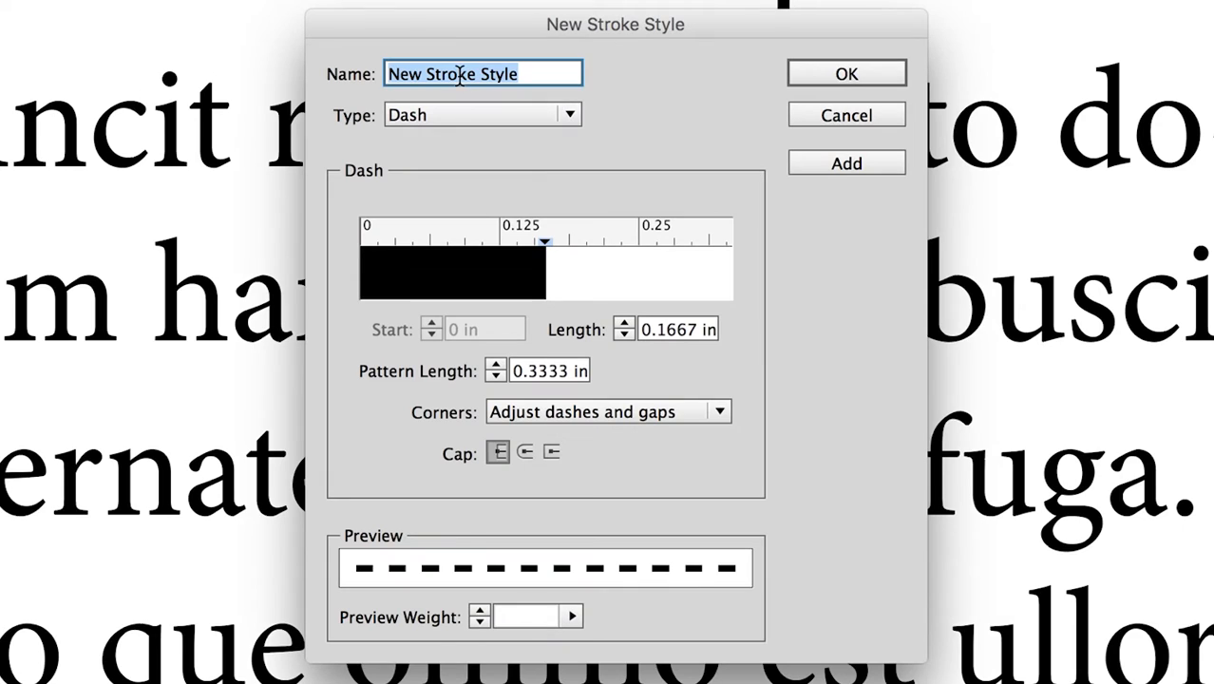
{"action": "type", "text": "Capsule"}
{"action": "left_click", "coordinate": [678, 328]}
{"action": "type", "text": "0.3333"}
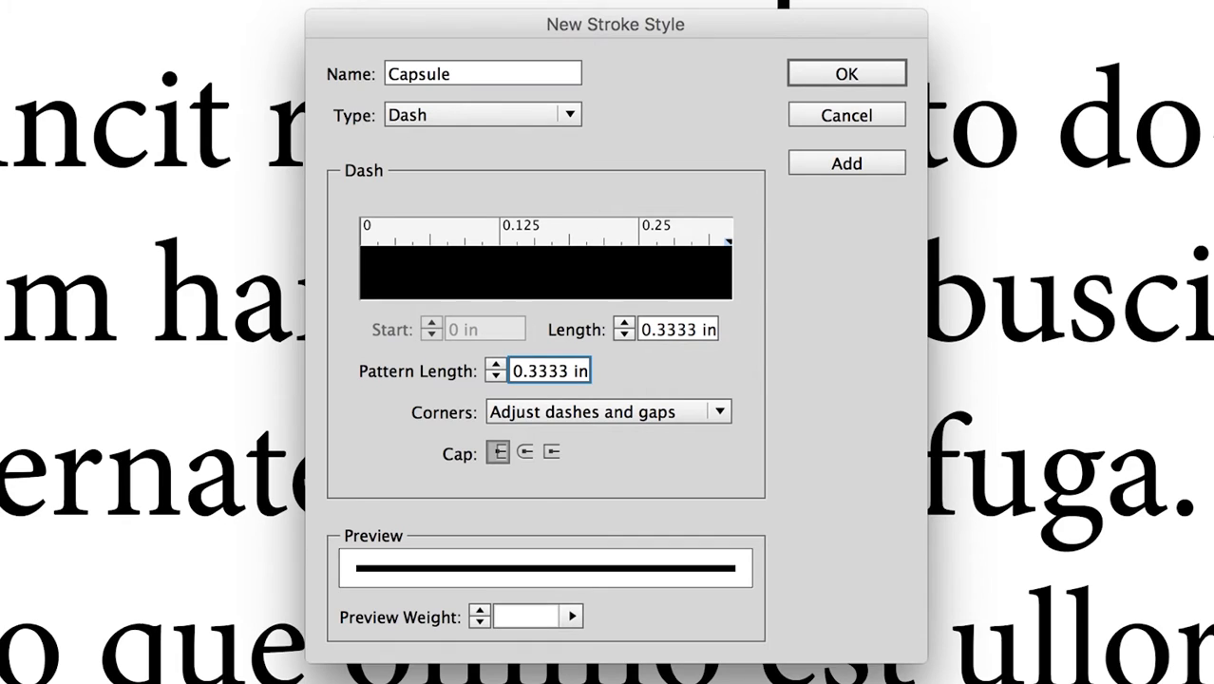
{"action": "left_click", "coordinate": [524, 452]}
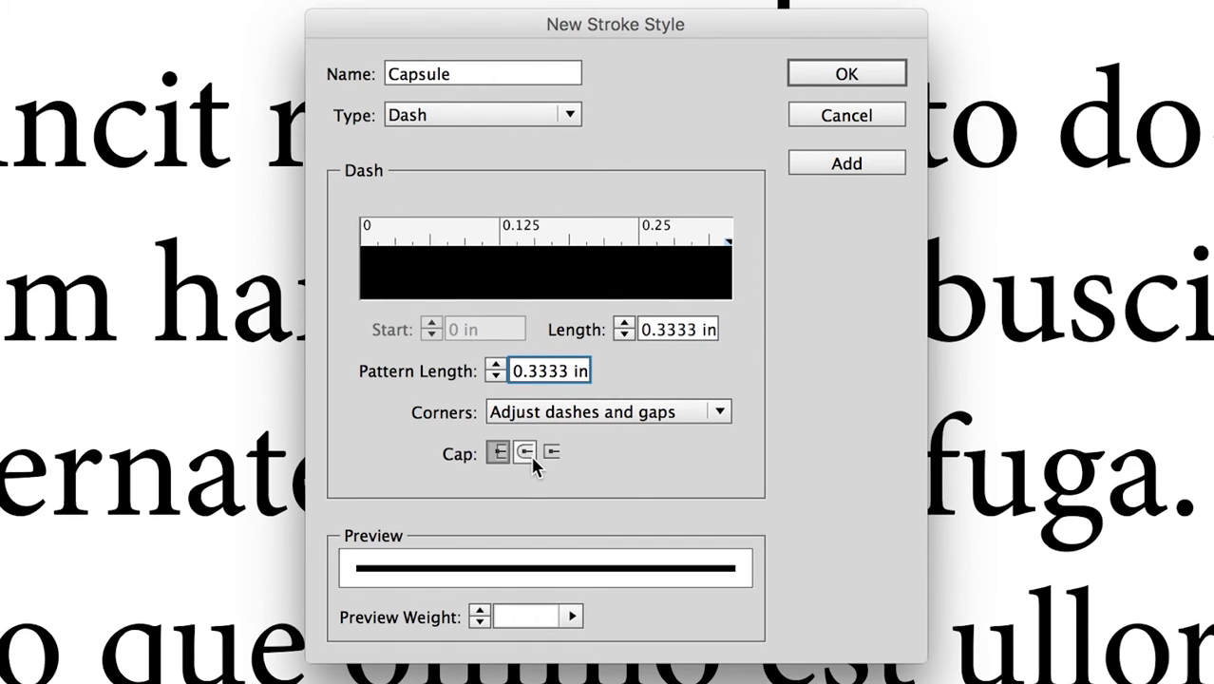
{"action": "left_click", "coordinate": [524, 452]}
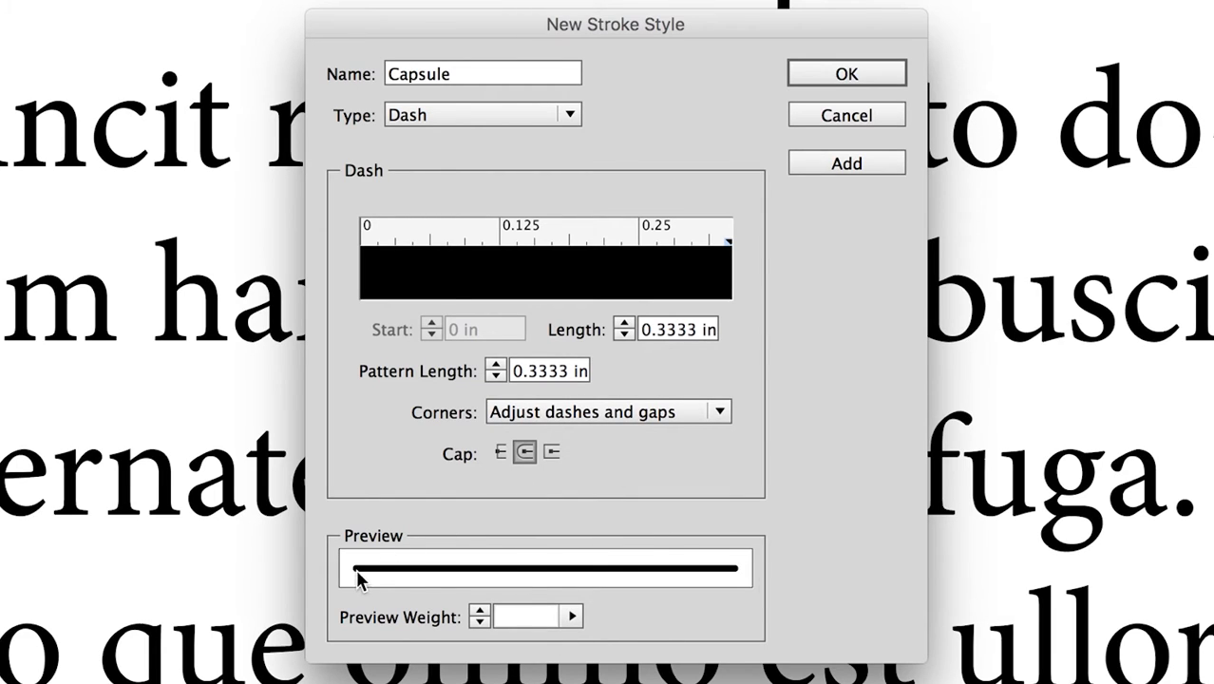
{"action": "mouse_move", "coordinate": [646, 553]}
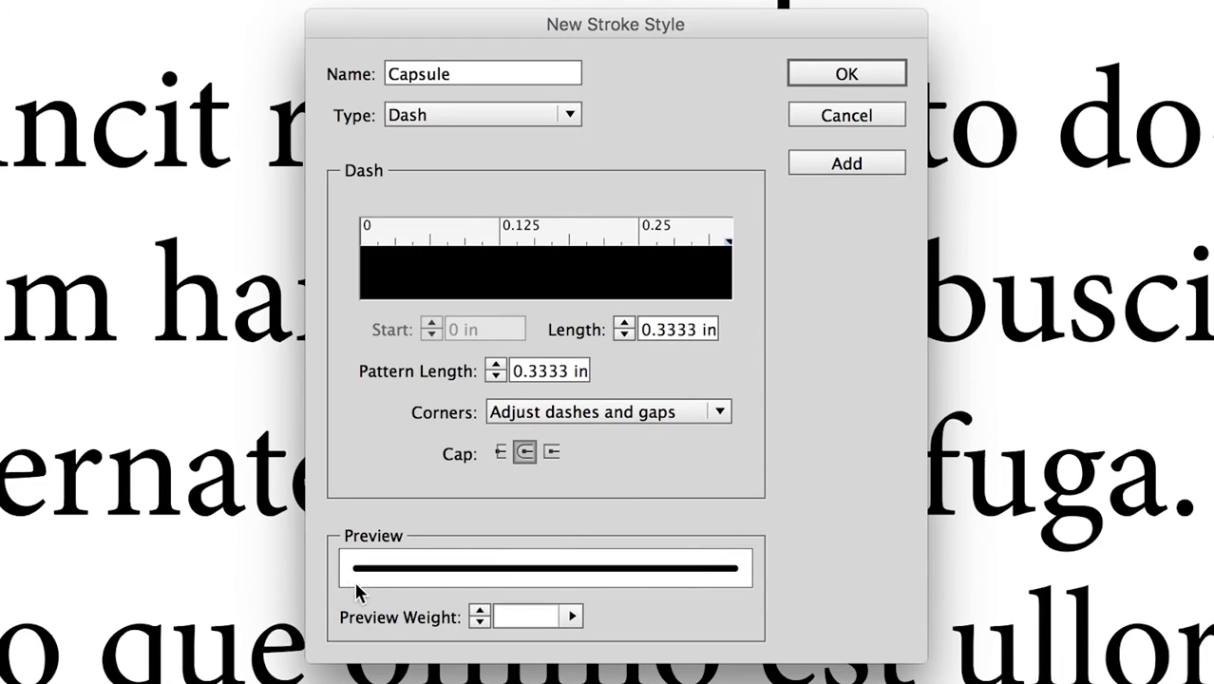
{"action": "mouse_move", "coordinate": [833, 201]}
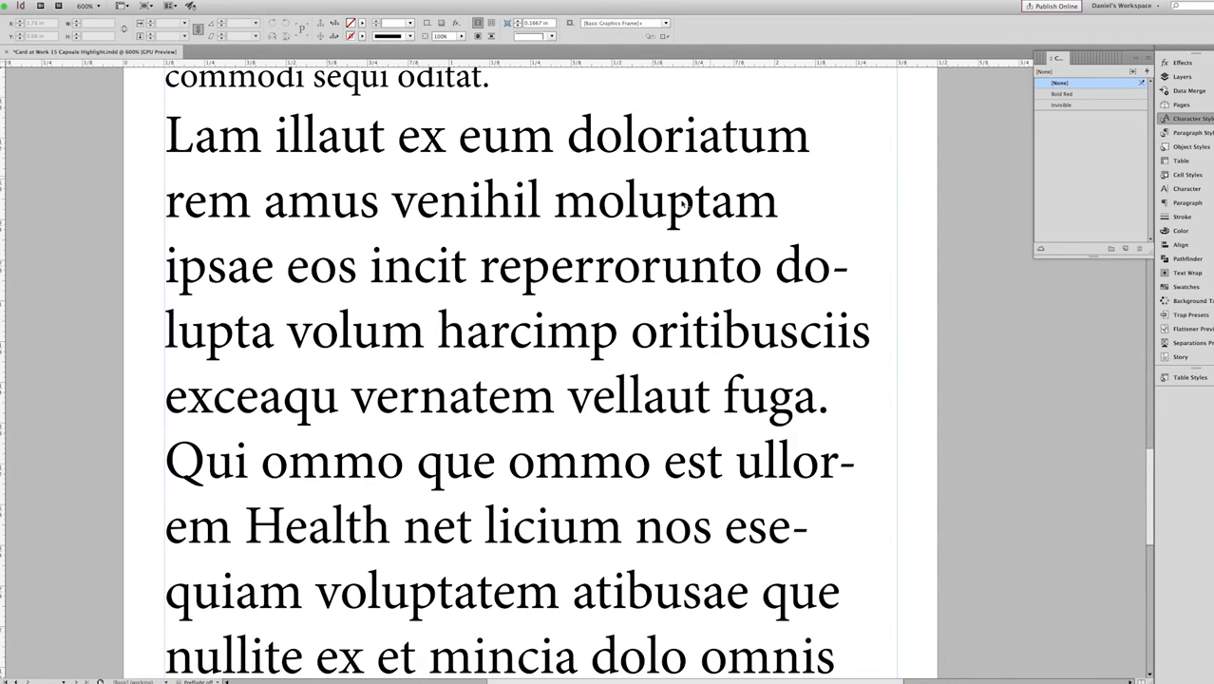
- Apply an underline to the word moluptam from the Character panel
{"action": "left_click", "coordinate": [665, 199]}
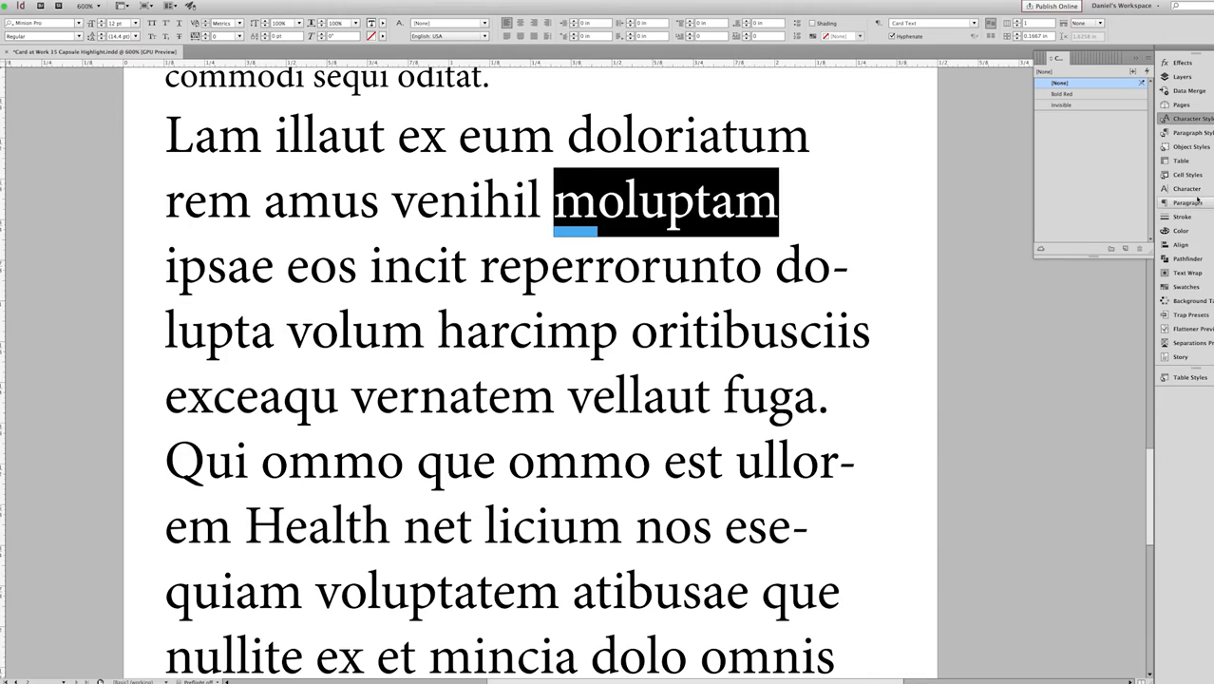
{"action": "left_click", "coordinate": [1185, 188]}
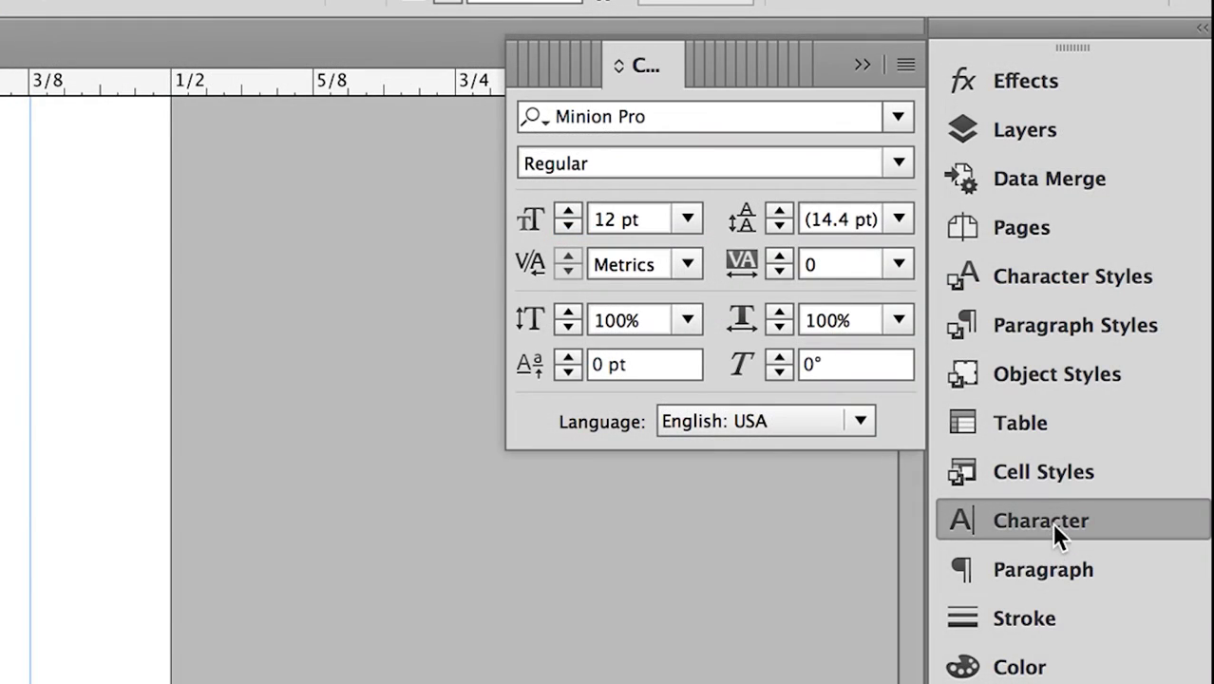
{"action": "mouse_move", "coordinate": [1022, 227]}
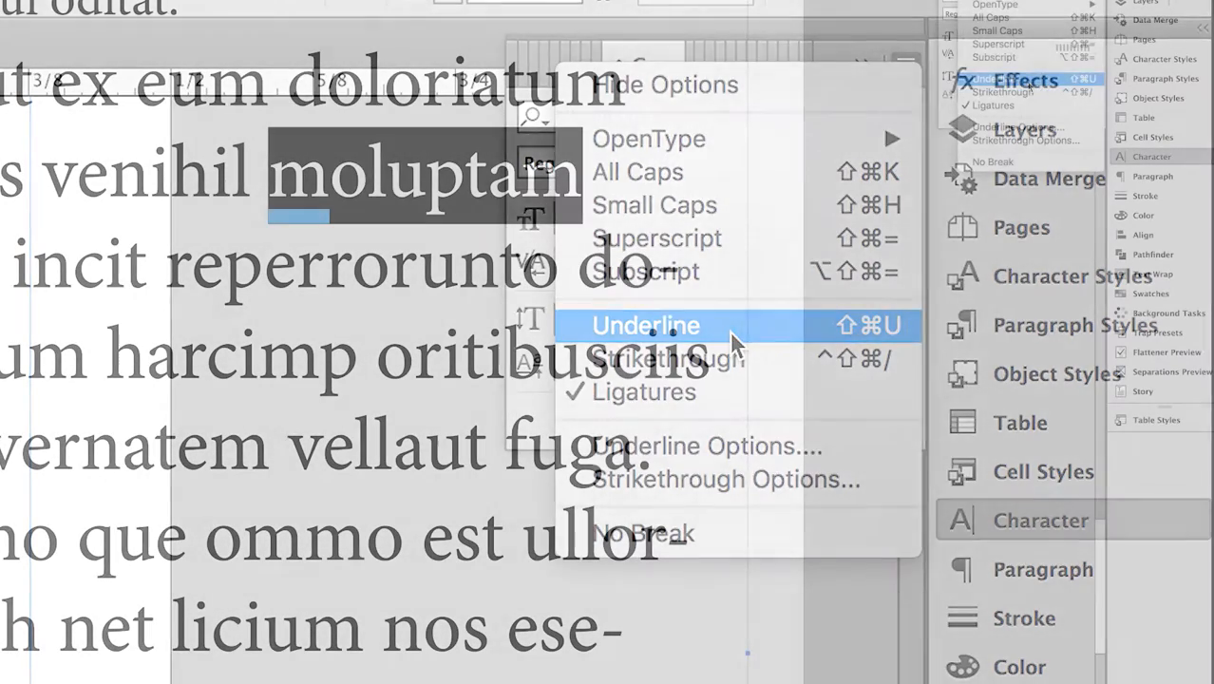
{"action": "left_click", "coordinate": [646, 325]}
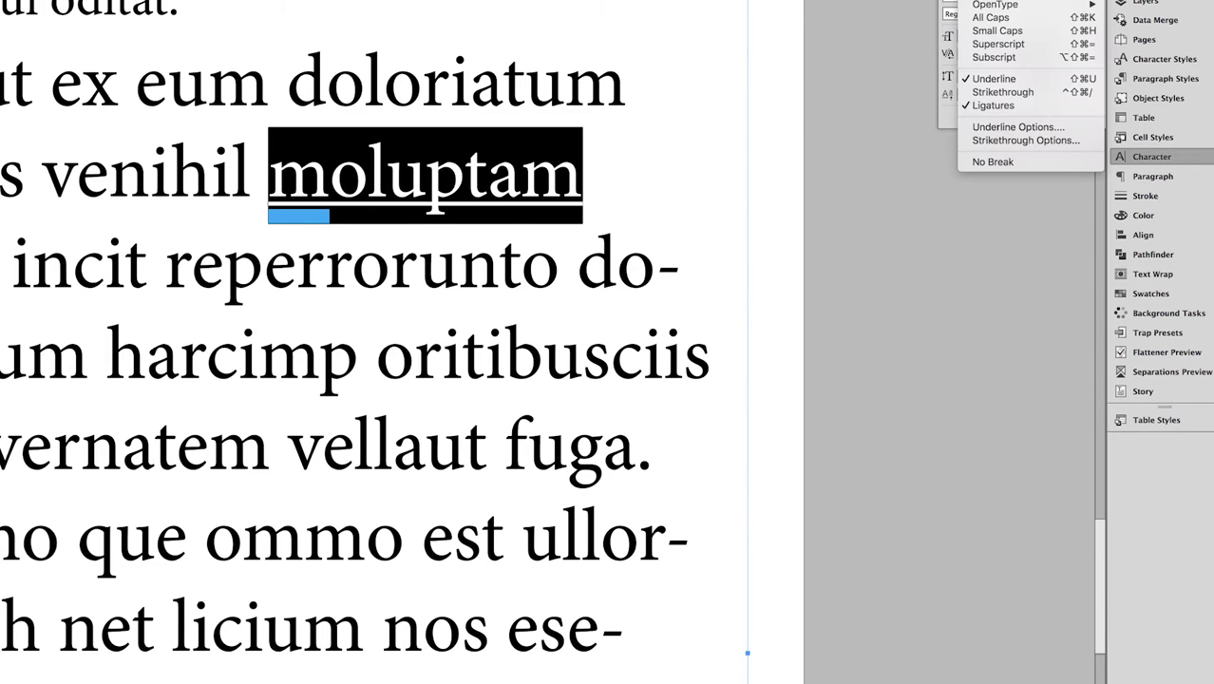
{"action": "mouse_move", "coordinate": [1018, 125]}
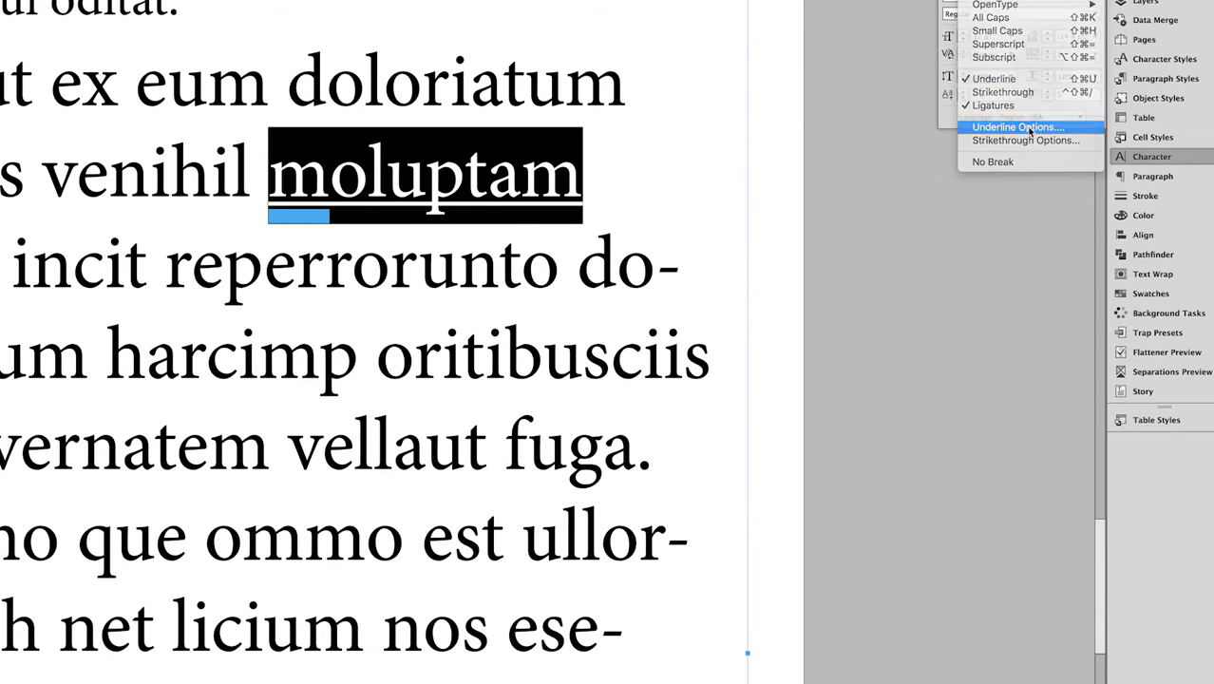
- Make the underline a red 14 pt Capsule-type band offset -3 pt behind the word
{"action": "left_click", "coordinate": [1018, 125]}
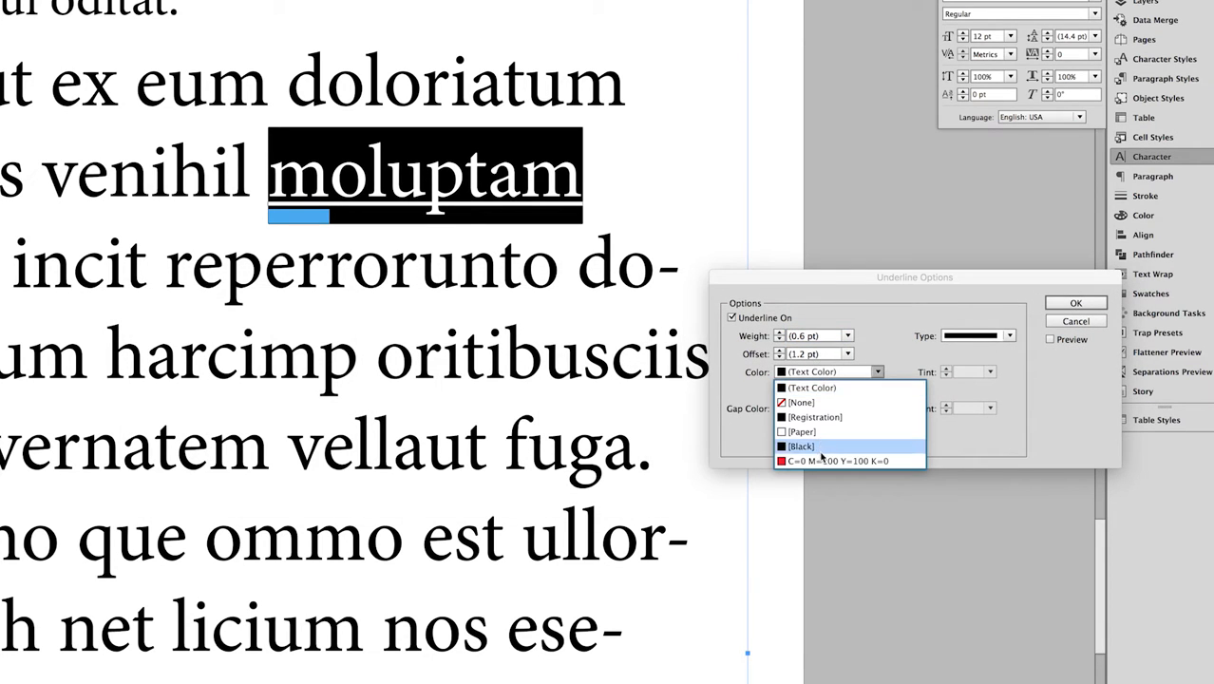
{"action": "left_click", "coordinate": [826, 462]}
{"action": "type", "text": "4"}
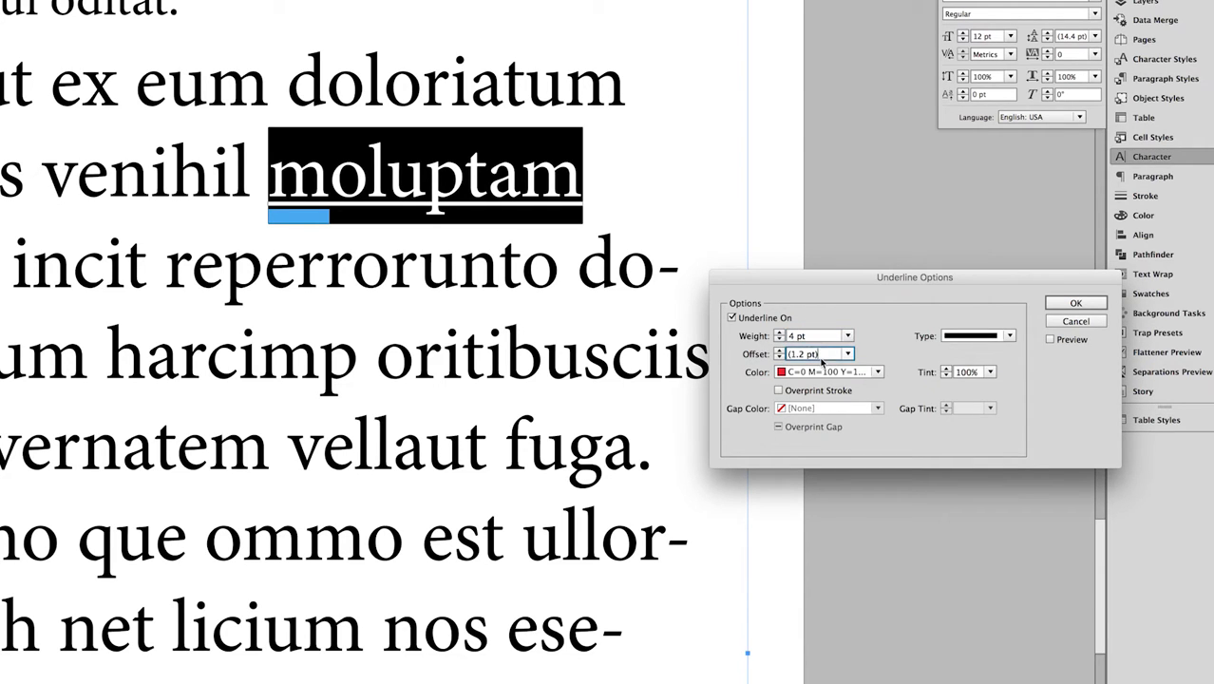
{"action": "left_click", "coordinate": [1051, 338]}
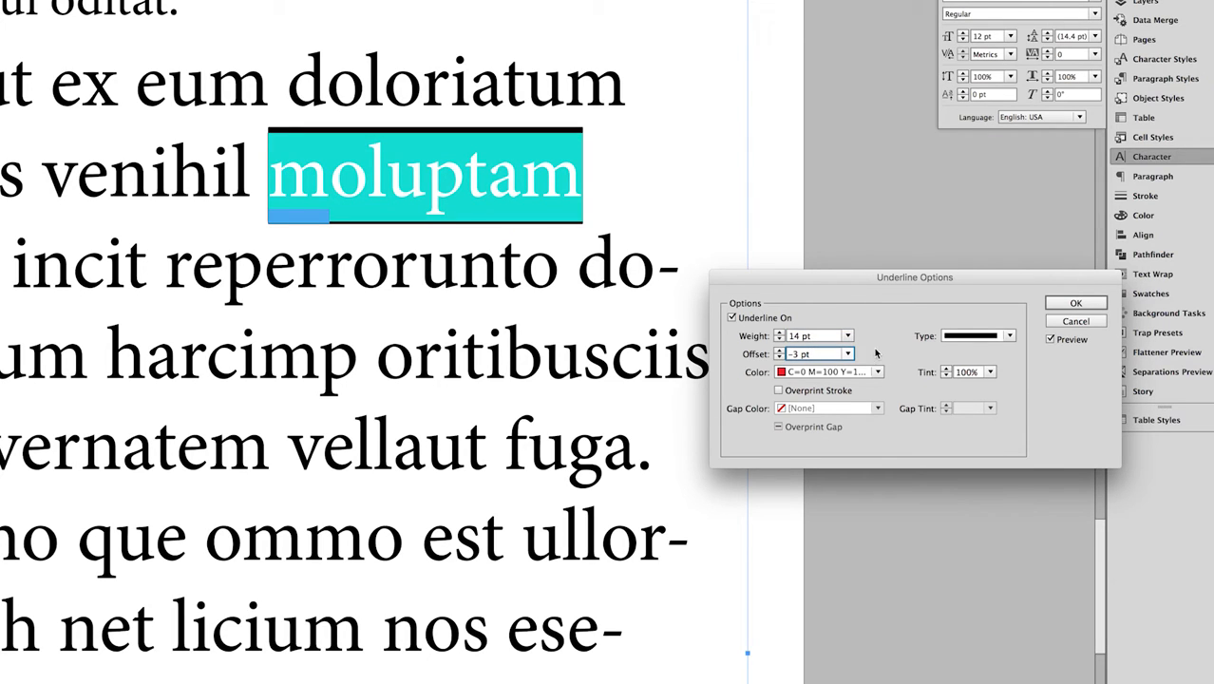
{"action": "mouse_move", "coordinate": [995, 338]}
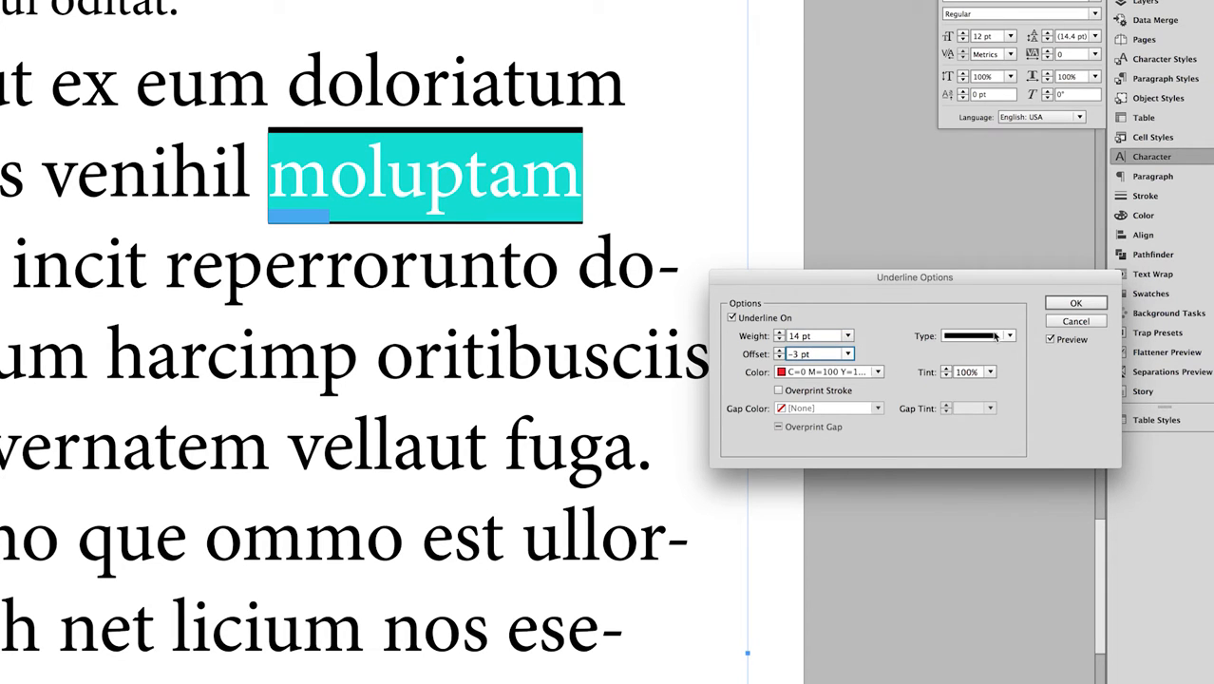
{"action": "left_click", "coordinate": [1009, 334]}
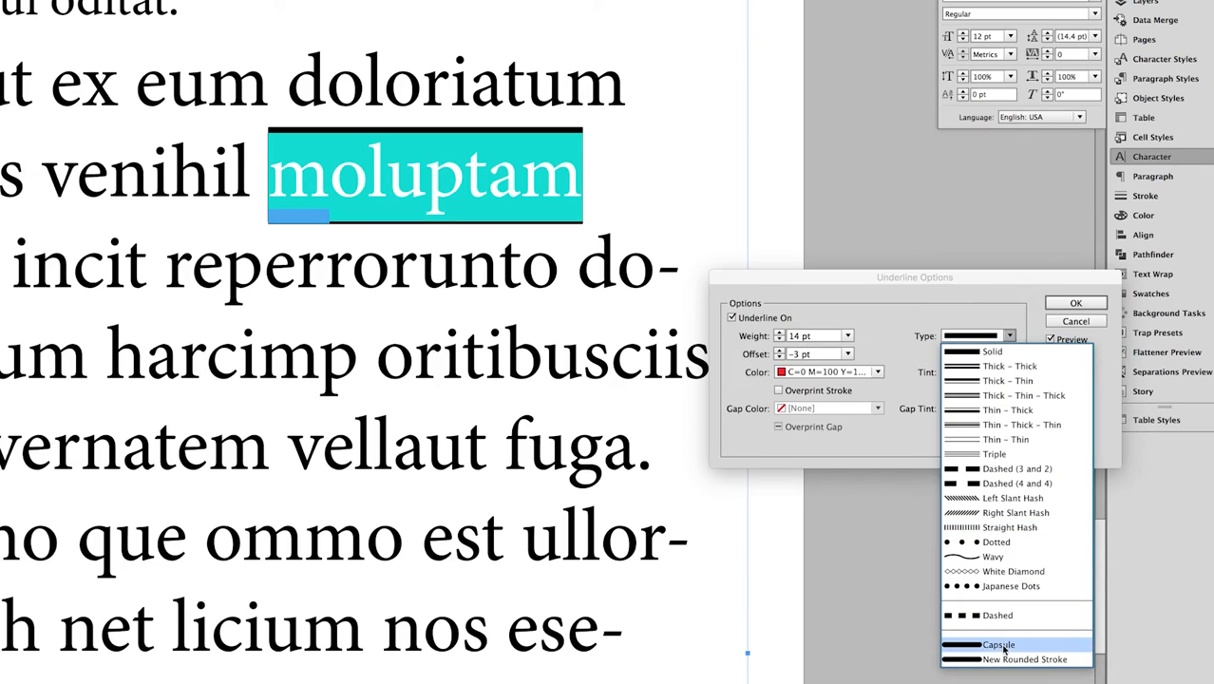
{"action": "left_click", "coordinate": [1075, 302]}
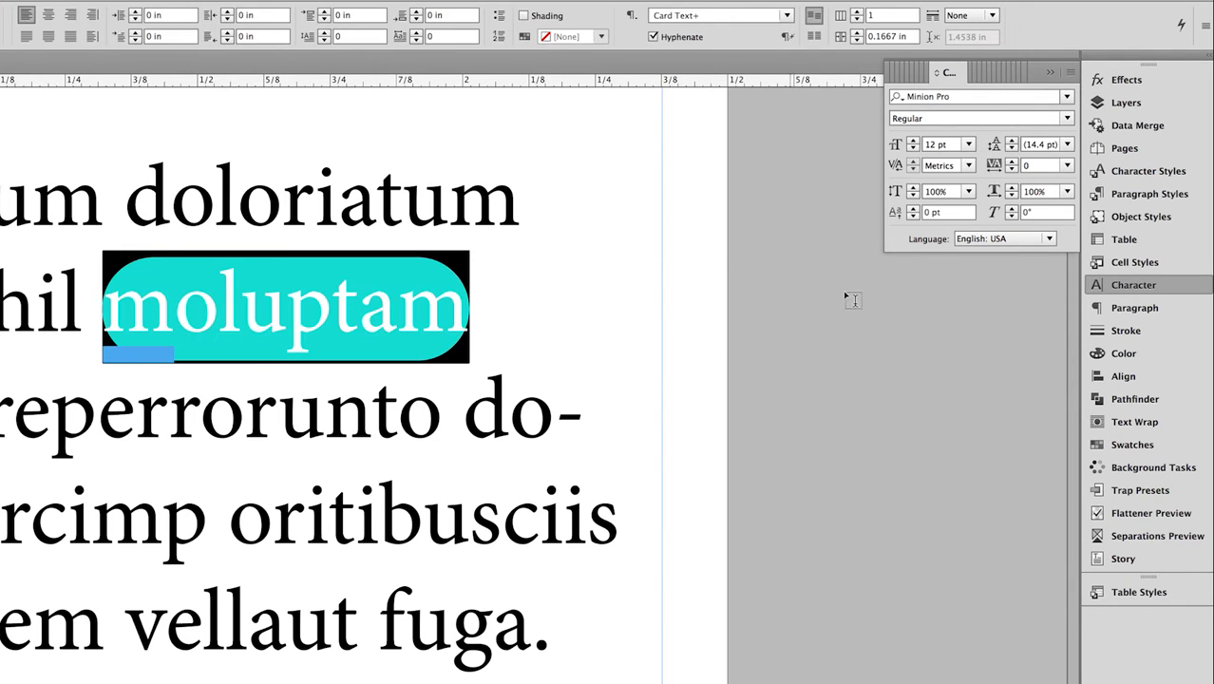
{"action": "mouse_move", "coordinate": [1147, 444]}
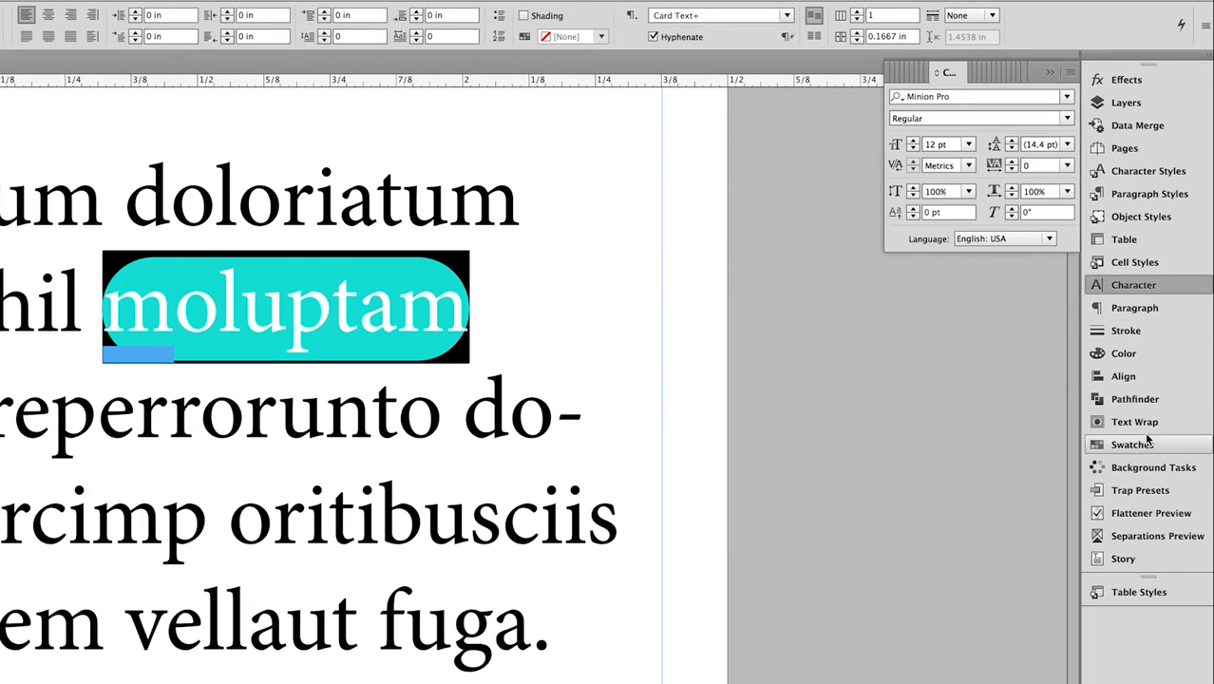
- Fill moluptam's text with the Paper swatch and show the Character Styles panel
{"action": "left_click", "coordinate": [1132, 444]}
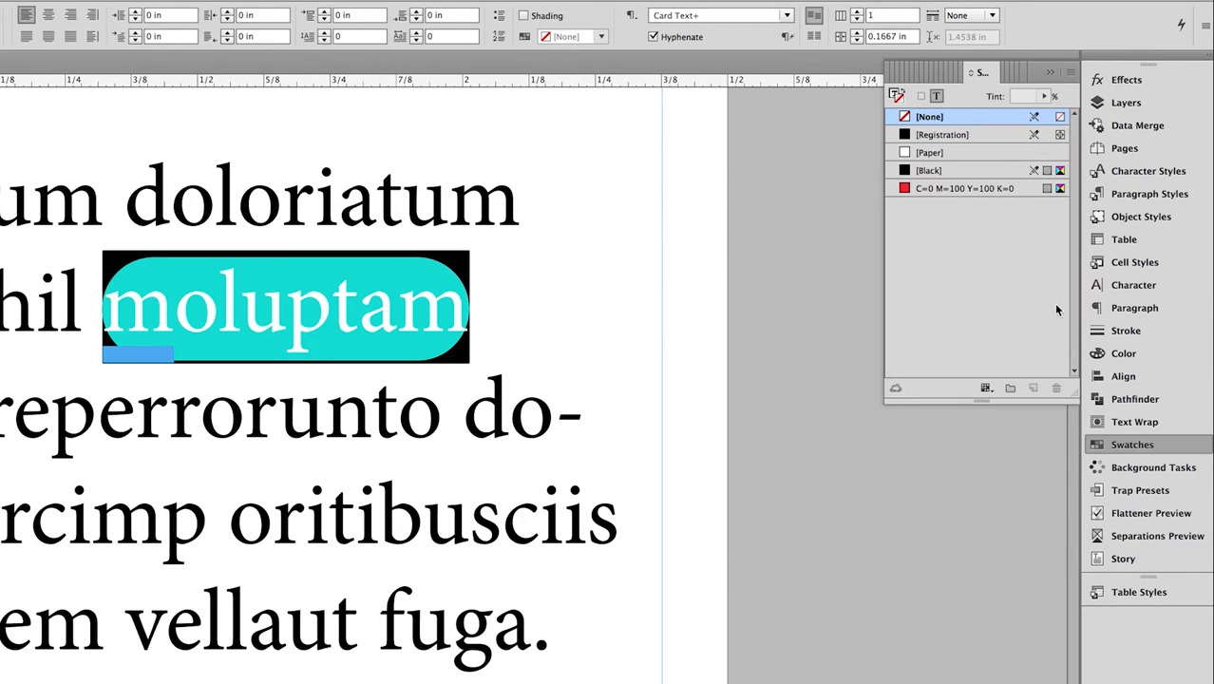
{"action": "left_click", "coordinate": [928, 169]}
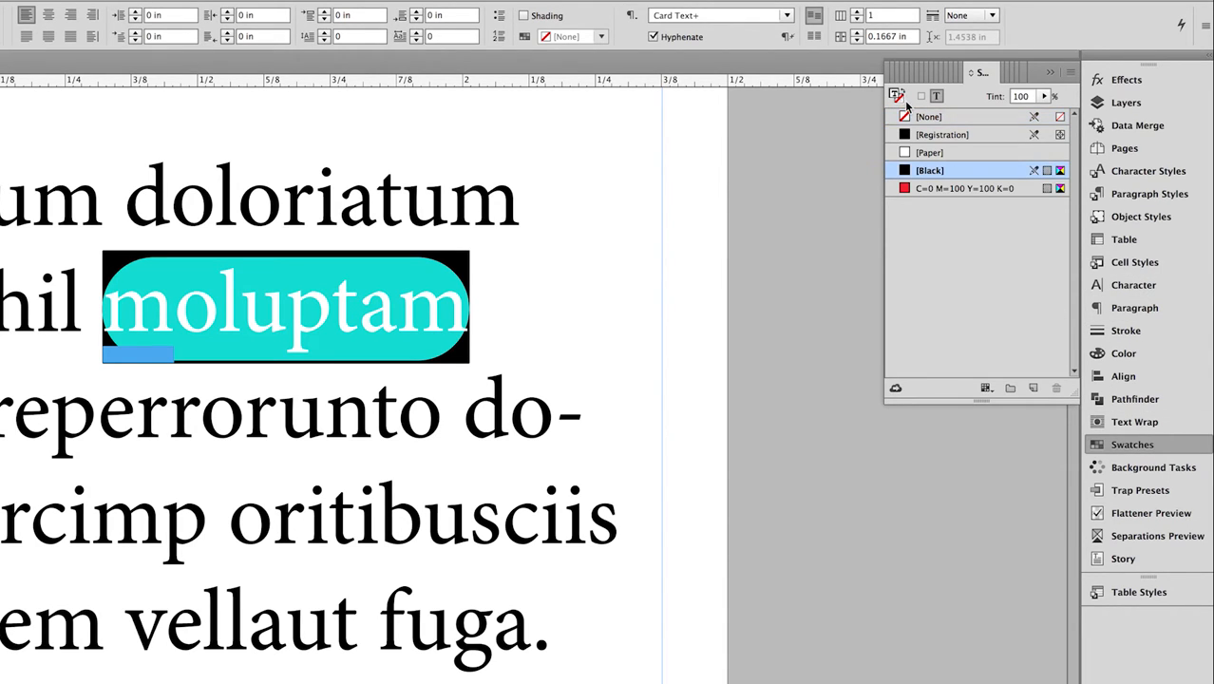
{"action": "left_click", "coordinate": [949, 152]}
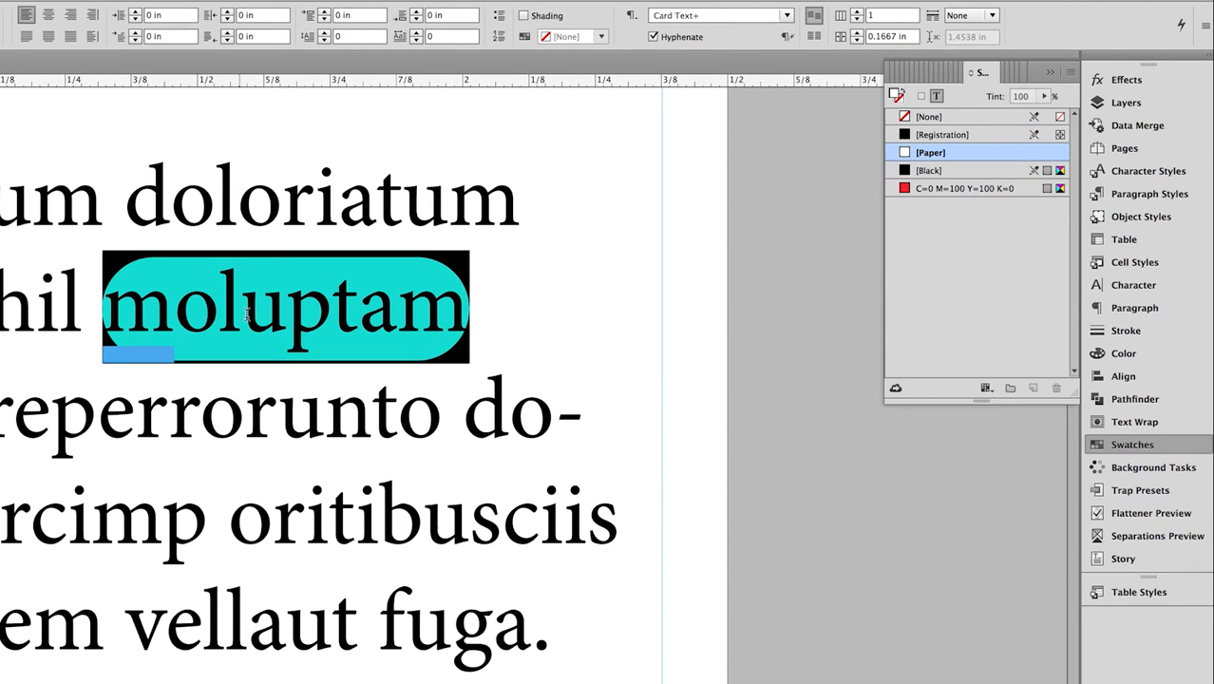
{"action": "left_click", "coordinate": [1147, 171]}
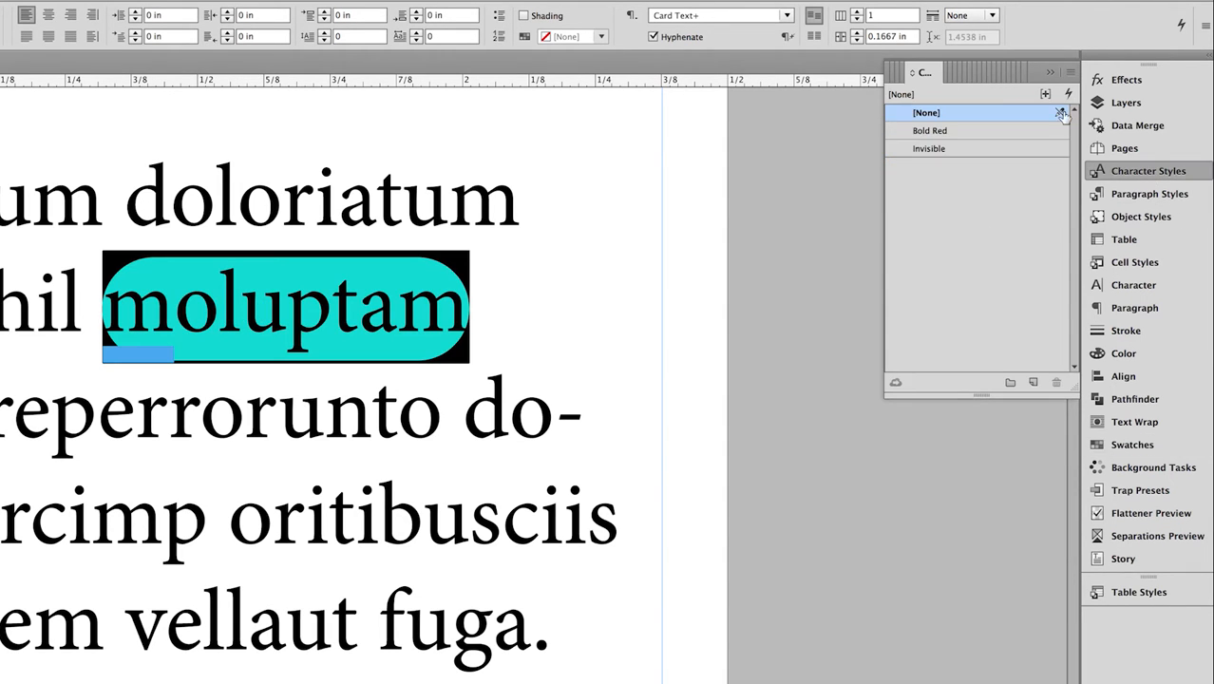
- Start a new character style from the word's formatting and review its colour and underline
{"action": "left_click", "coordinate": [1063, 112]}
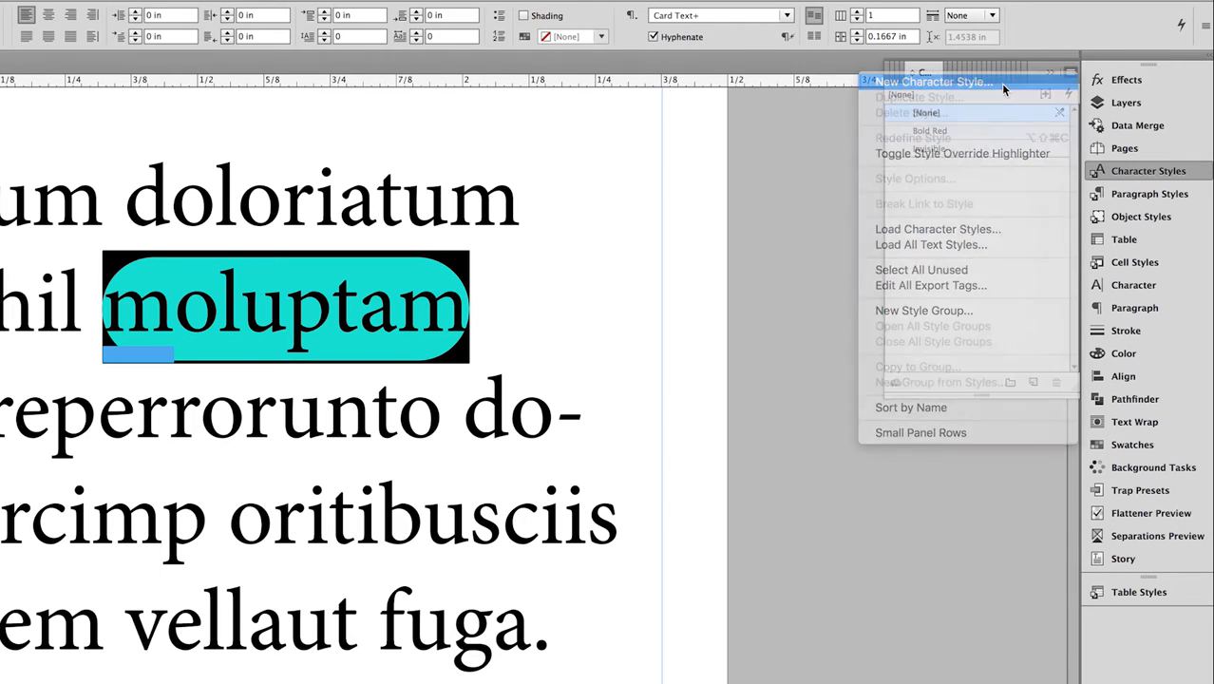
{"action": "left_click", "coordinate": [932, 80]}
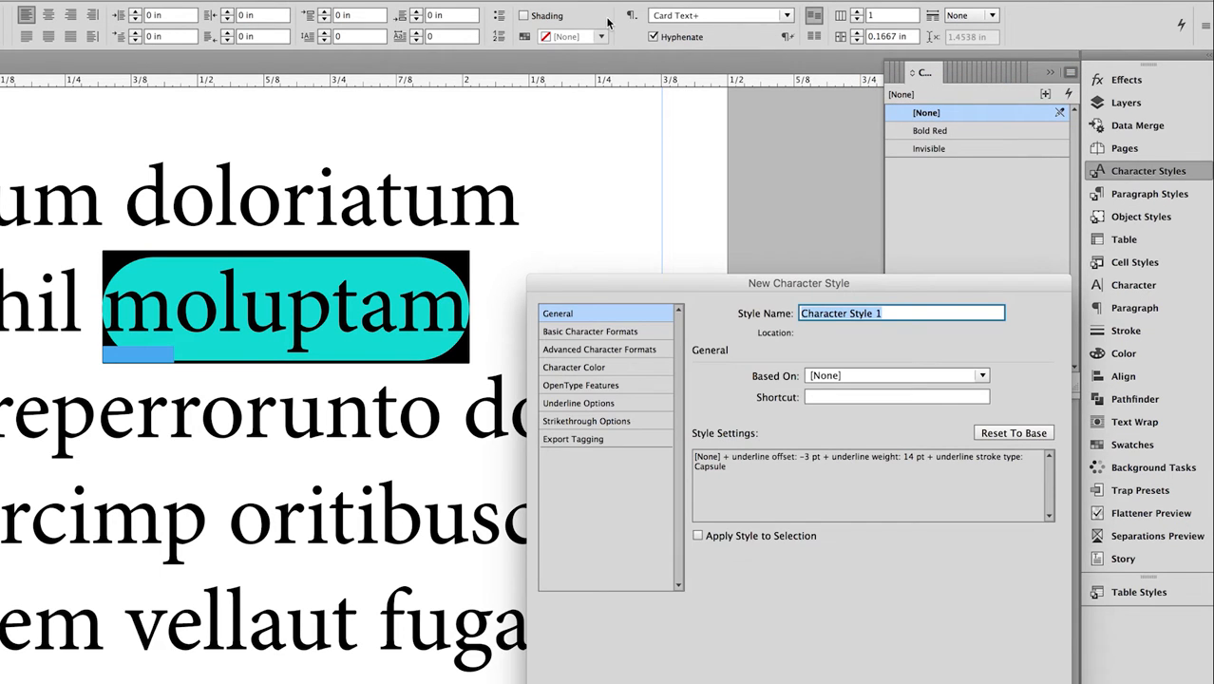
{"action": "left_click", "coordinate": [573, 366]}
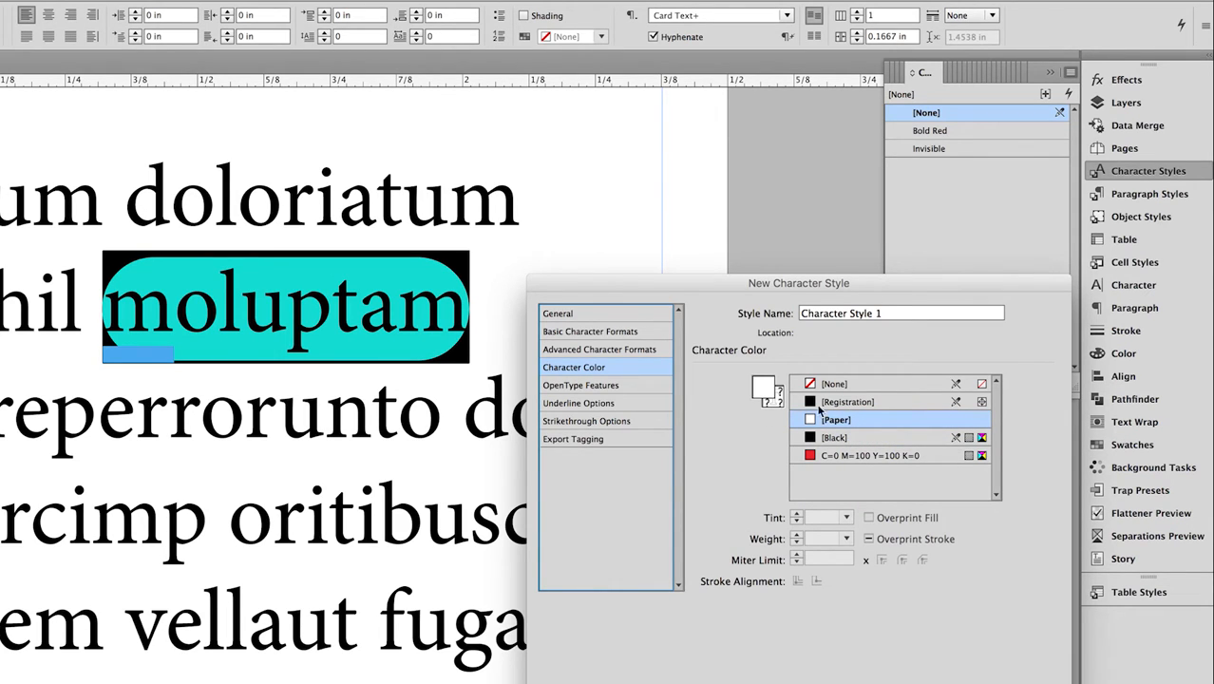
{"action": "left_click", "coordinate": [577, 402]}
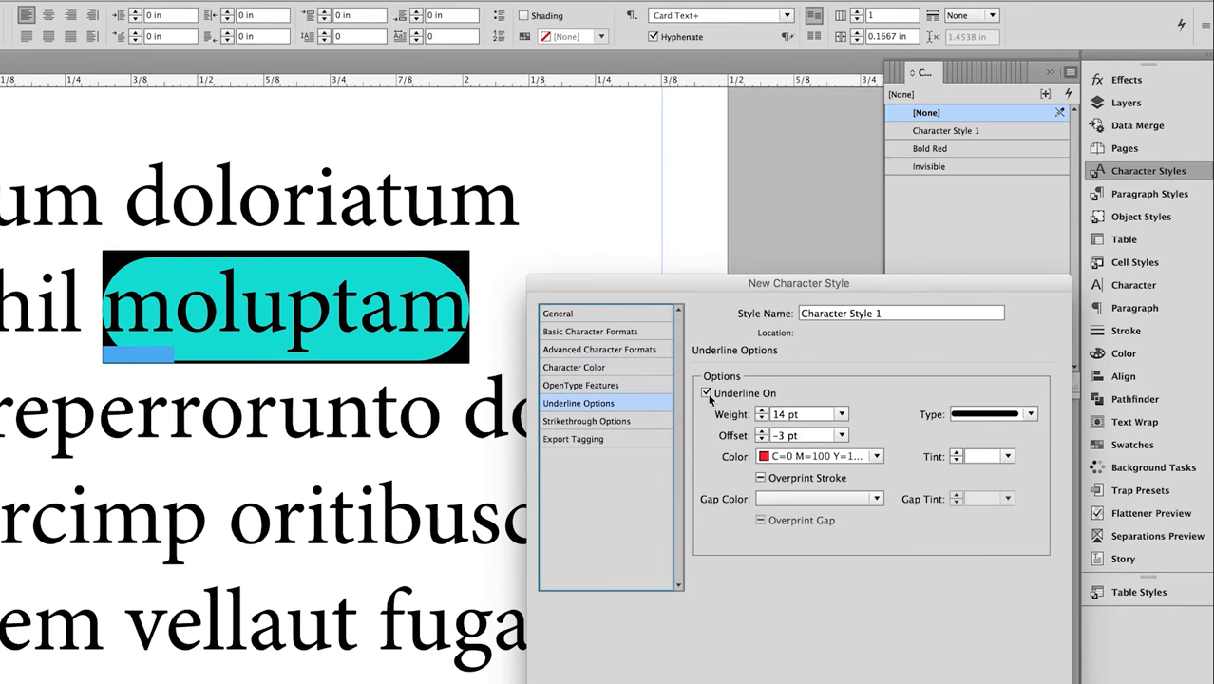
{"action": "mouse_move", "coordinate": [940, 523]}
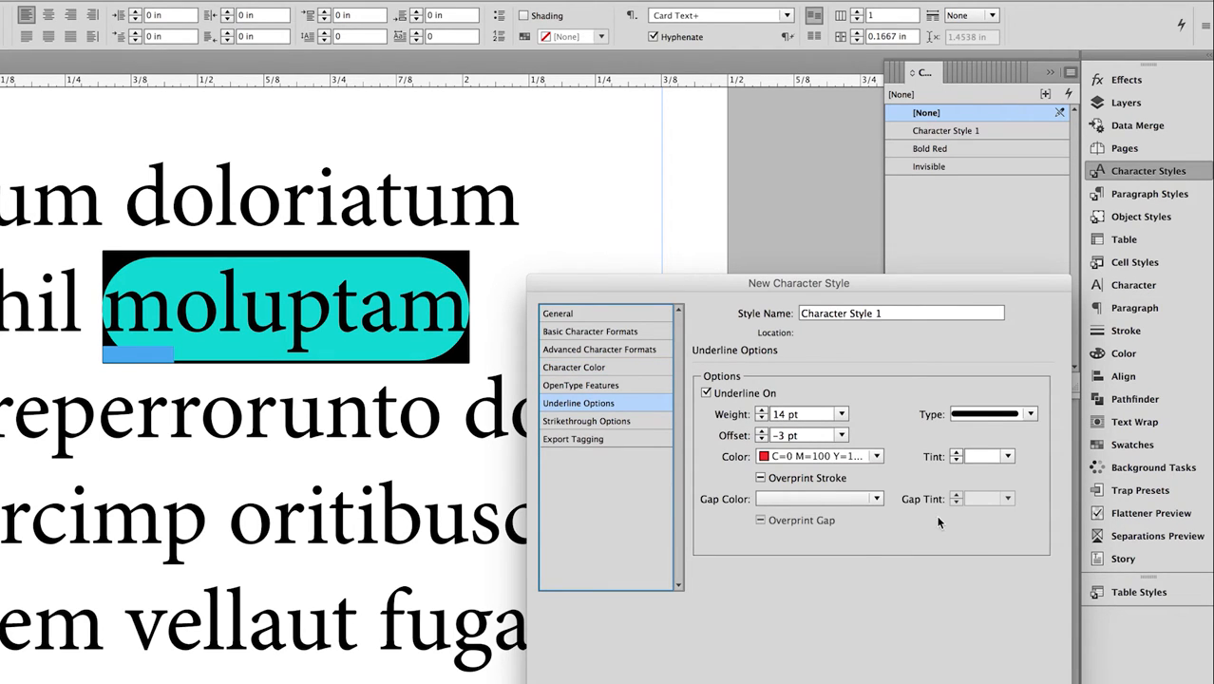
- Rename the placeholder style name to 'Capsule Character'
{"action": "left_click", "coordinate": [901, 311]}
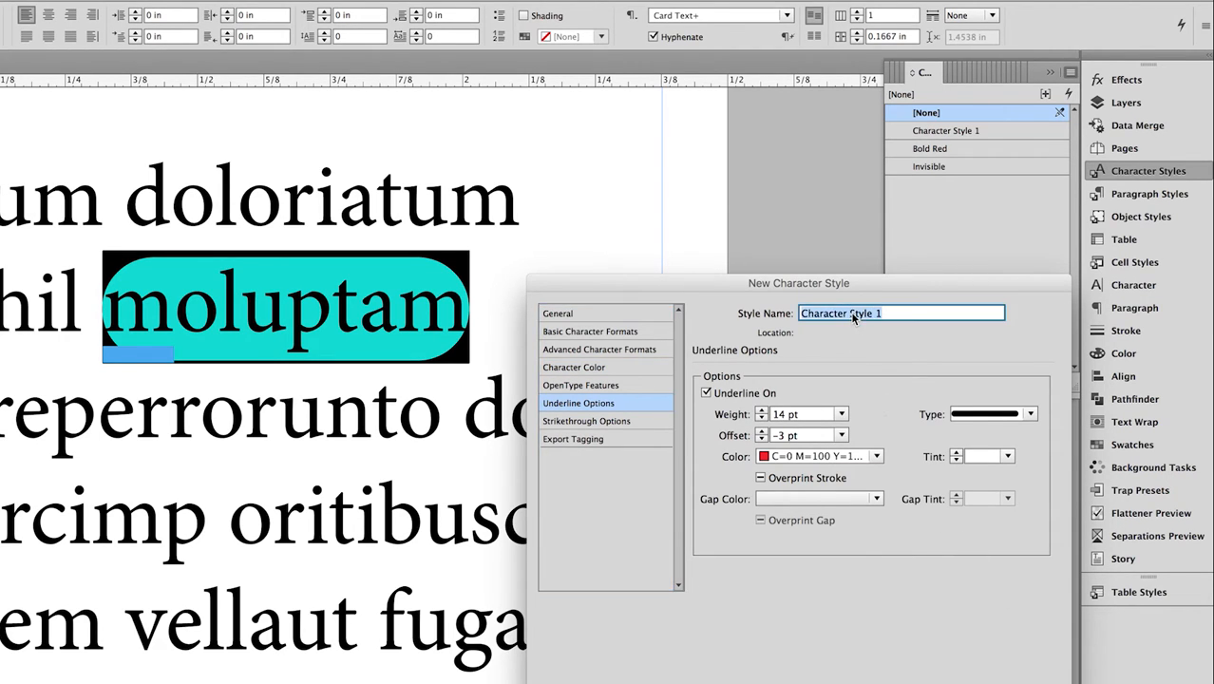
{"action": "type", "text": "Capsul"}
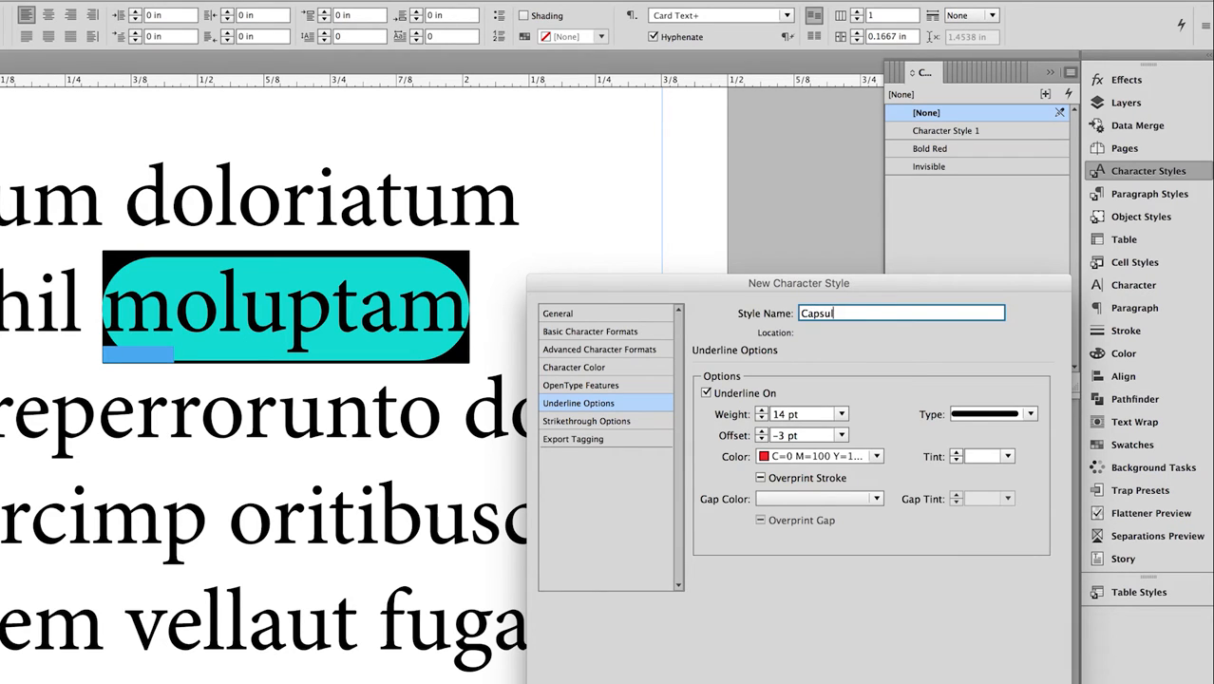
{"action": "type", "text": "e Ch"}
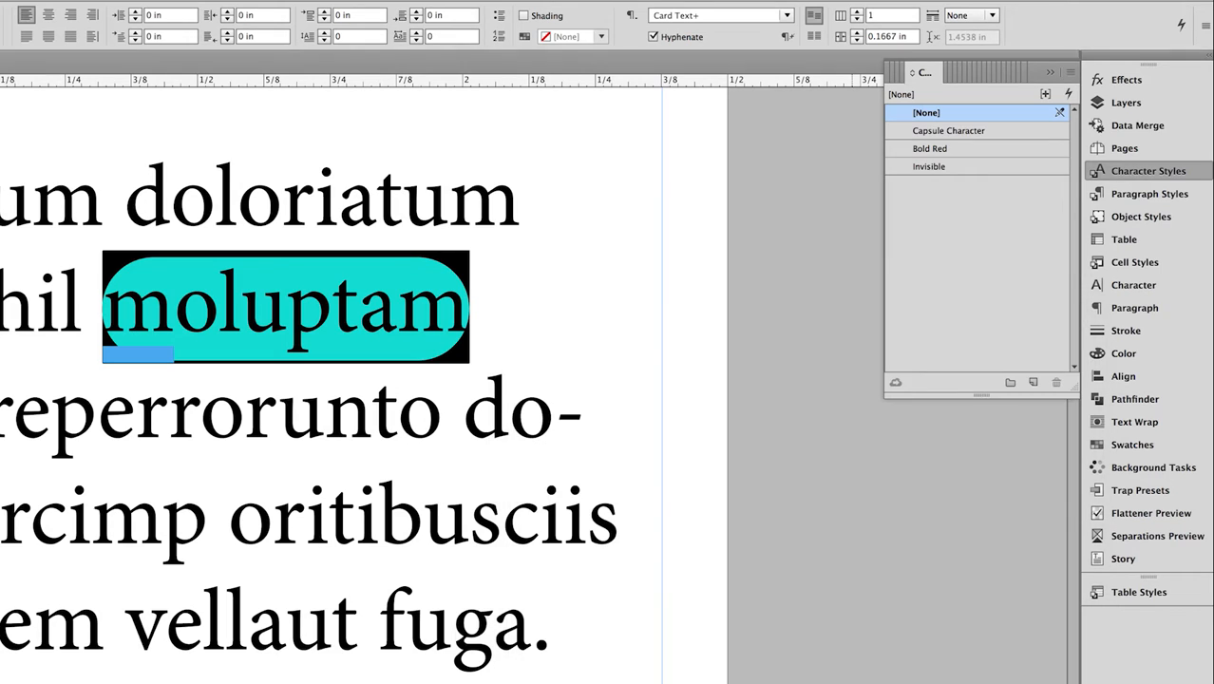
{"action": "mouse_move", "coordinate": [953, 131]}
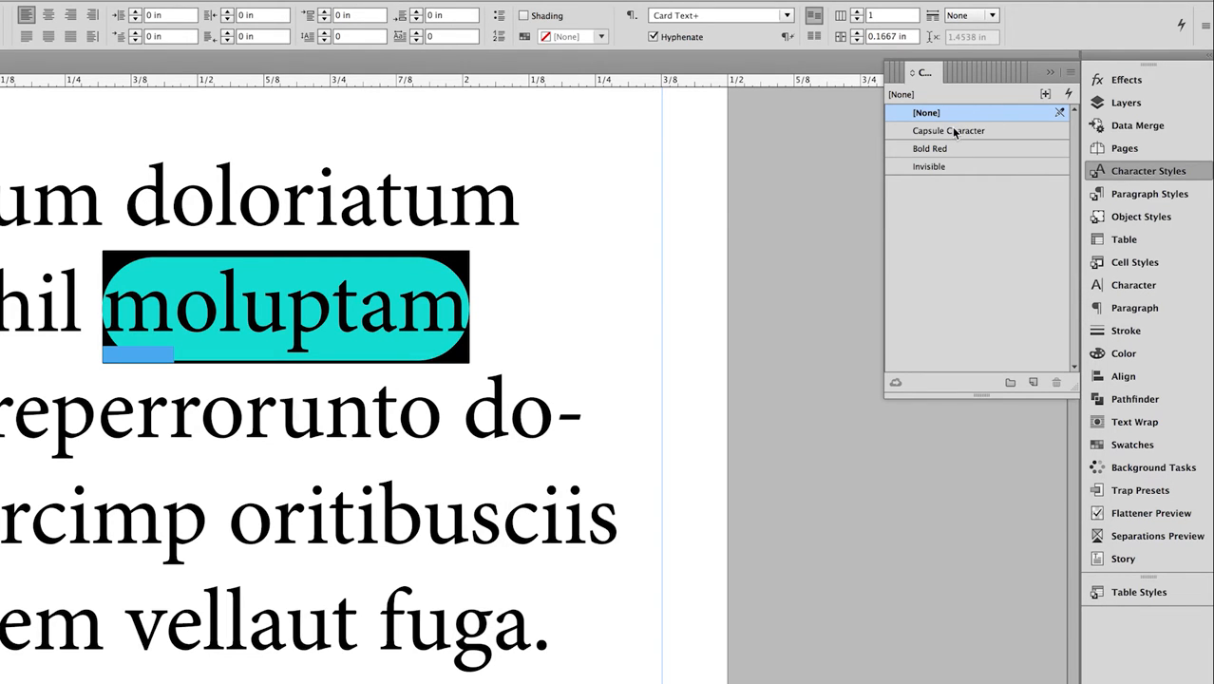
{"action": "mouse_move", "coordinate": [970, 140]}
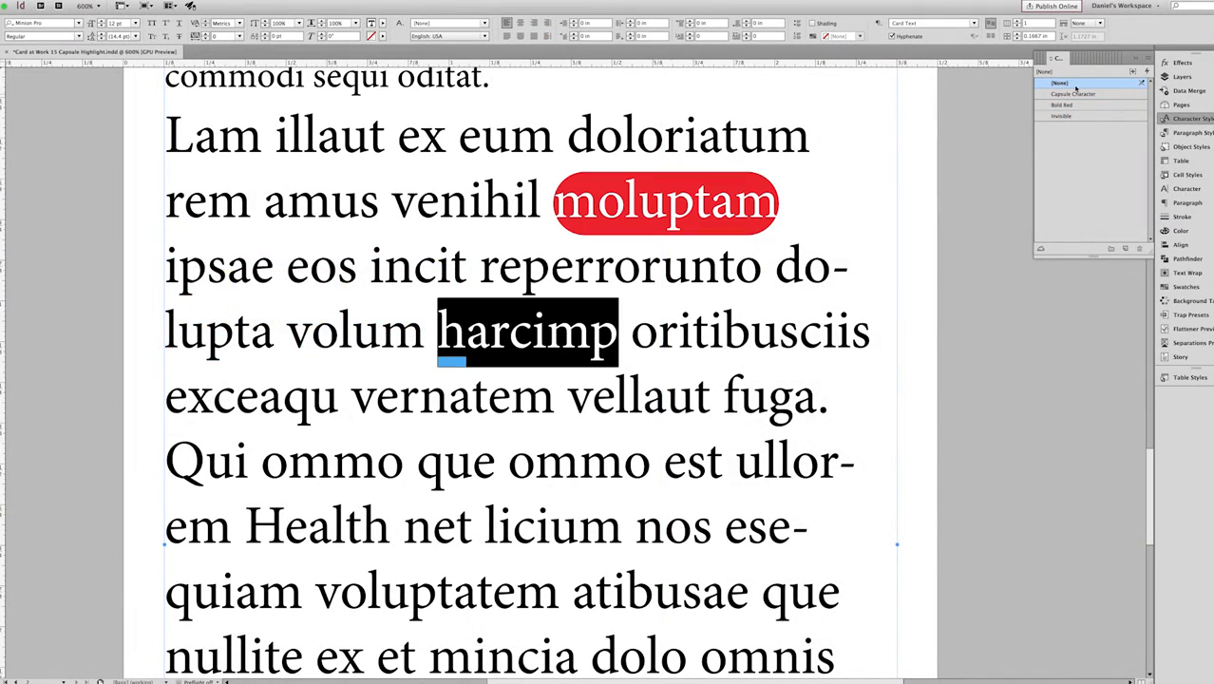
- Save the Capsule Character style into the character styles list
{"action": "left_click", "coordinate": [1073, 93]}
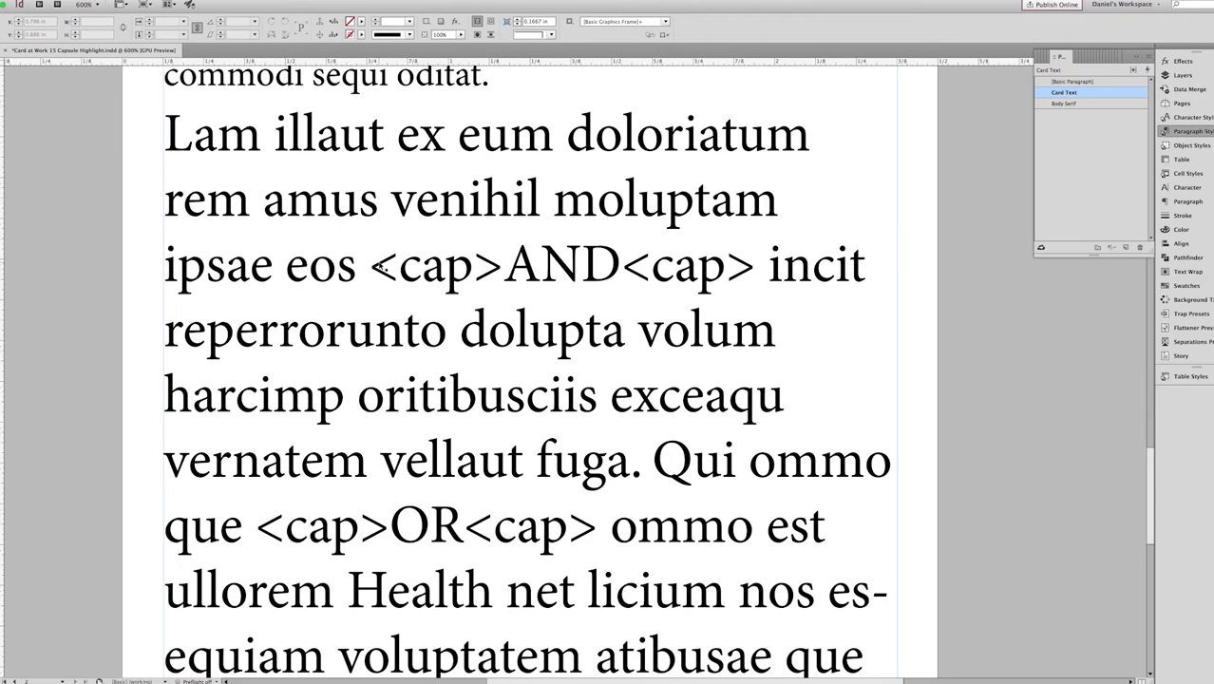
{"action": "double_click", "coordinate": [406, 264]}
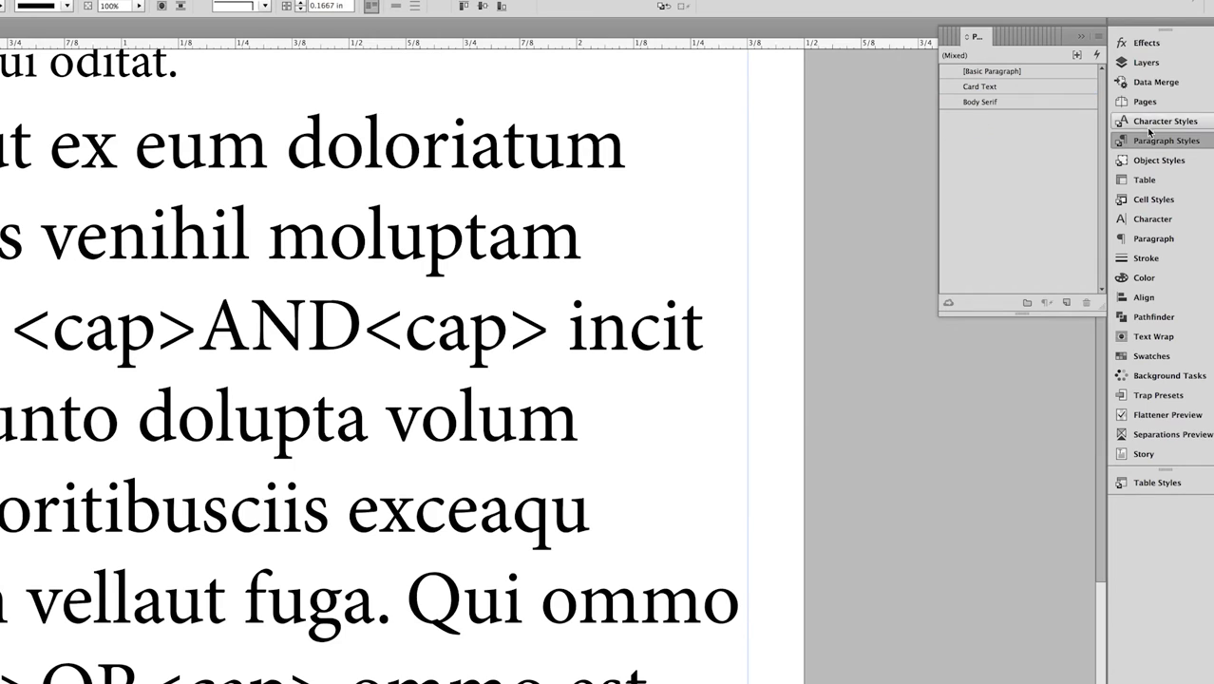
{"action": "left_click", "coordinate": [1162, 121]}
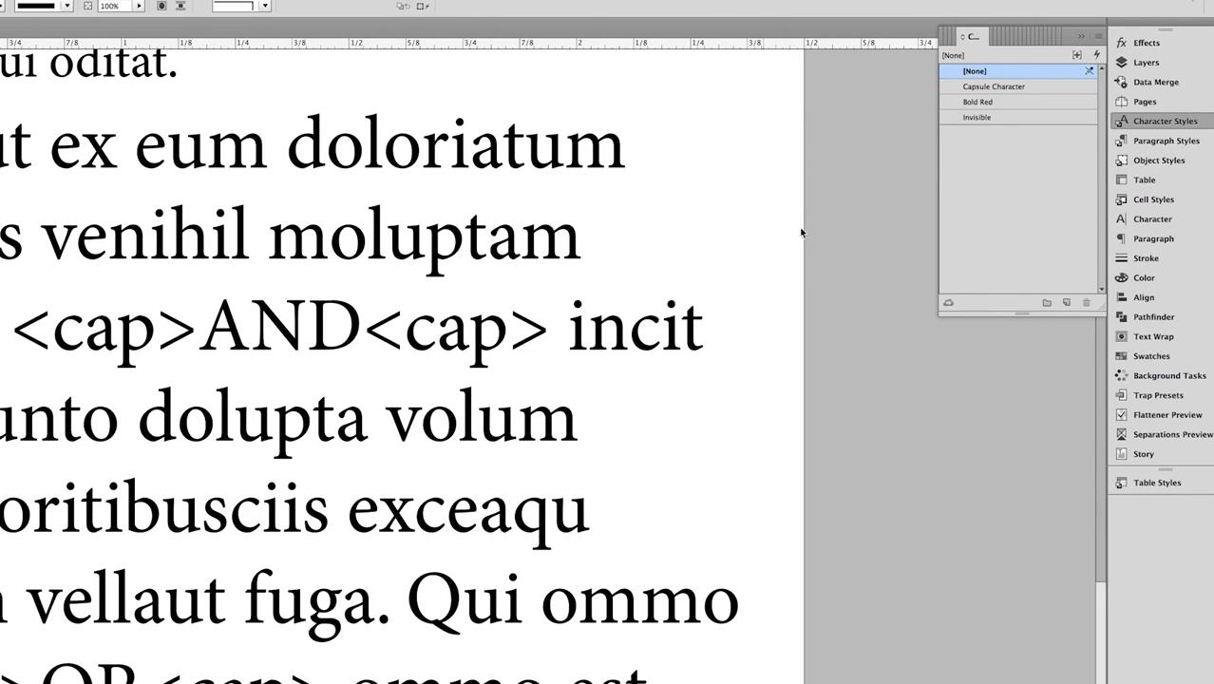
{"action": "left_click", "coordinate": [1166, 140]}
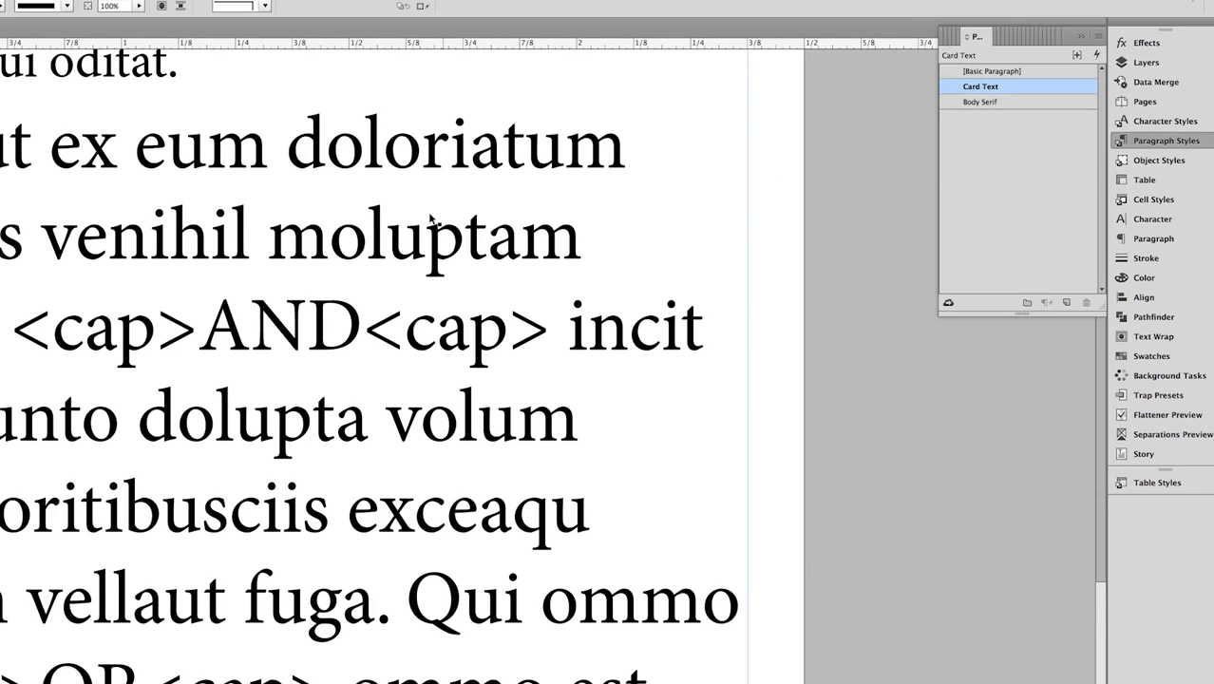
{"action": "left_click", "coordinate": [426, 235]}
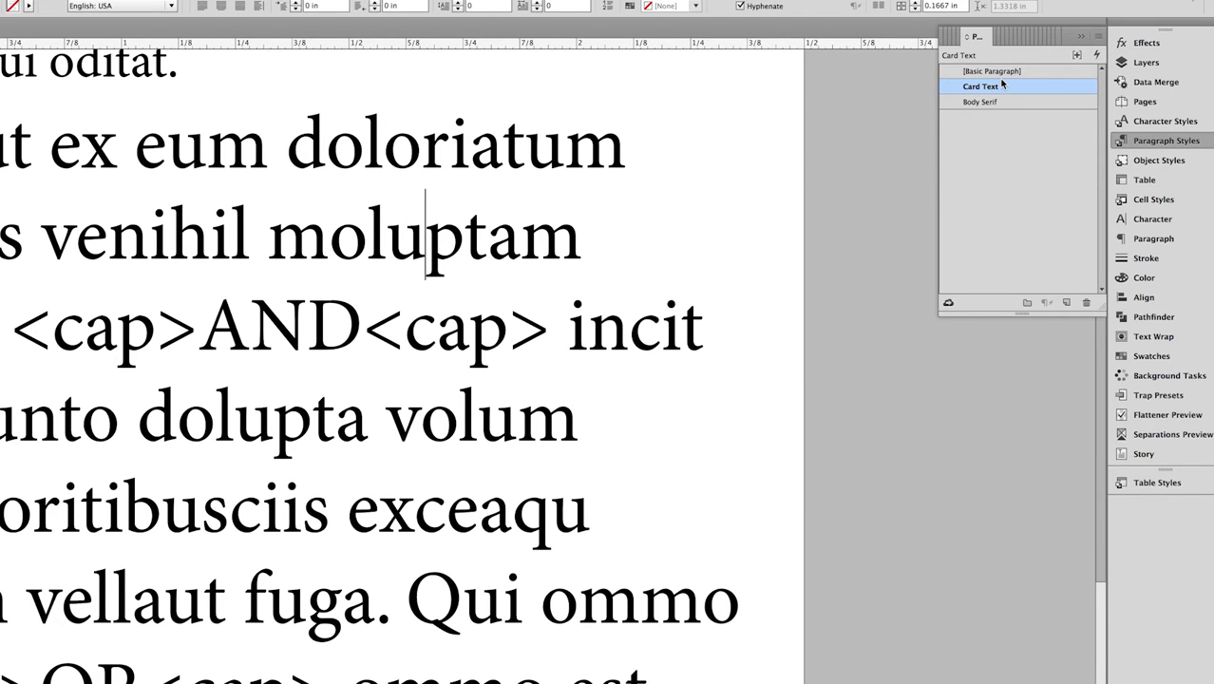
- Review the Card Text paragraph style's GREP rules, including the Bold Red pattern
{"action": "double_click", "coordinate": [980, 88]}
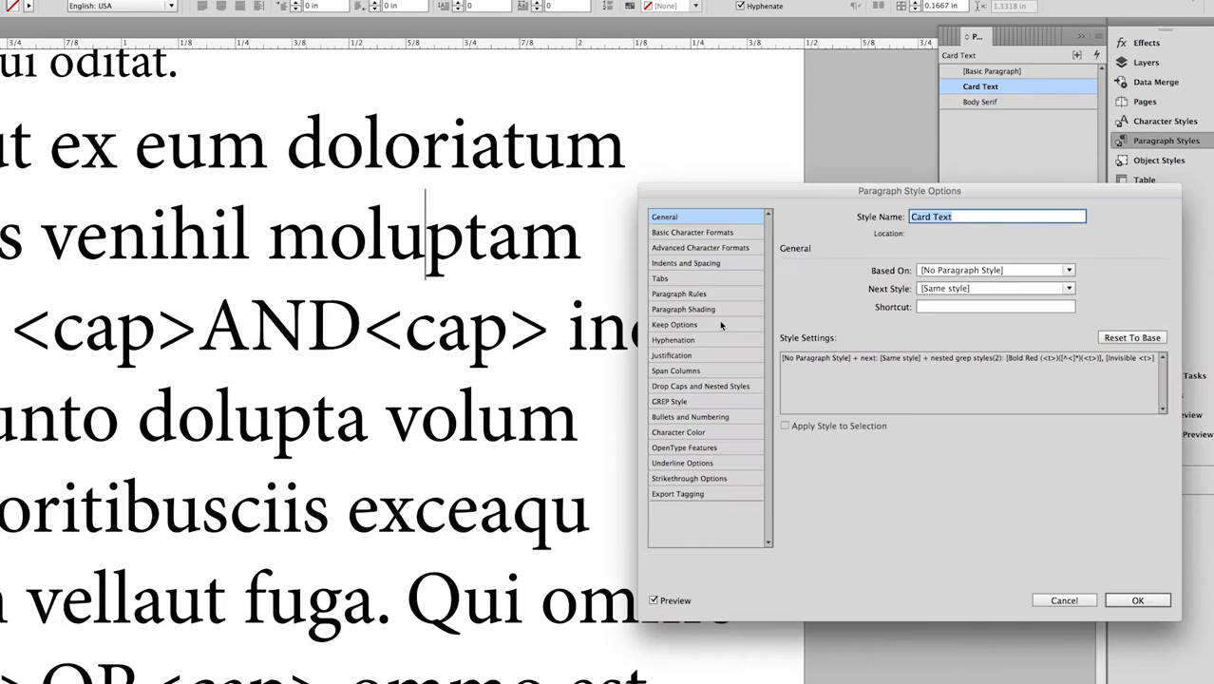
{"action": "mouse_move", "coordinate": [671, 340]}
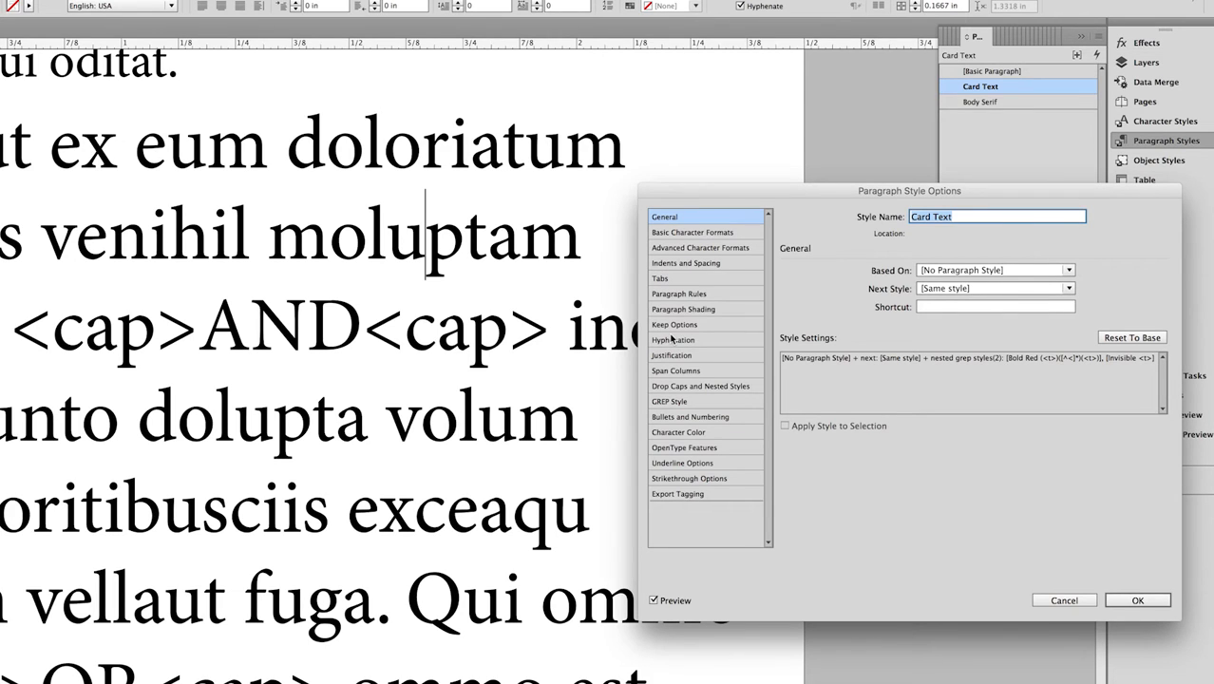
{"action": "mouse_move", "coordinate": [106, 350]}
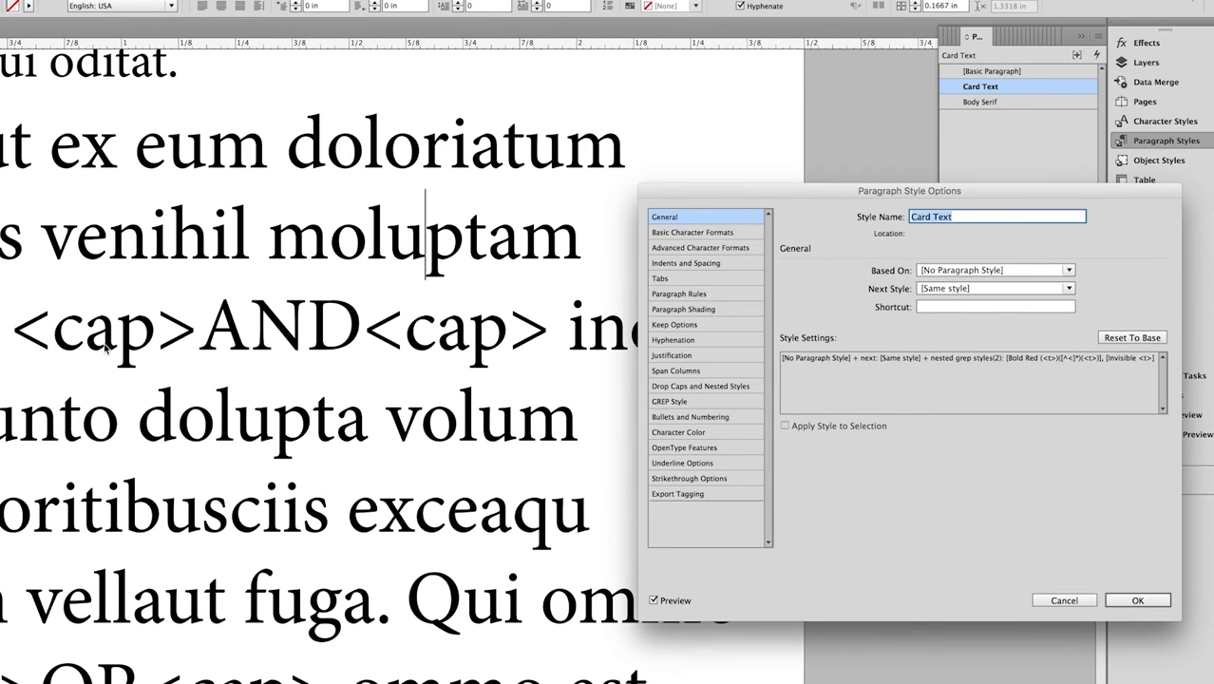
{"action": "mouse_move", "coordinate": [704, 338]}
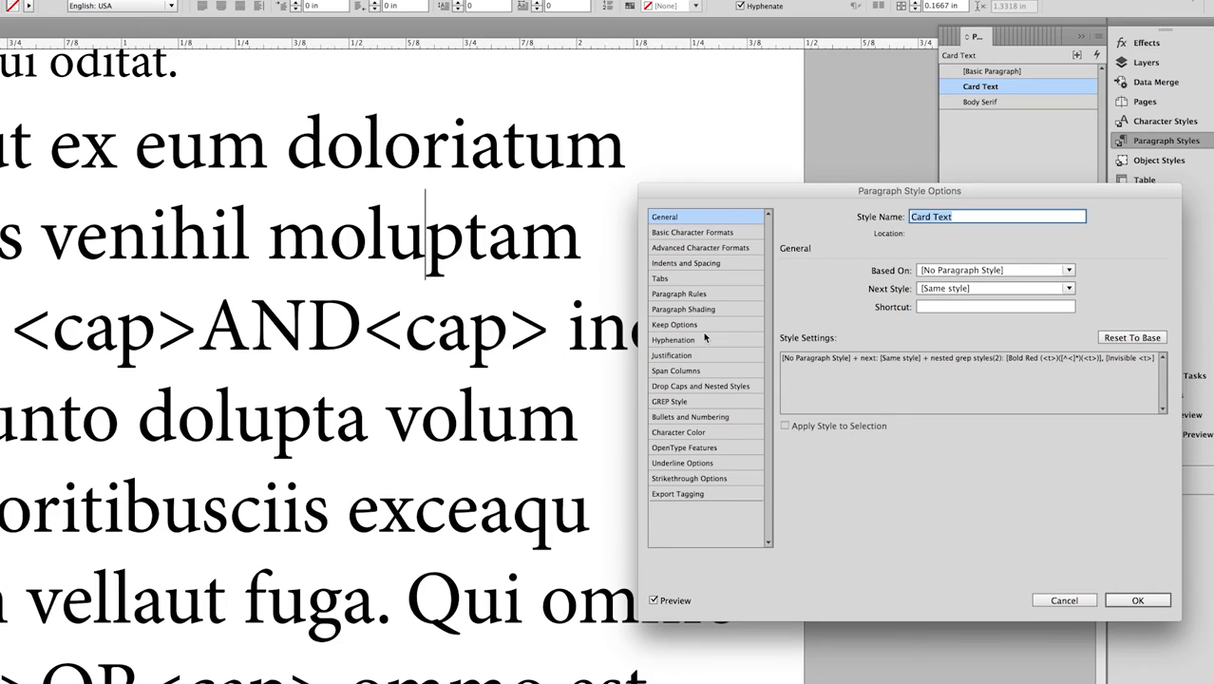
{"action": "left_click", "coordinate": [669, 401]}
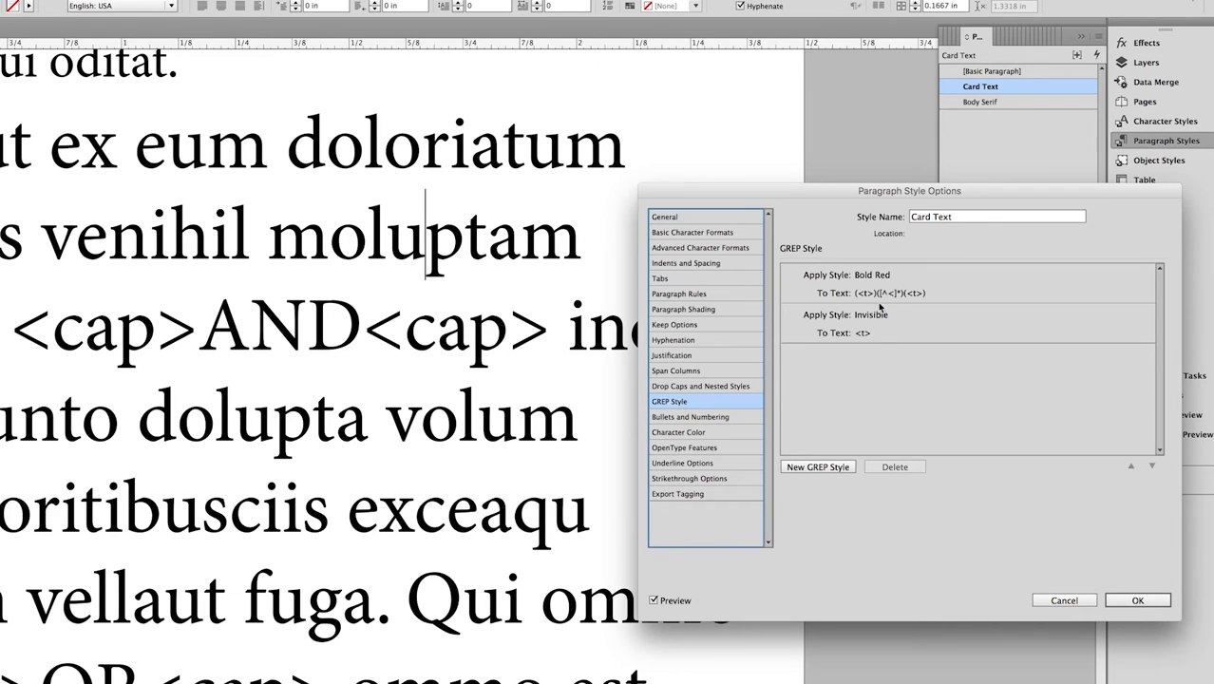
{"action": "left_click", "coordinate": [915, 292]}
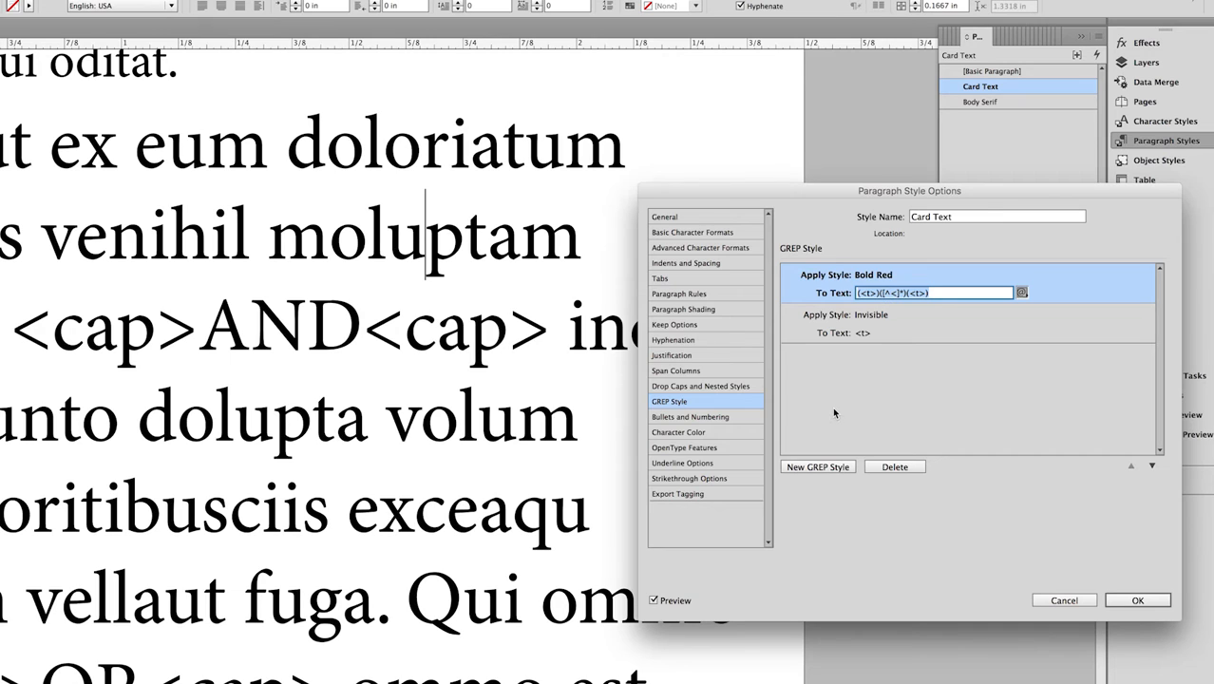
- Add a new GREP rule applying the Capsule Character style
{"action": "left_click", "coordinate": [817, 465]}
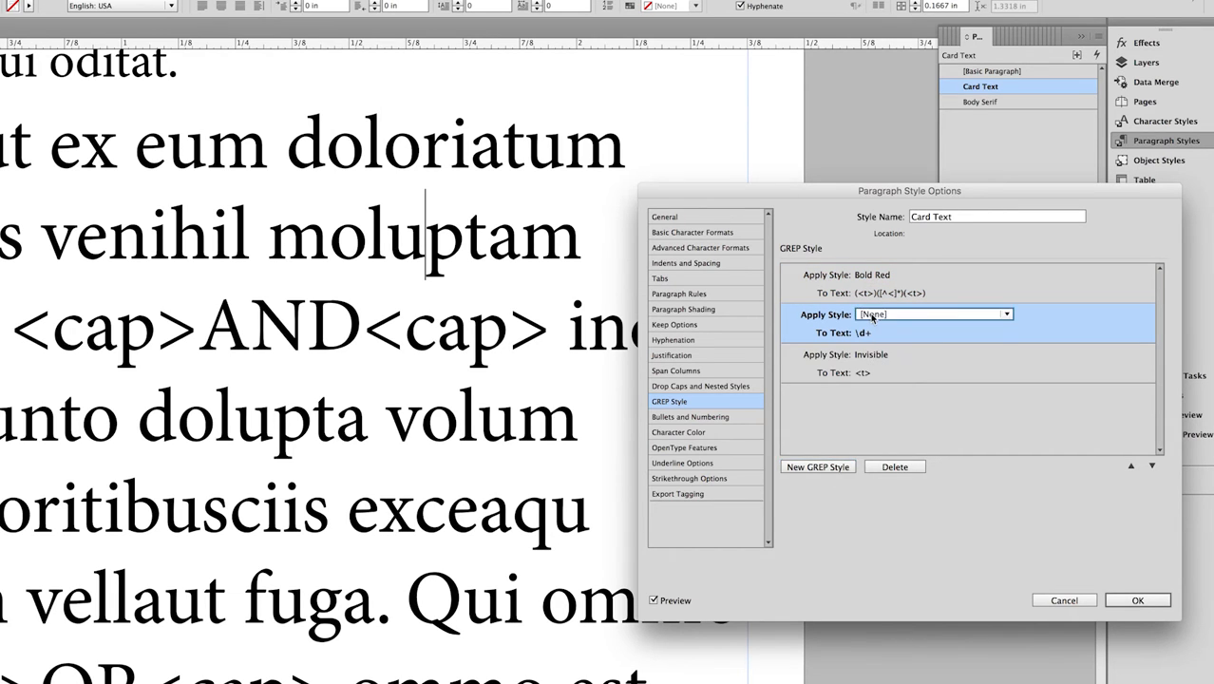
{"action": "left_click", "coordinate": [1007, 316]}
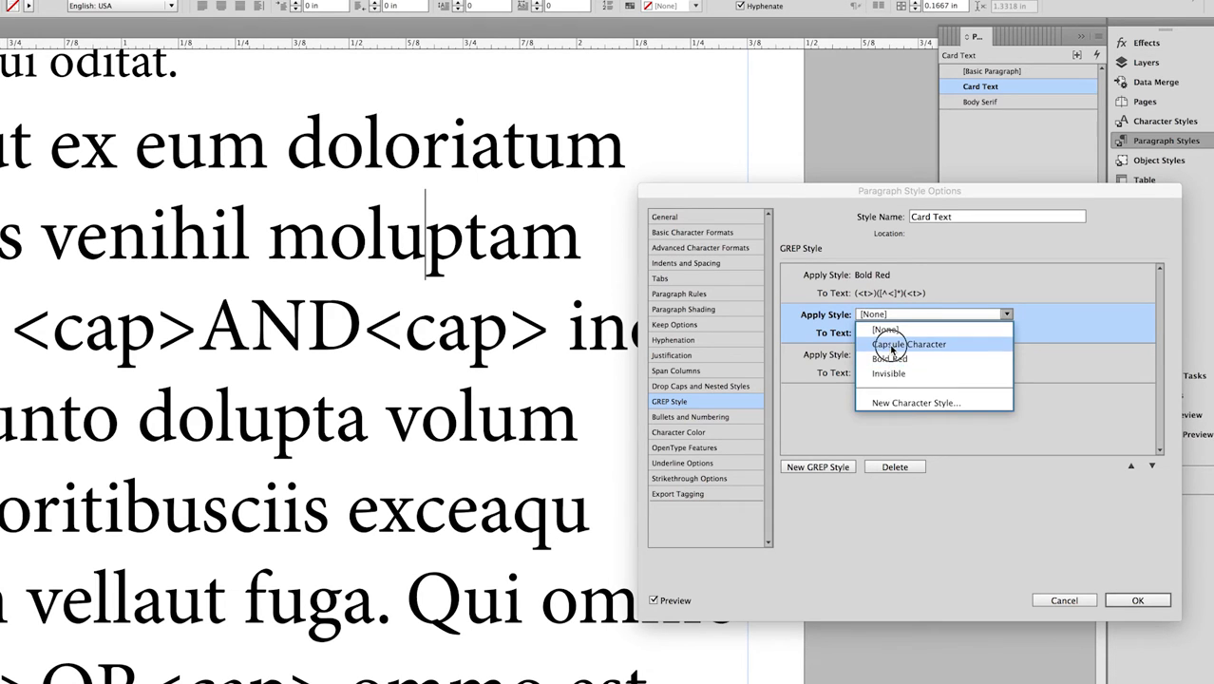
{"action": "left_click", "coordinate": [908, 344]}
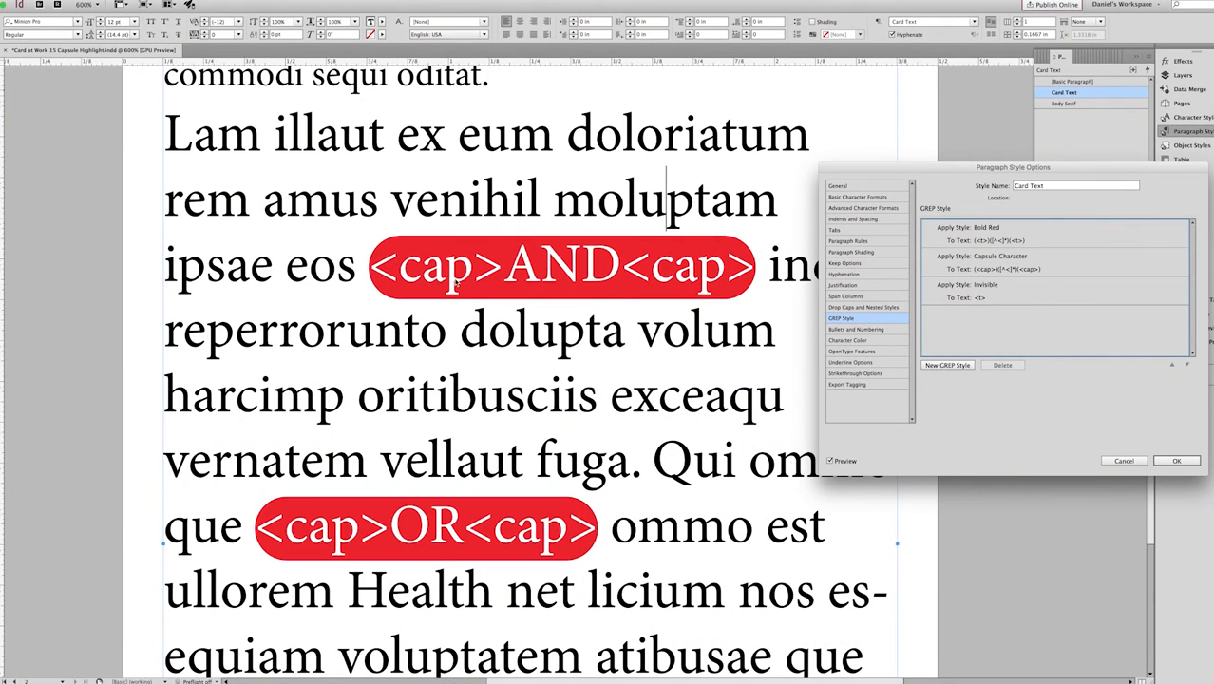
{"action": "mouse_move", "coordinate": [634, 292]}
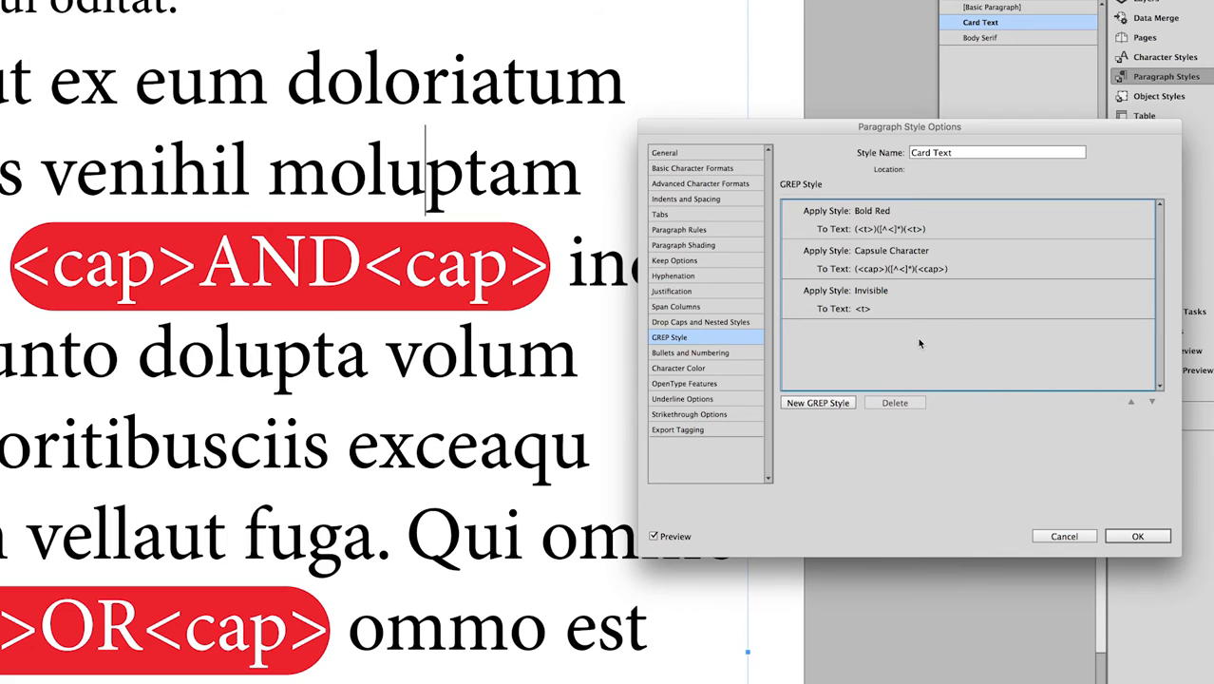
{"action": "mouse_move", "coordinate": [869, 313]}
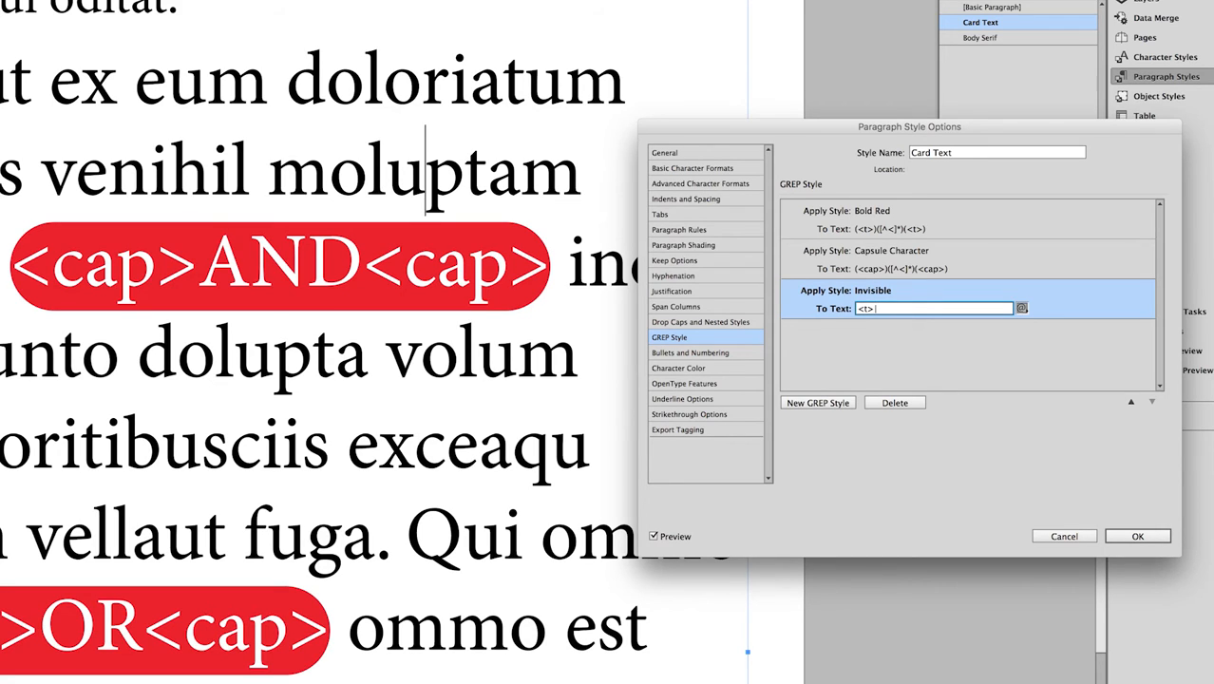
{"action": "type", "text": "|<cap>"}
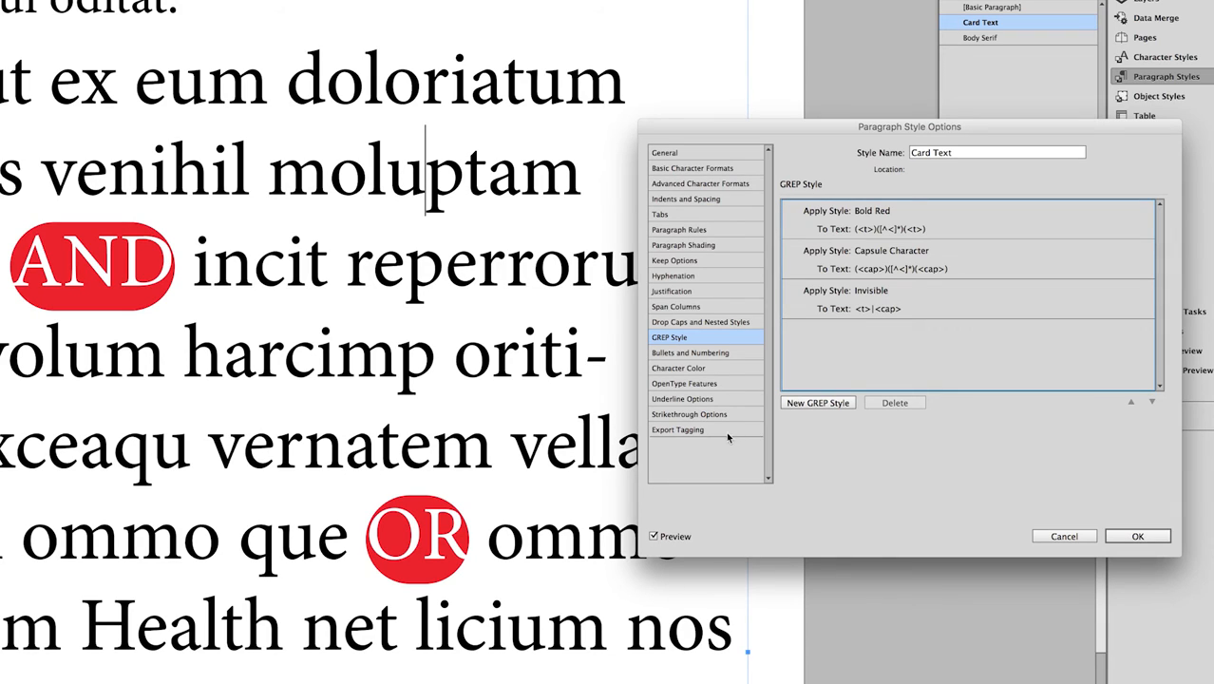
{"action": "mouse_move", "coordinate": [15, 258]}
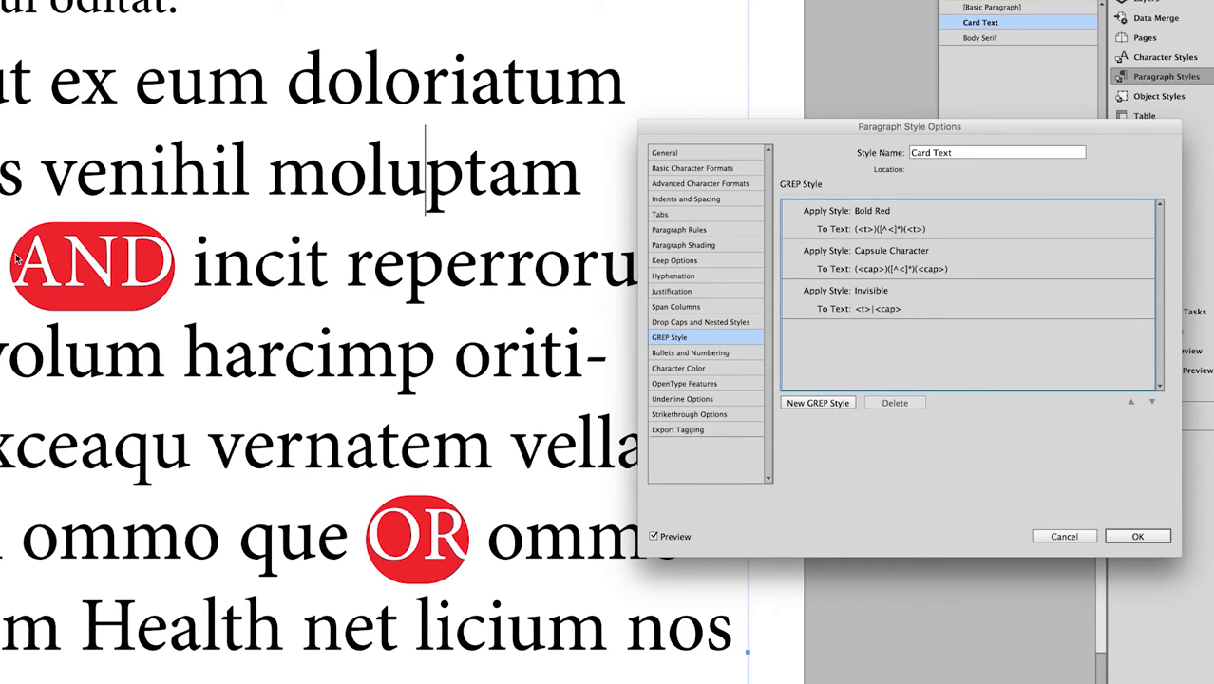
{"action": "mouse_move", "coordinate": [813, 340]}
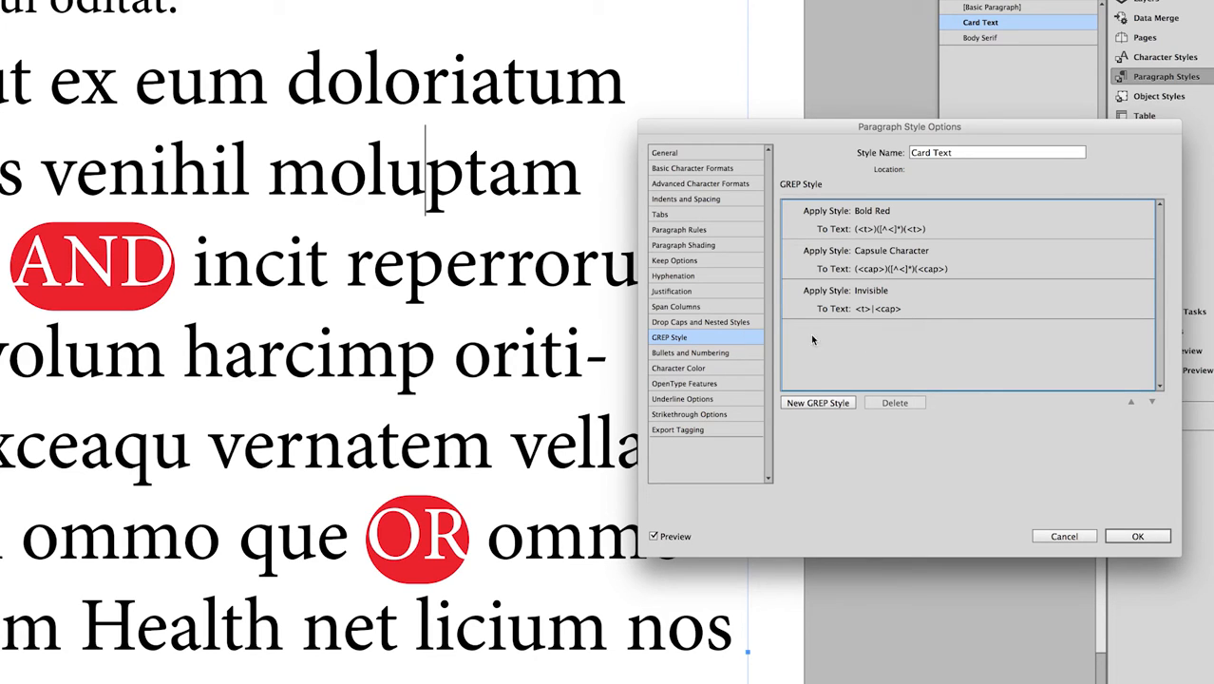
{"action": "left_click", "coordinate": [845, 288]}
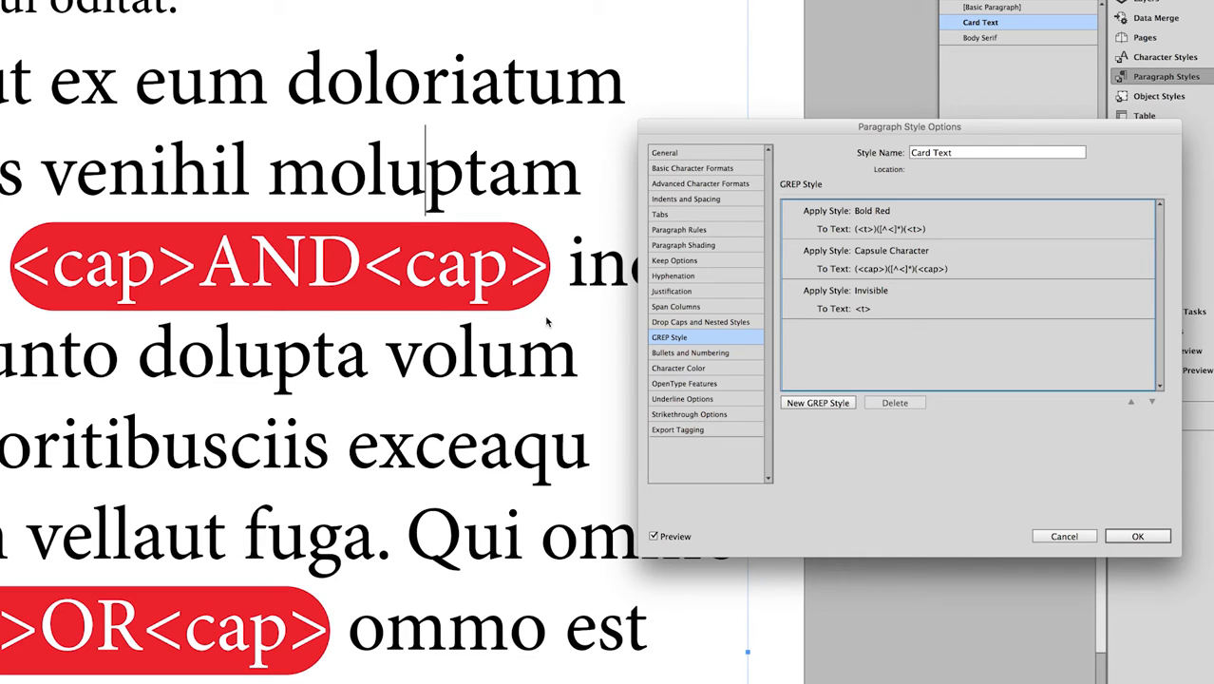
{"action": "mouse_move", "coordinate": [828, 397]}
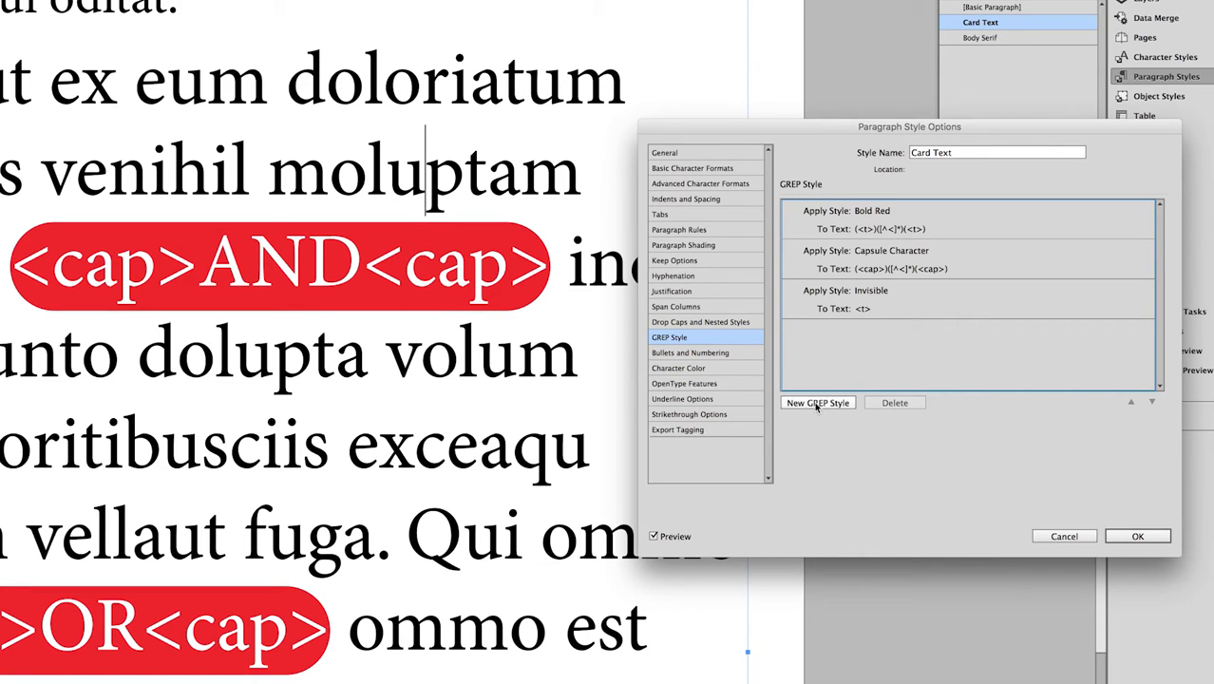
- Add a fourth GREP rule with To Text '<cap>' and reach its Apply Style list
{"action": "left_click", "coordinate": [817, 403]}
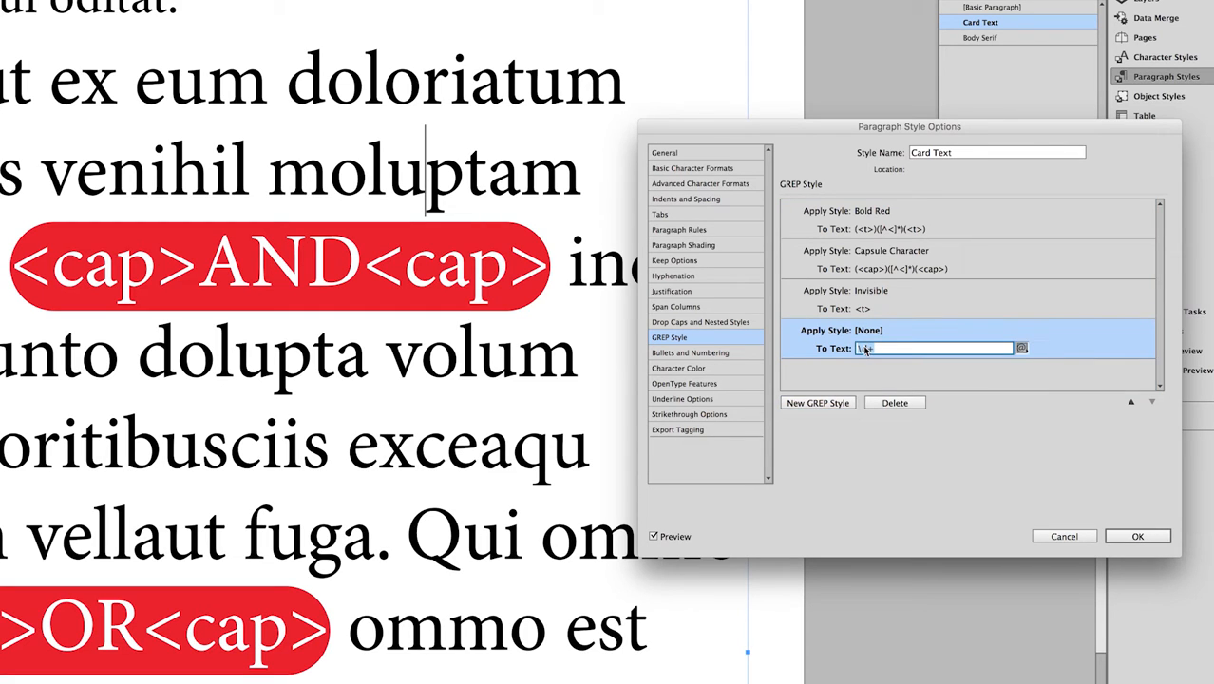
{"action": "type", "text": "<"}
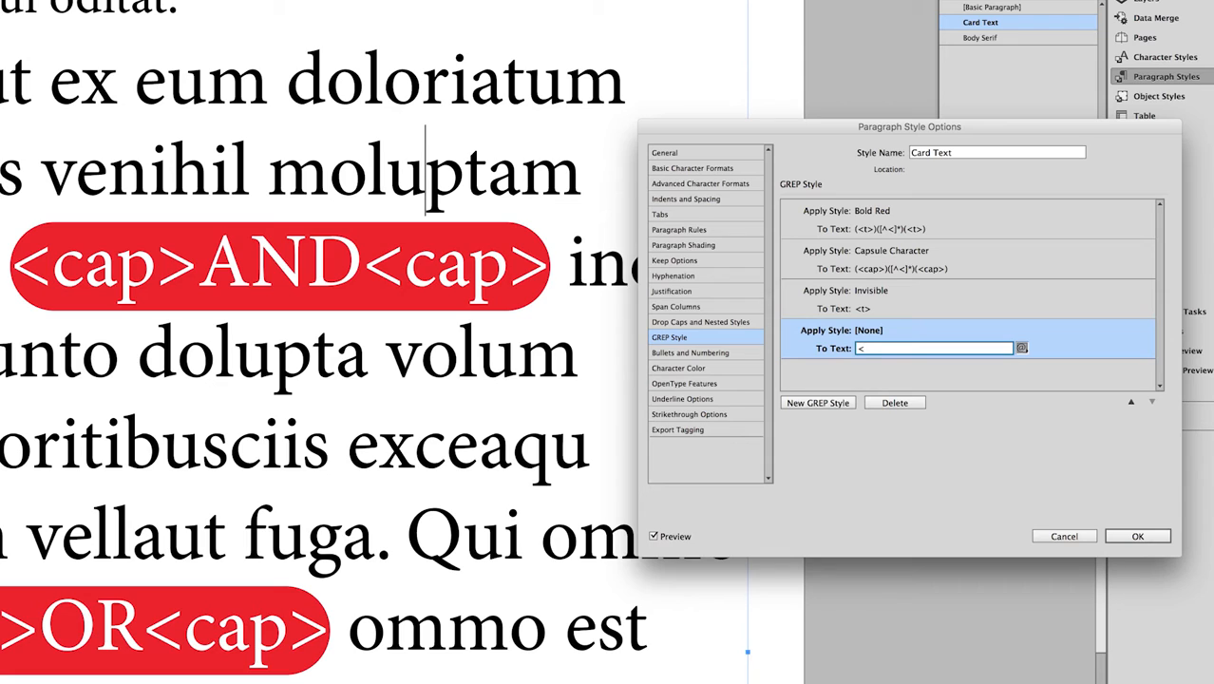
{"action": "type", "text": "cap>"}
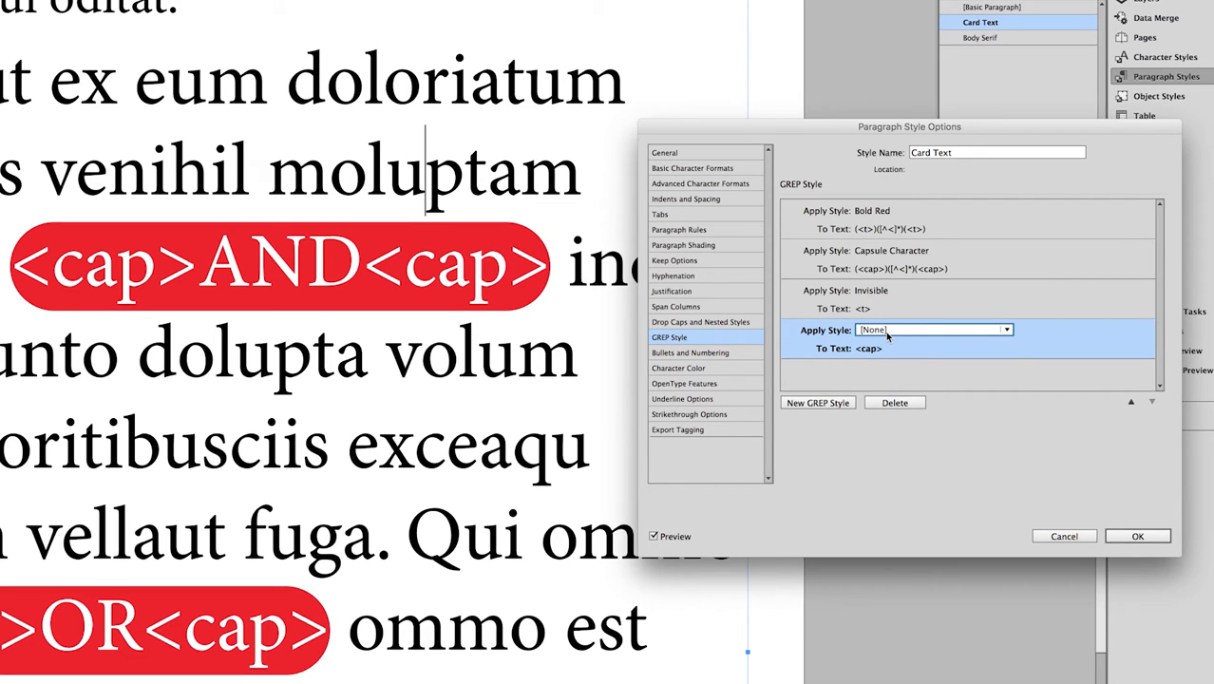
{"action": "left_click", "coordinate": [1006, 330]}
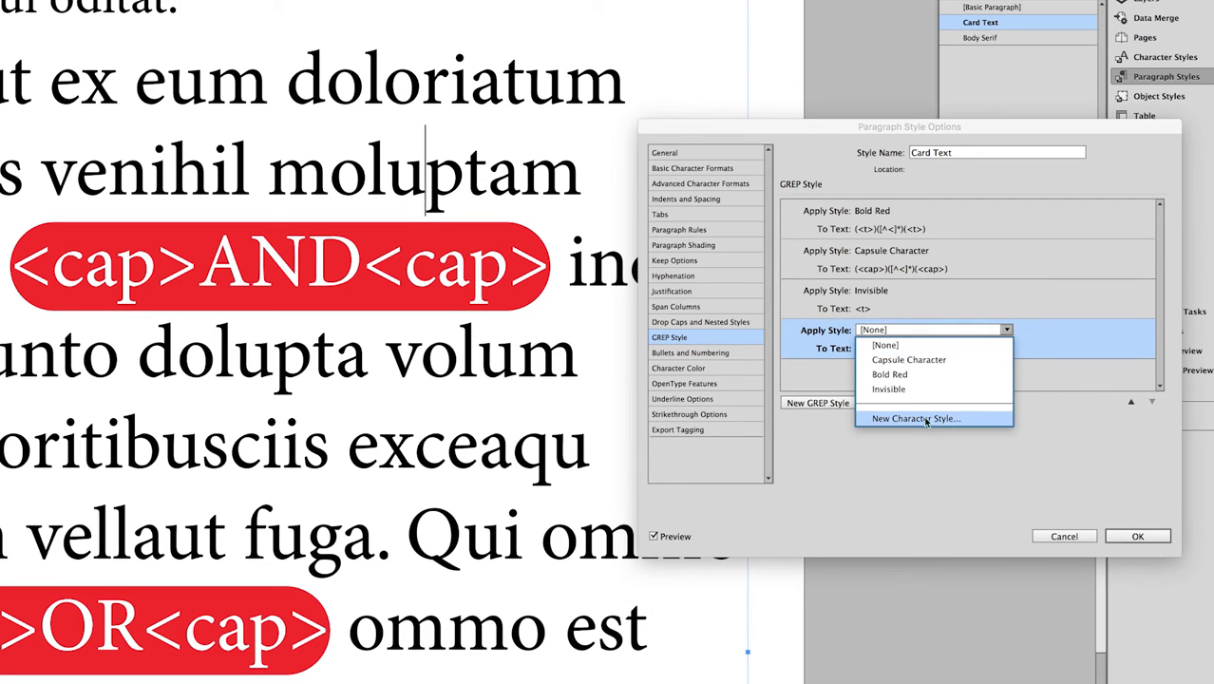
{"action": "mouse_move", "coordinate": [980, 422]}
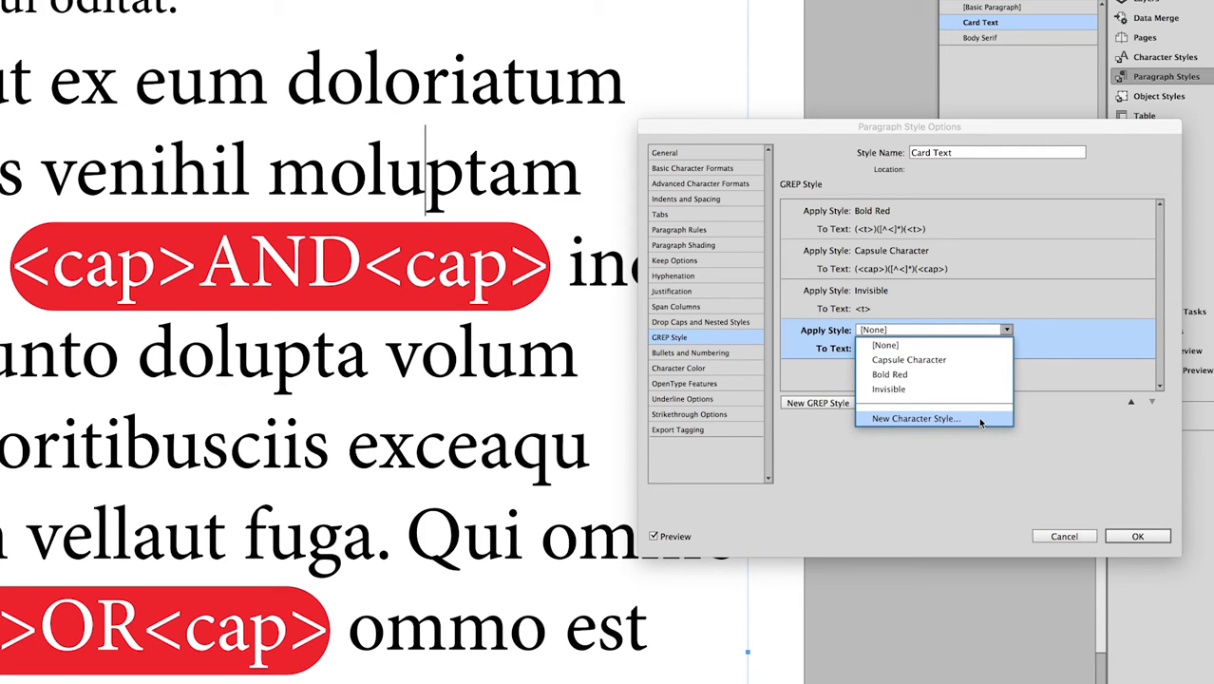
{"action": "mouse_move", "coordinate": [915, 420]}
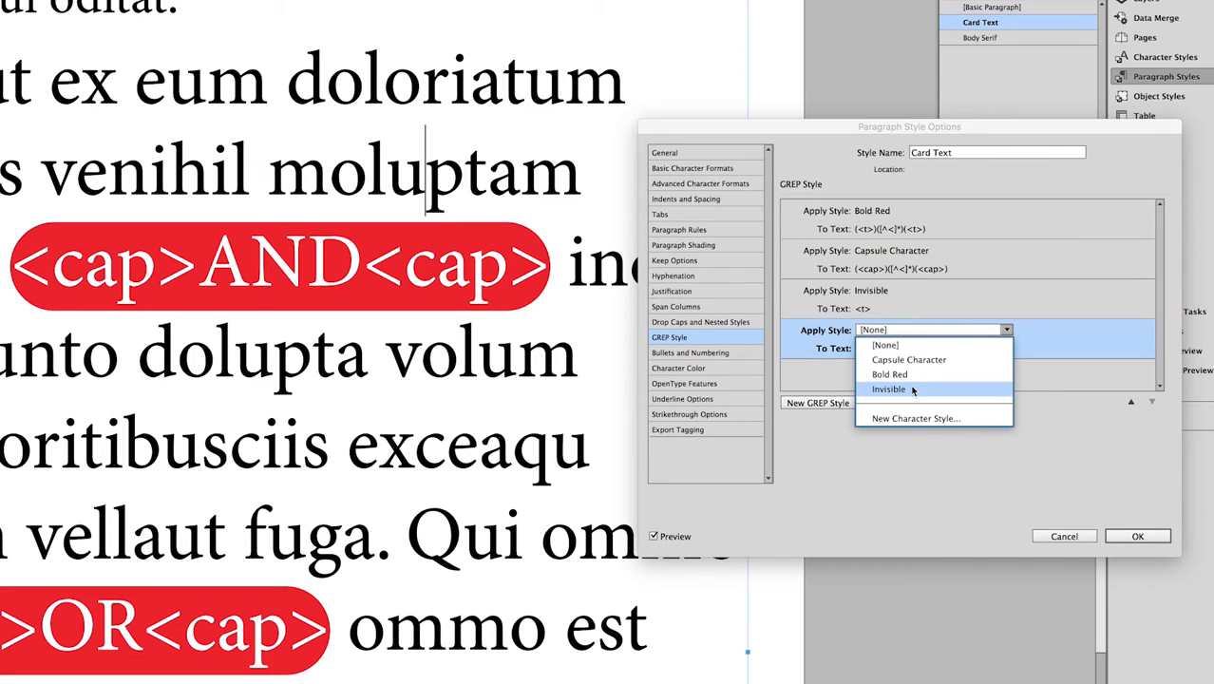
- Create a '<cap>' character style at 2 pt with [None] colour for the rule
{"action": "left_click", "coordinate": [915, 418]}
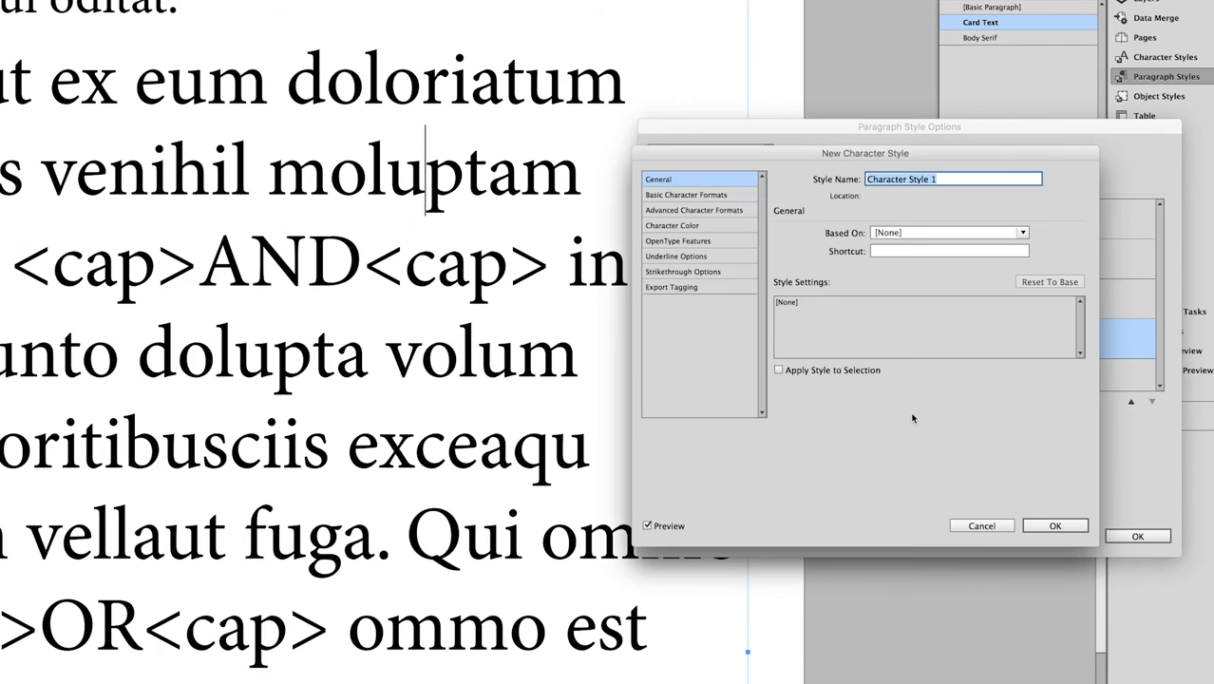
{"action": "mouse_move", "coordinate": [1097, 368]}
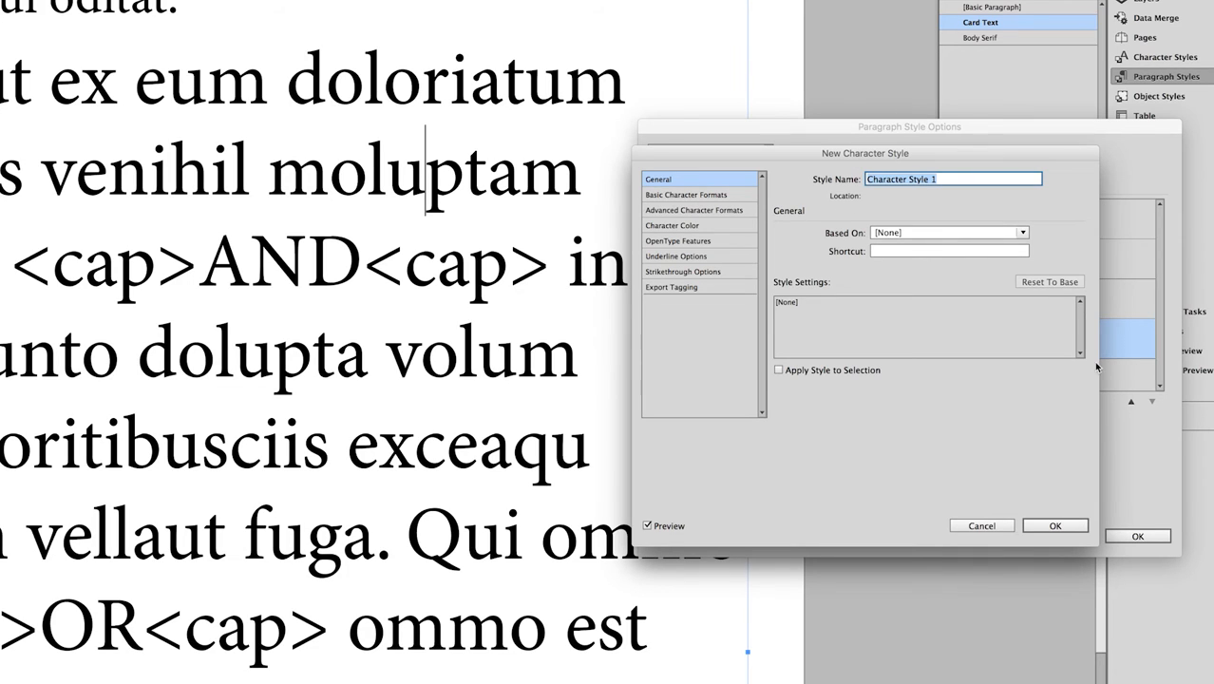
{"action": "mouse_move", "coordinate": [920, 190]}
{"action": "type", "text": "<cap>"}
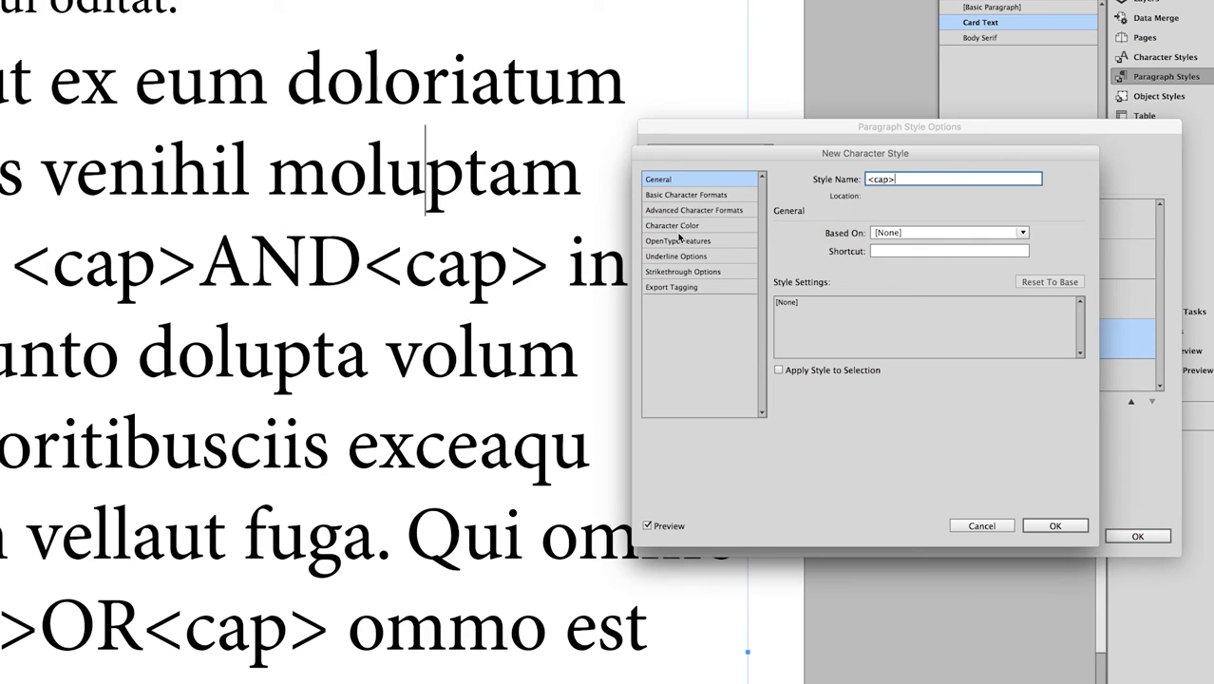
{"action": "left_click", "coordinate": [686, 194]}
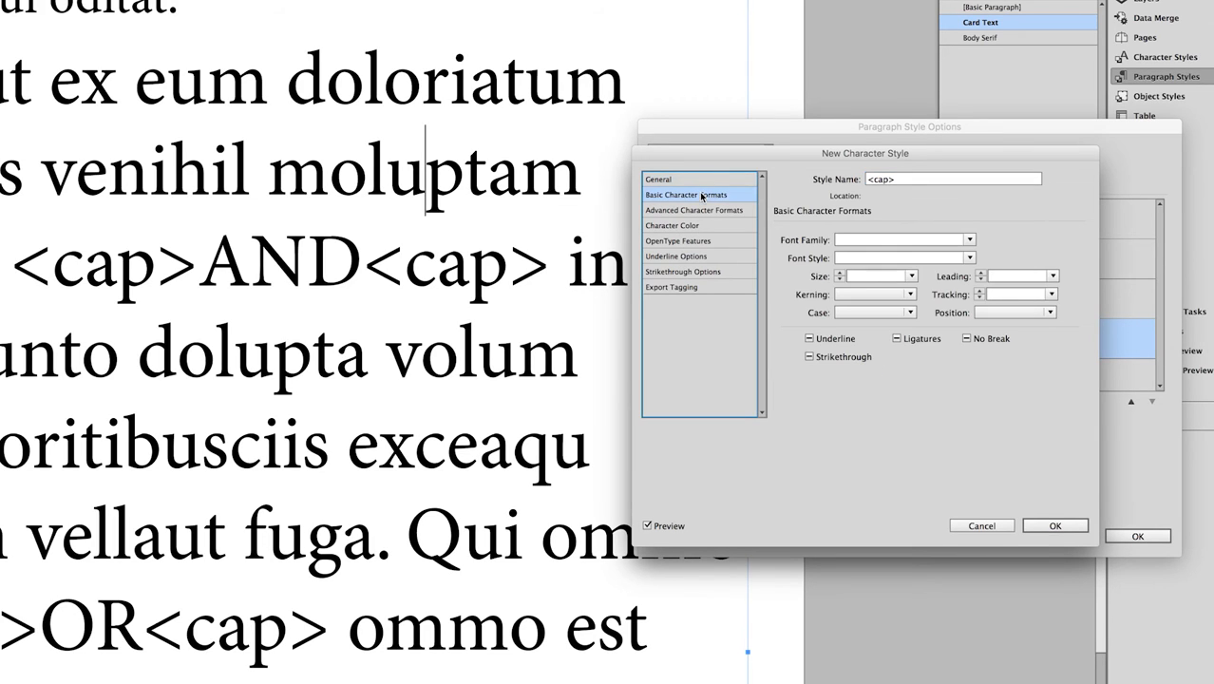
{"action": "mouse_move", "coordinate": [780, 258]}
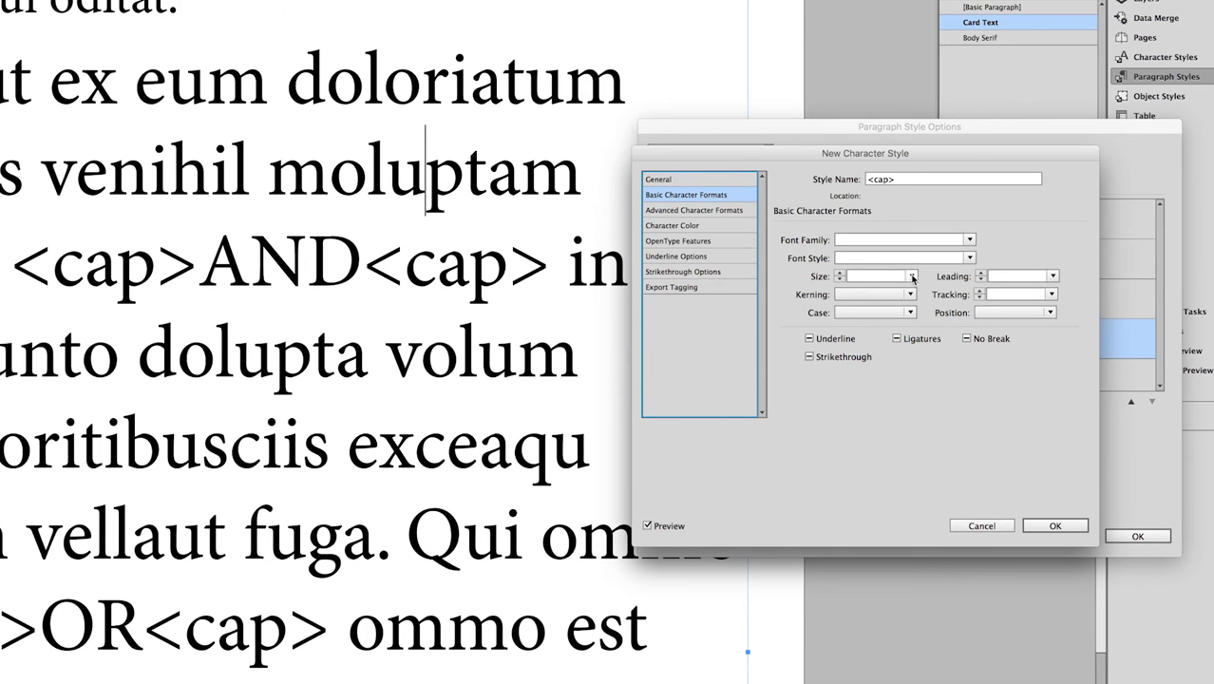
{"action": "left_click", "coordinate": [910, 276]}
{"action": "type", "text": "2"}
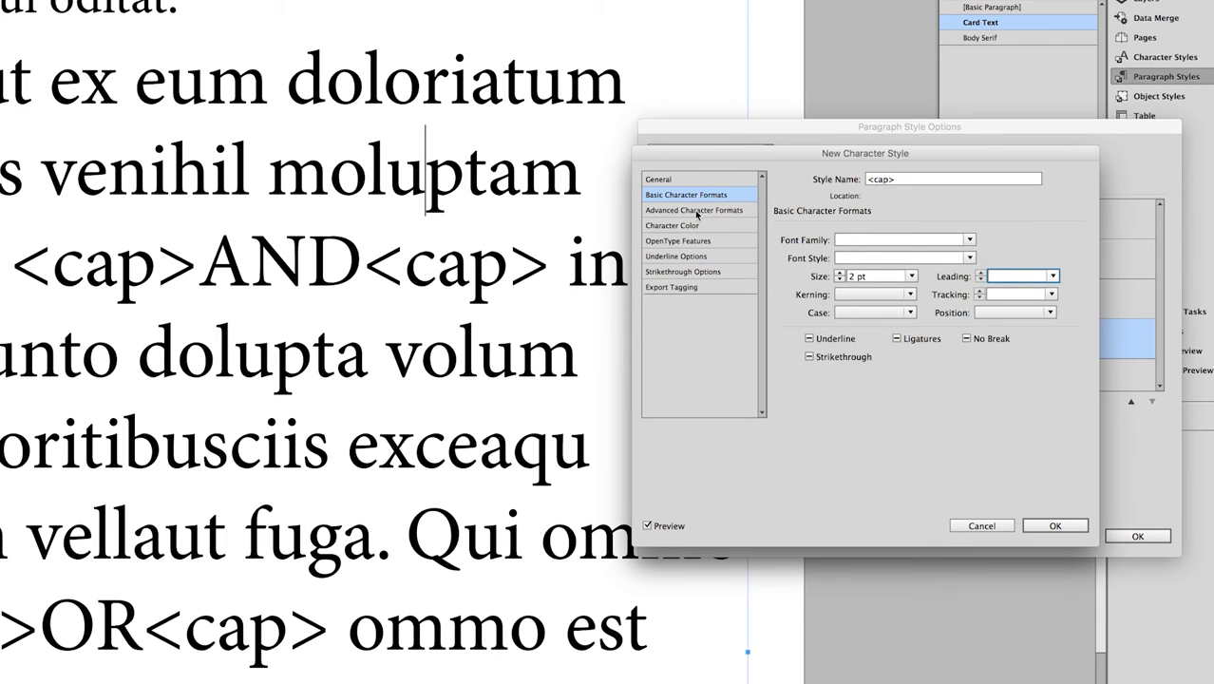
{"action": "left_click", "coordinate": [672, 224]}
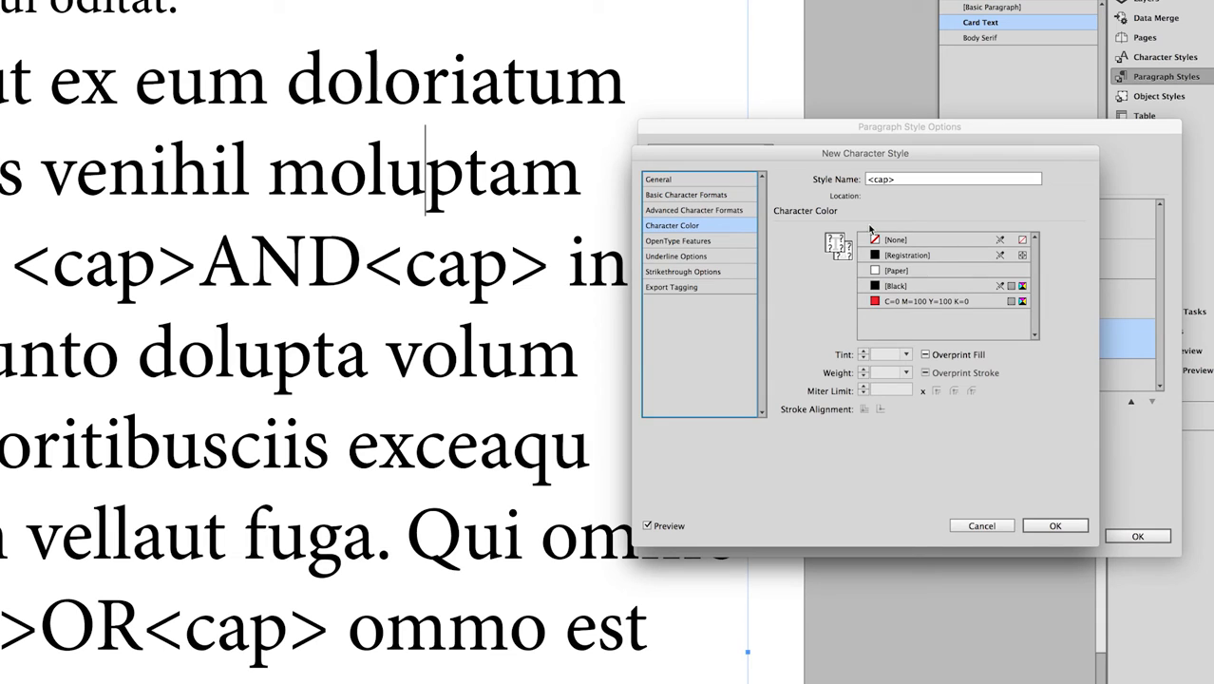
{"action": "left_click", "coordinate": [896, 240]}
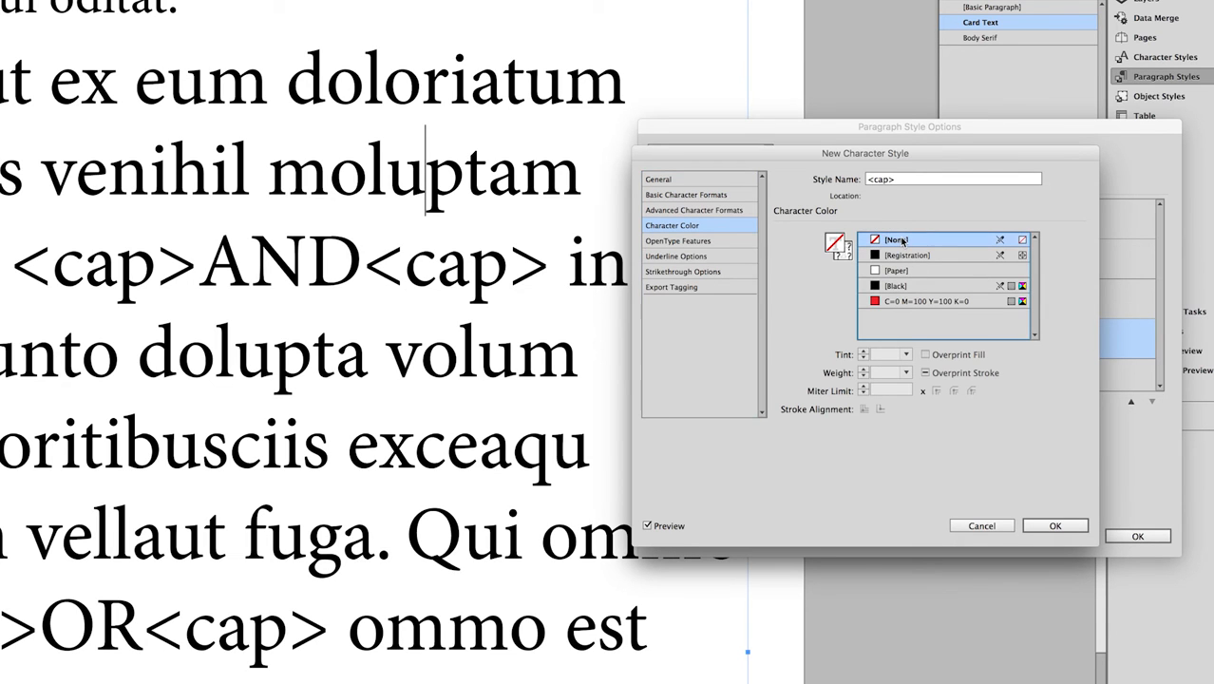
{"action": "left_click", "coordinate": [1054, 525]}
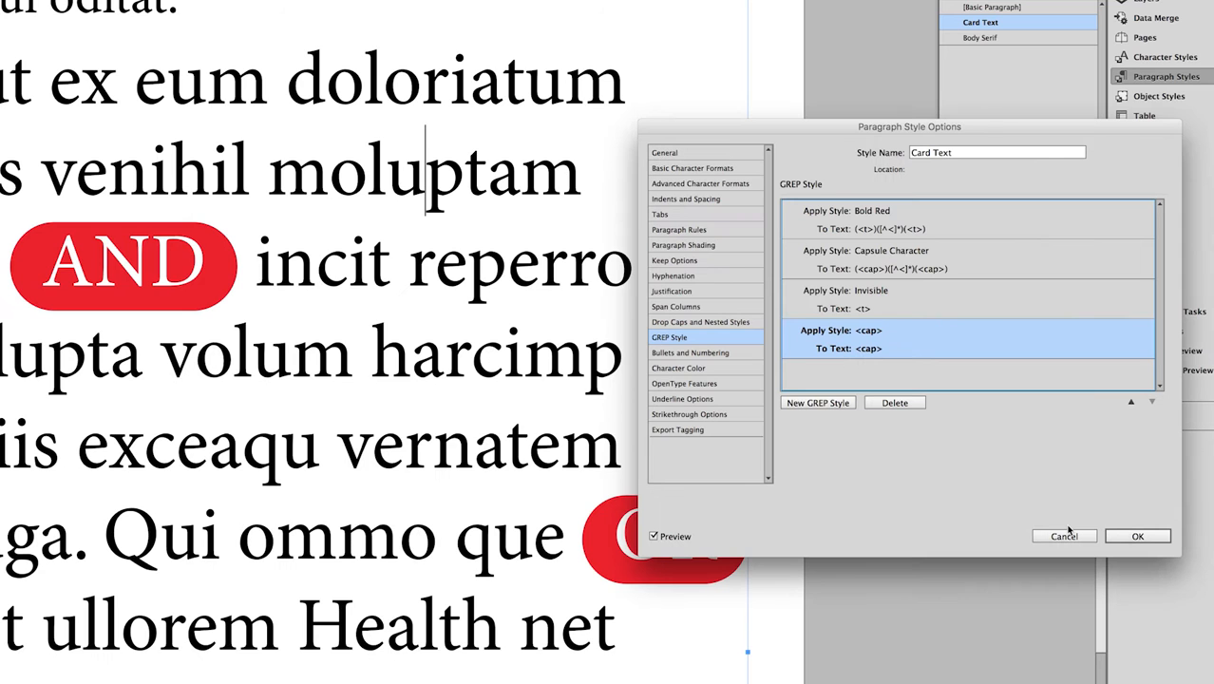
{"action": "mouse_move", "coordinate": [764, 130]}
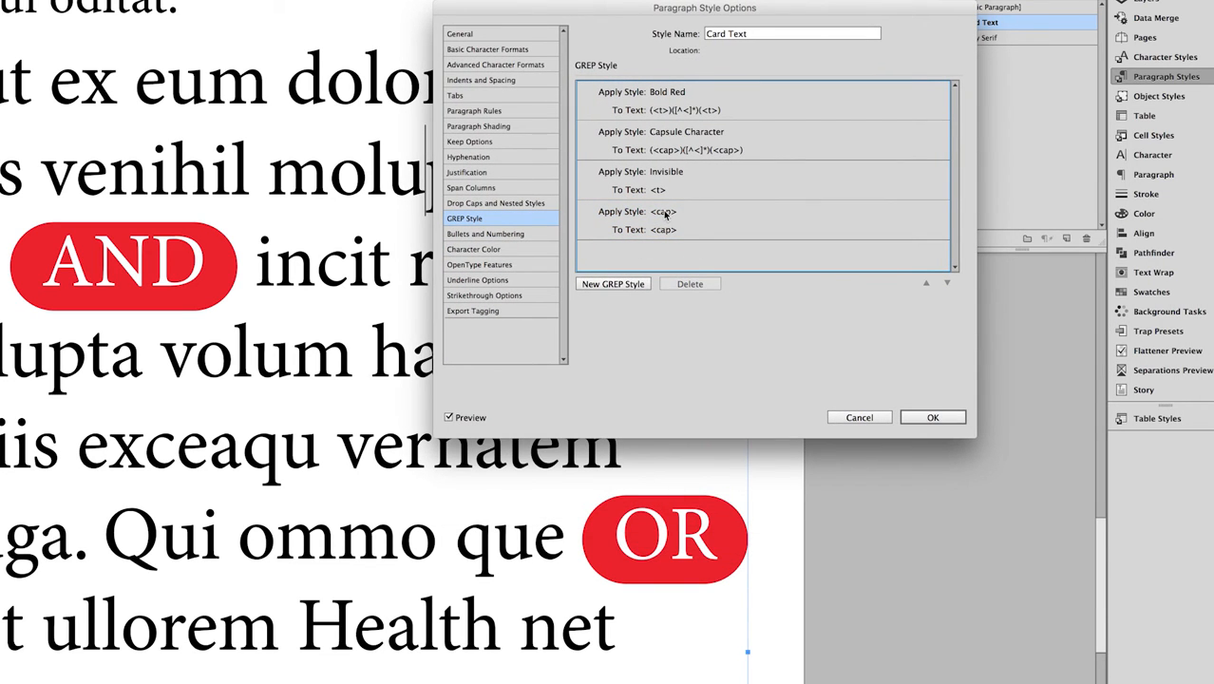
- View the GREP Style section of the Card Text paragraph style
{"action": "left_click", "coordinate": [664, 221]}
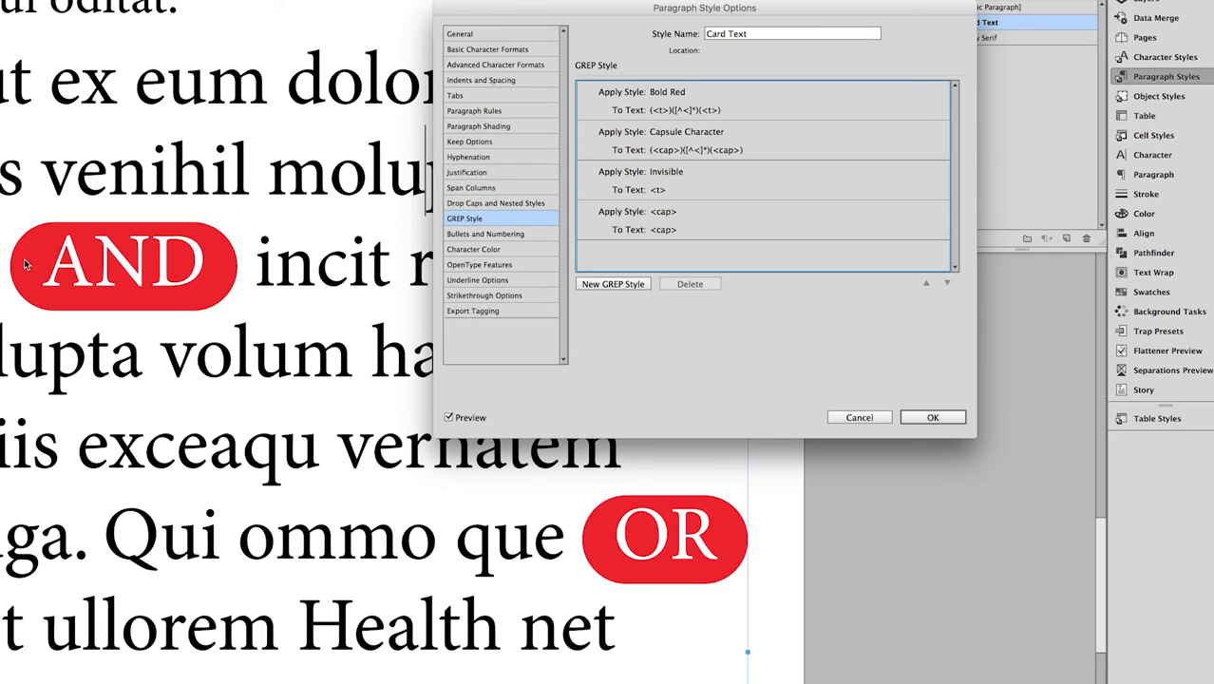
{"action": "mouse_move", "coordinate": [47, 269]}
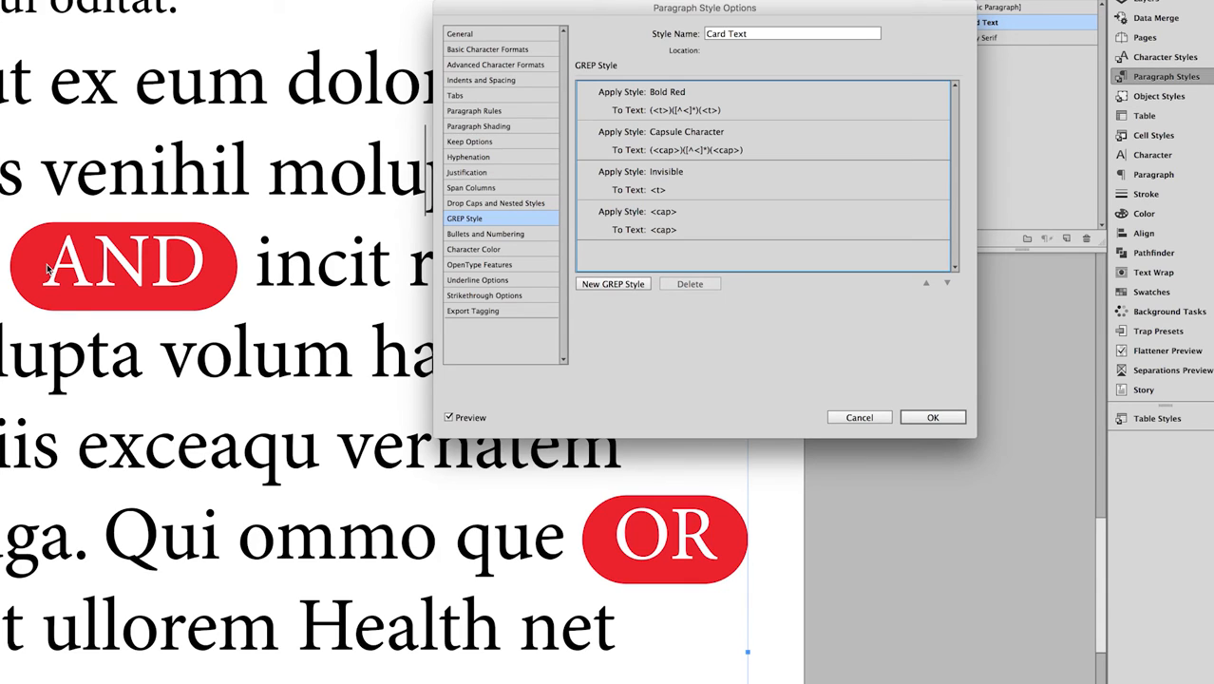
{"action": "mouse_move", "coordinate": [338, 219]}
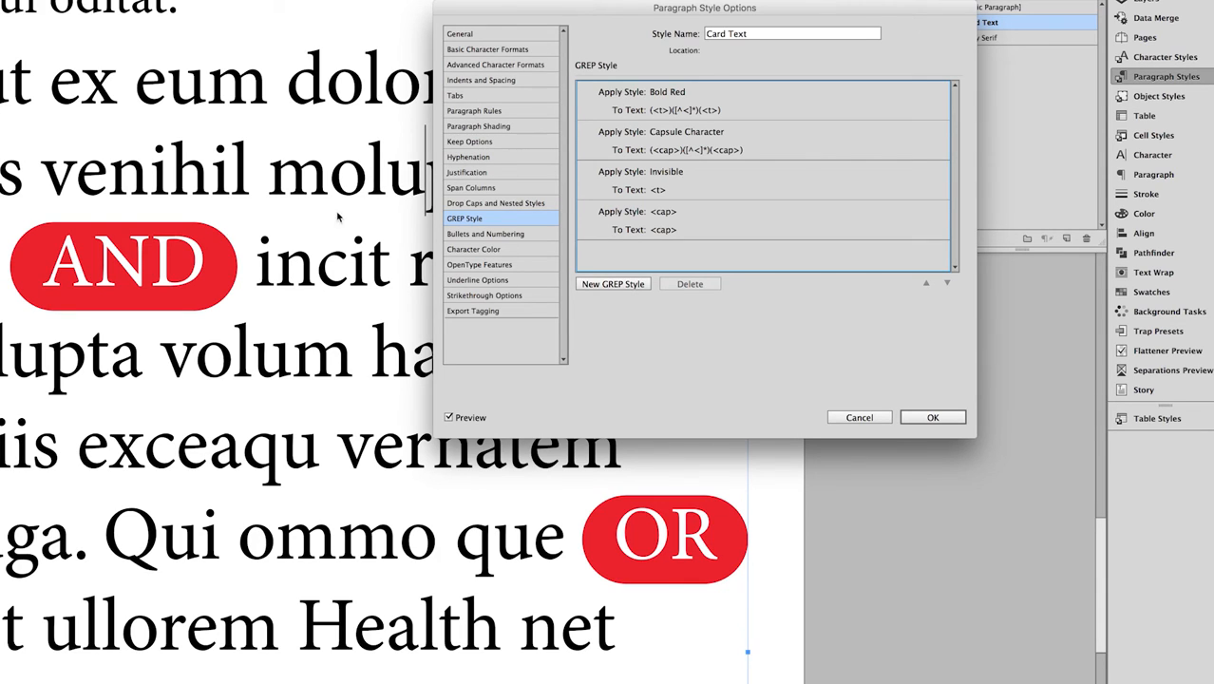
{"action": "mouse_move", "coordinate": [682, 140]}
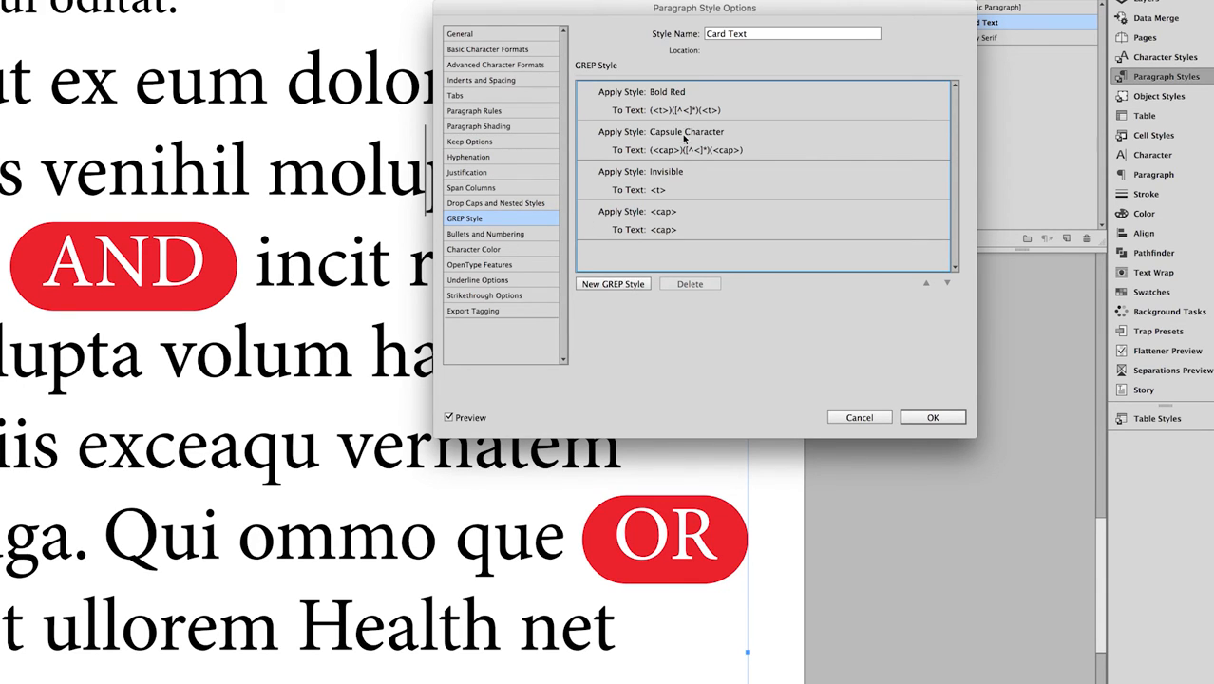
{"action": "mouse_move", "coordinate": [680, 199]}
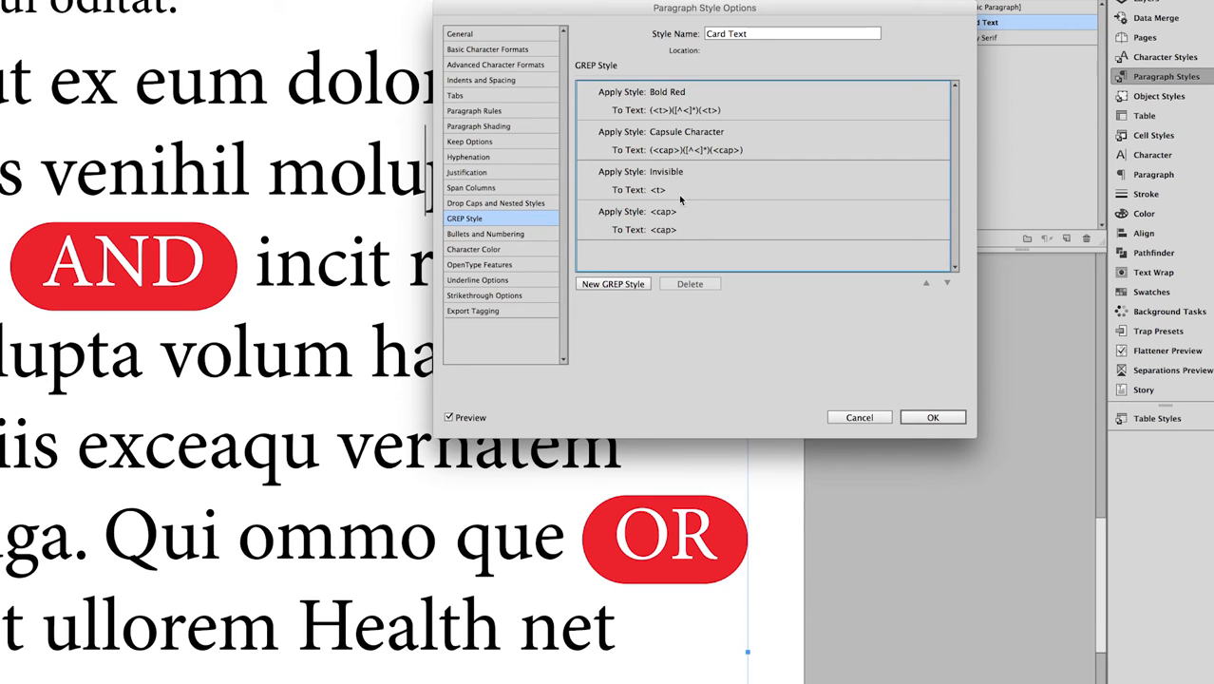
{"action": "mouse_move", "coordinate": [706, 224]}
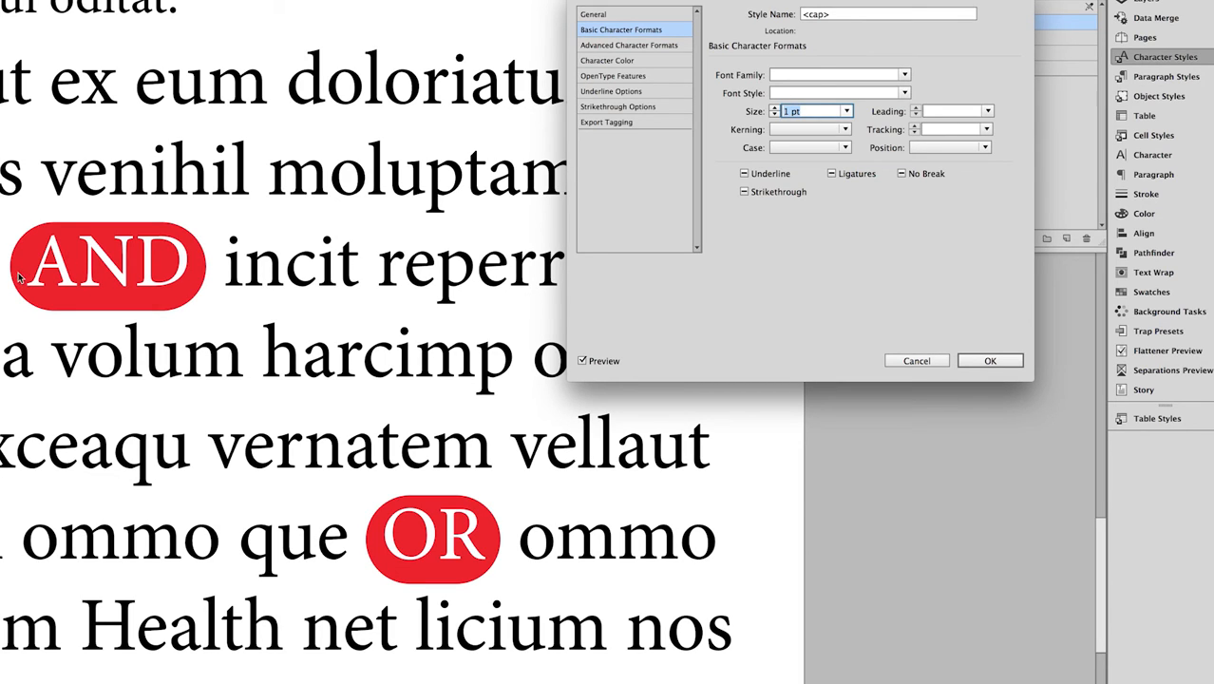
{"action": "mouse_move", "coordinate": [834, 186]}
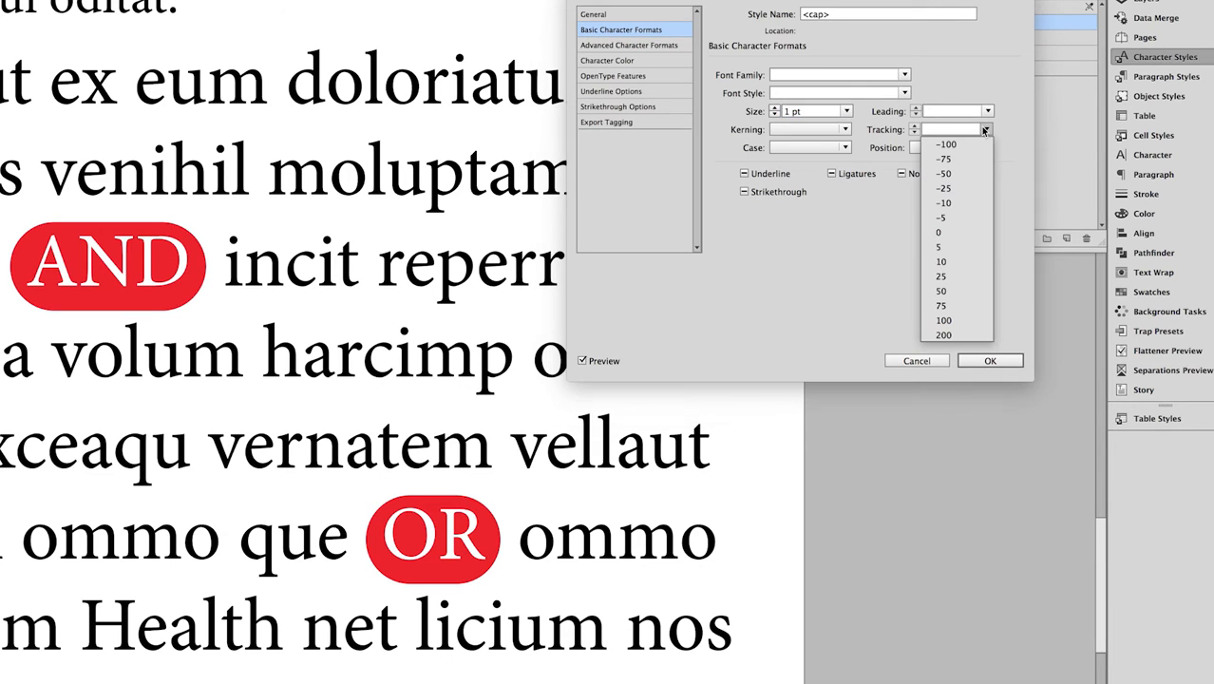
{"action": "mouse_move", "coordinate": [940, 247]}
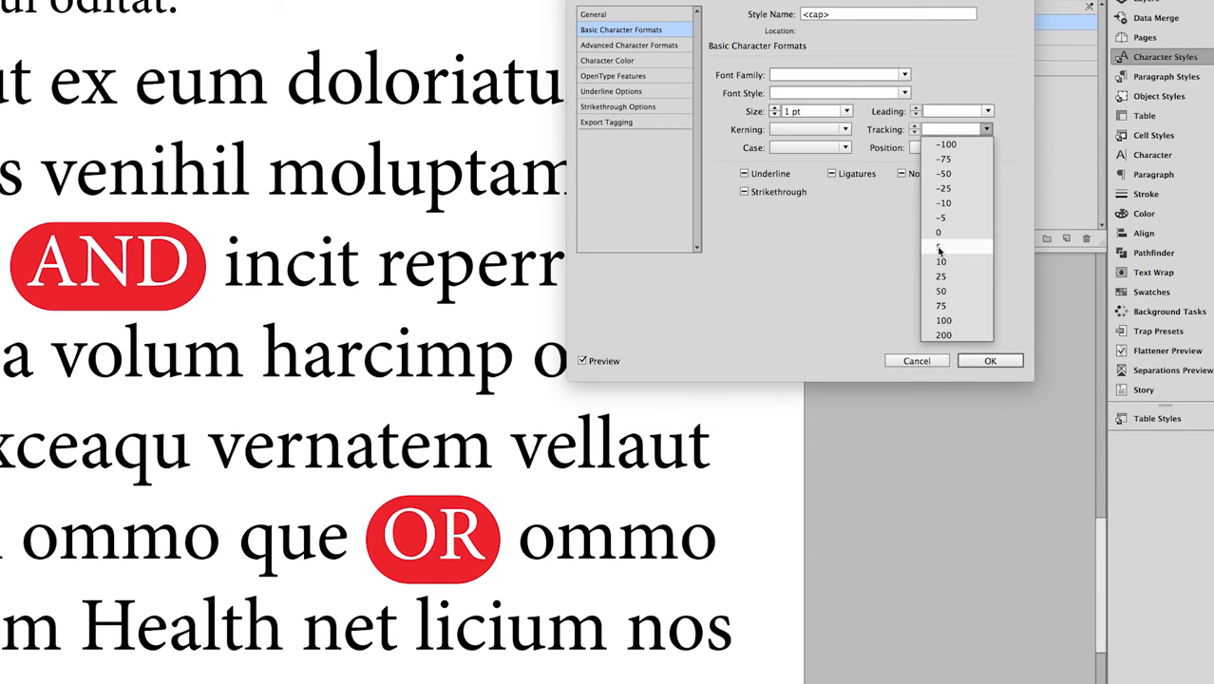
- Set the <cap> style's tracking to 150 and confirm the changes
{"action": "left_click", "coordinate": [942, 276]}
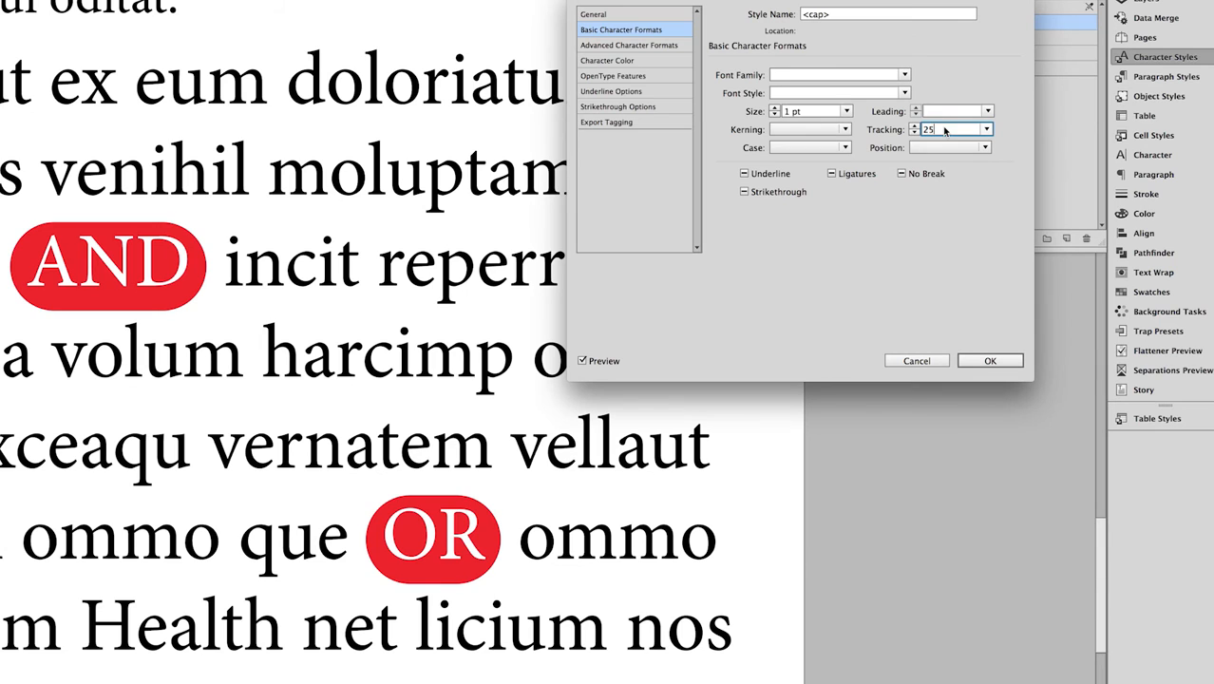
{"action": "type", "text": "125"}
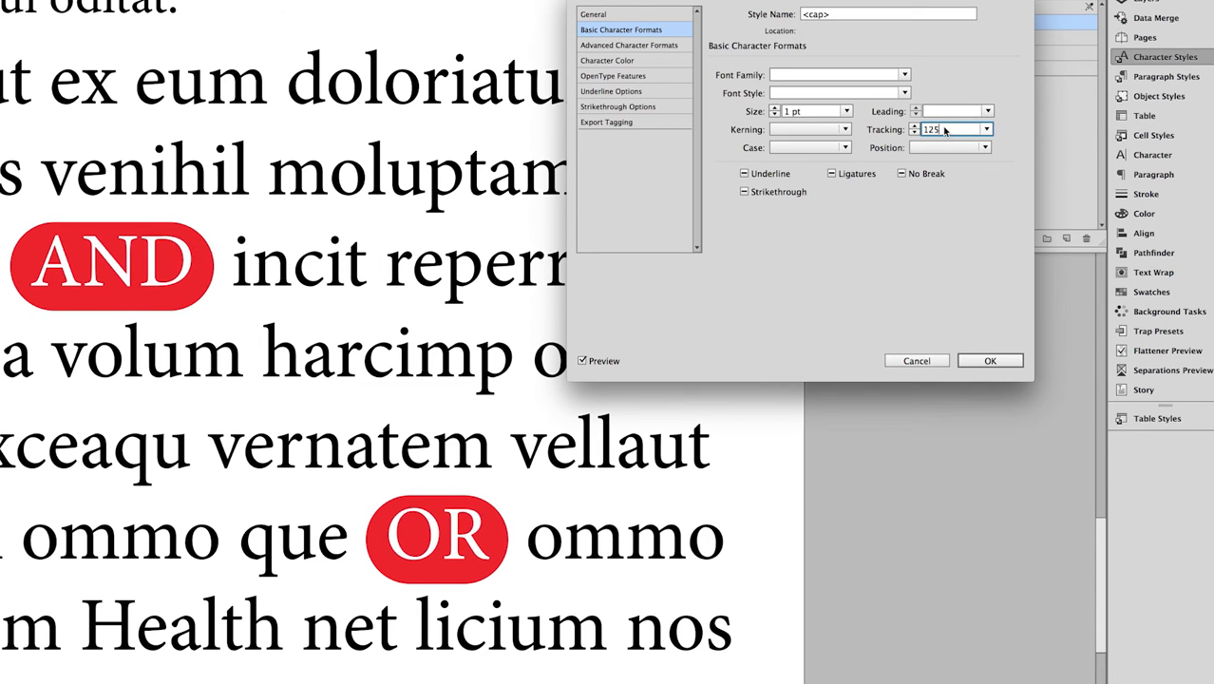
{"action": "type", "text": "150"}
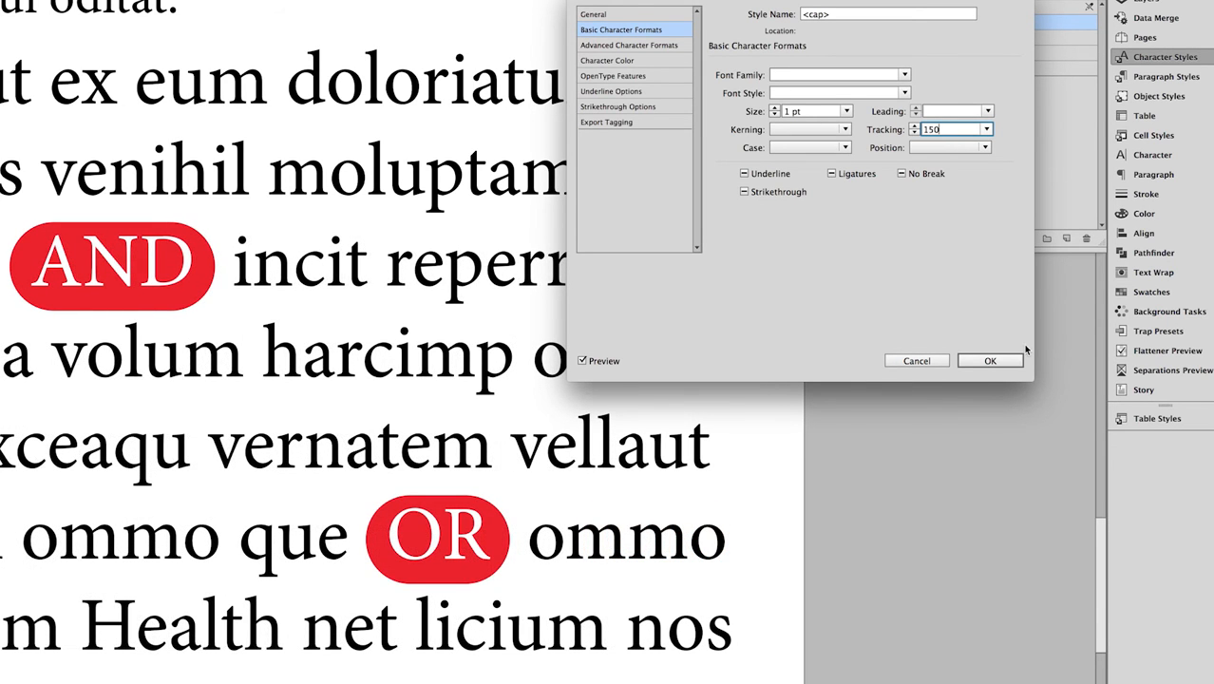
{"action": "left_click", "coordinate": [989, 361]}
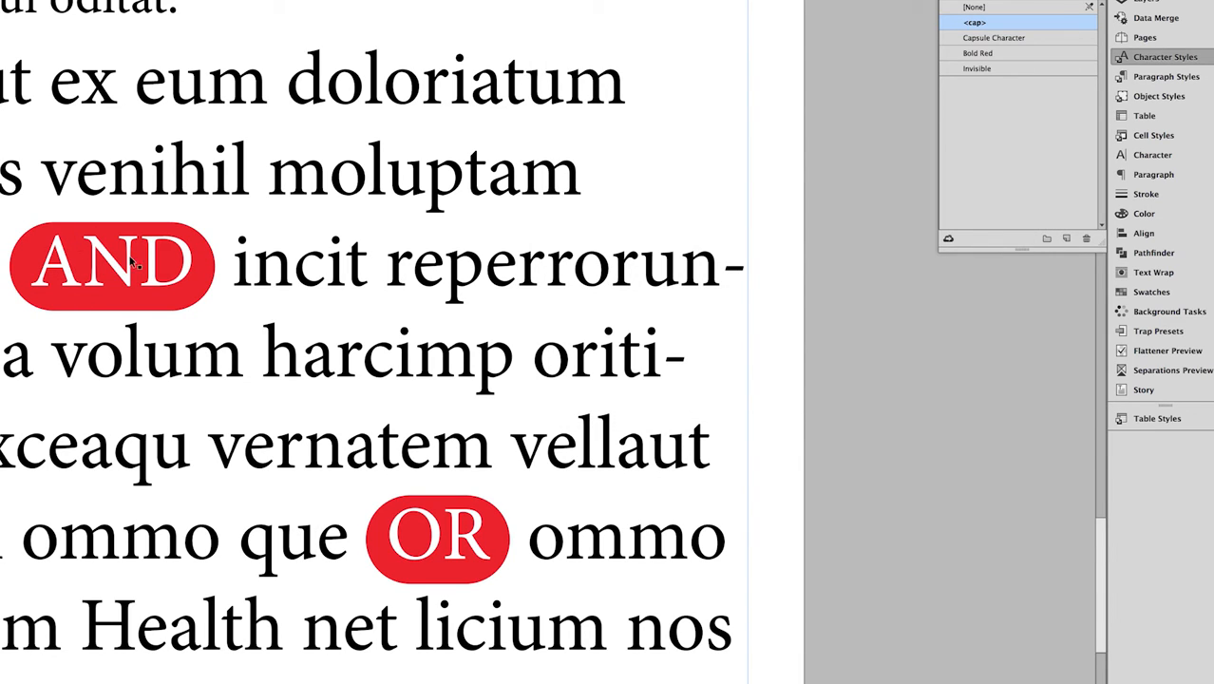
{"action": "mouse_move", "coordinate": [131, 281]}
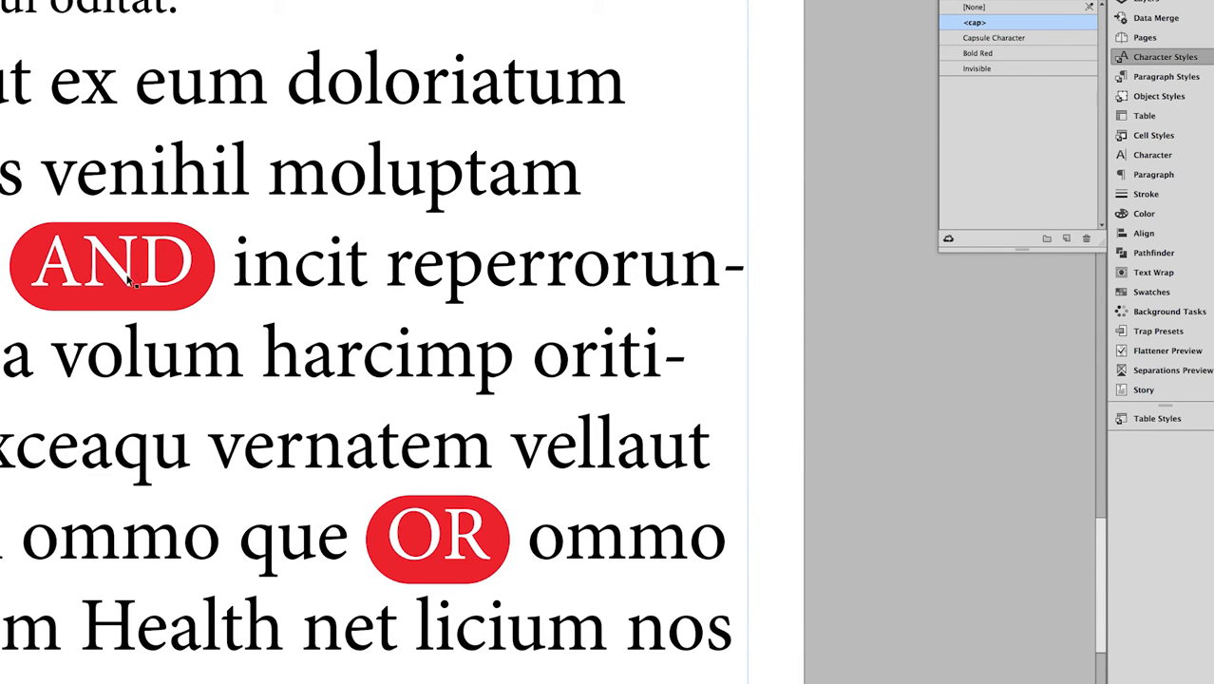
{"action": "mouse_move", "coordinate": [916, 302]}
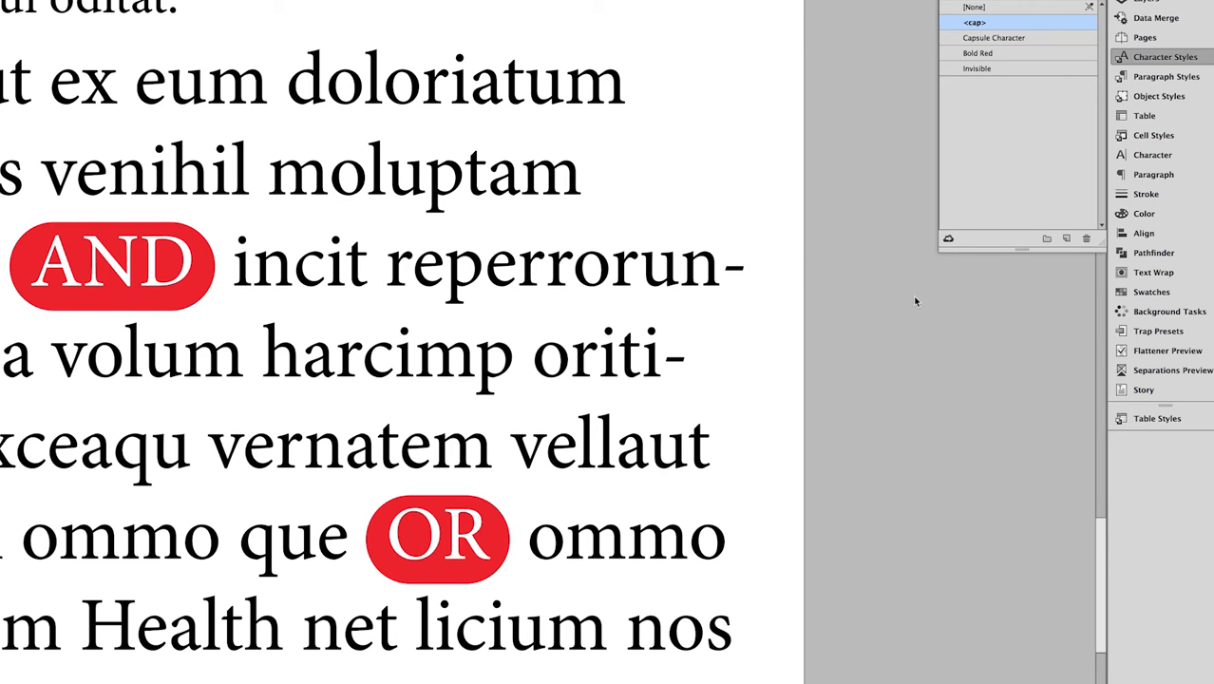
- Review the Capsule Character style's OpenType and Underline settings: red 14 pt underline at -3 pt offset
{"action": "double_click", "coordinate": [994, 38]}
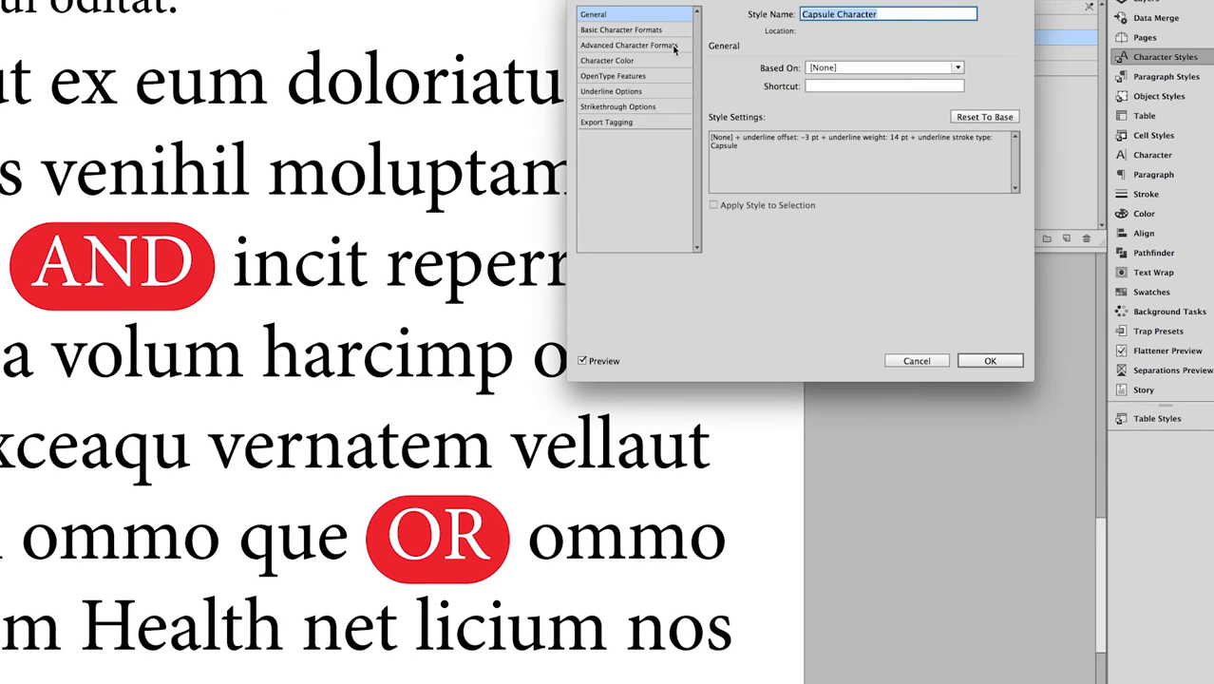
{"action": "left_click", "coordinate": [611, 76]}
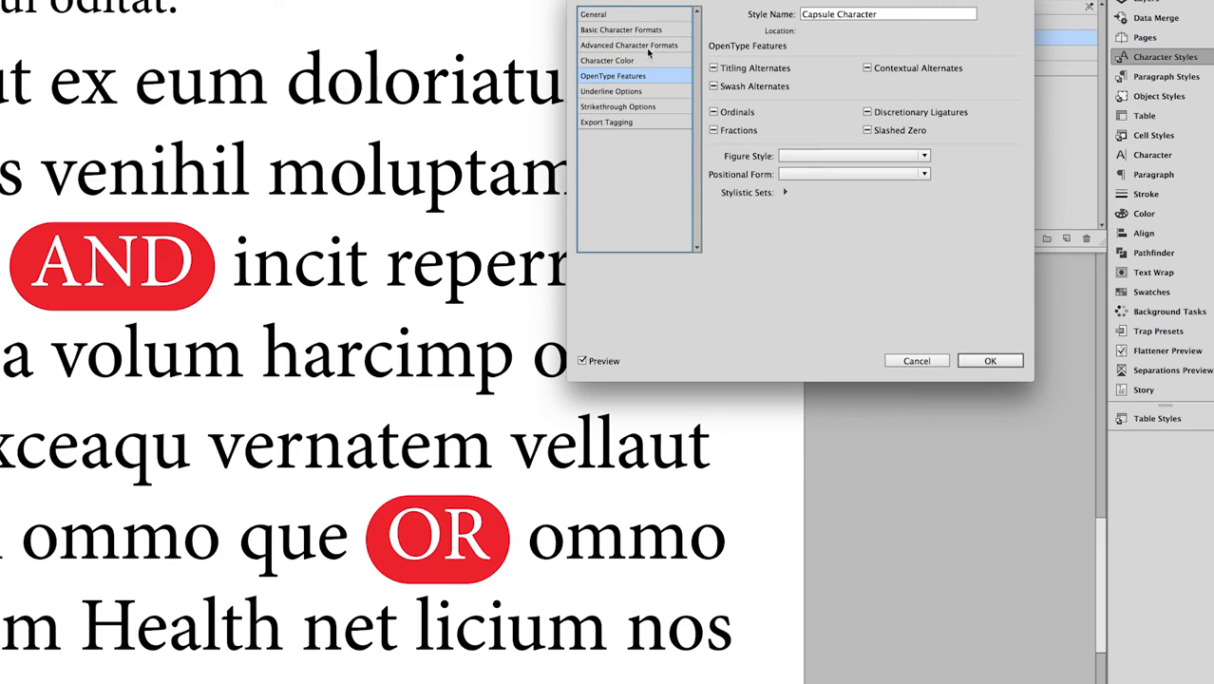
{"action": "left_click", "coordinate": [612, 91]}
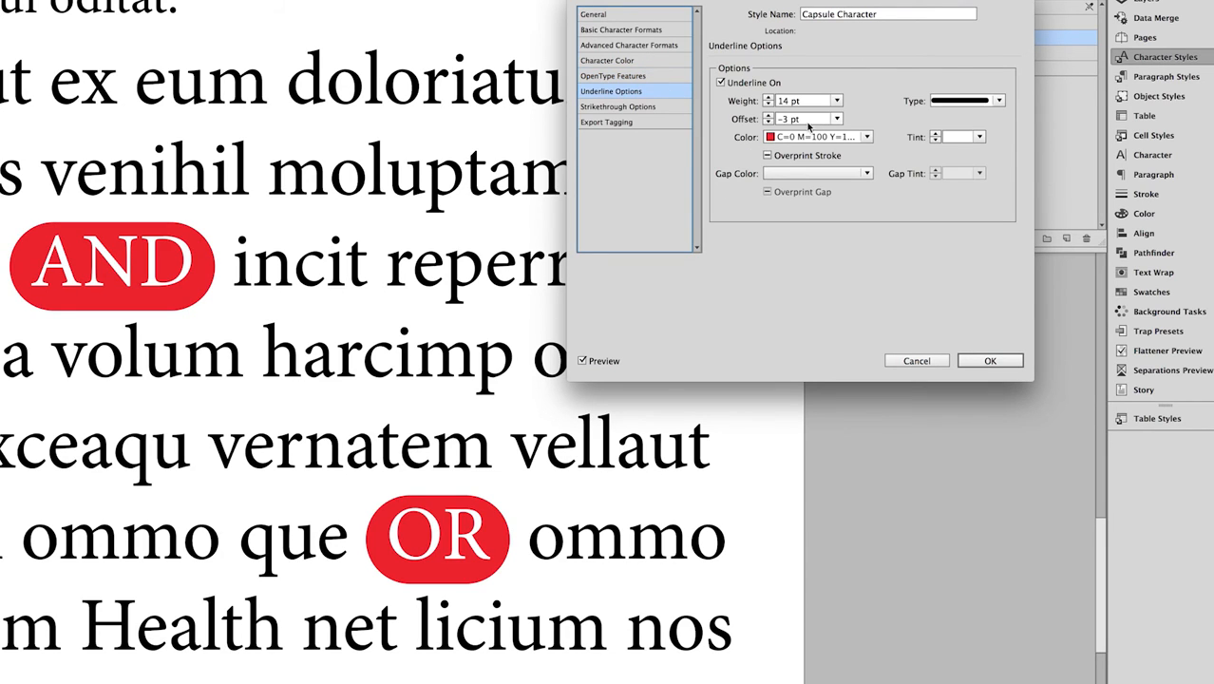
{"action": "left_click", "coordinate": [767, 122]}
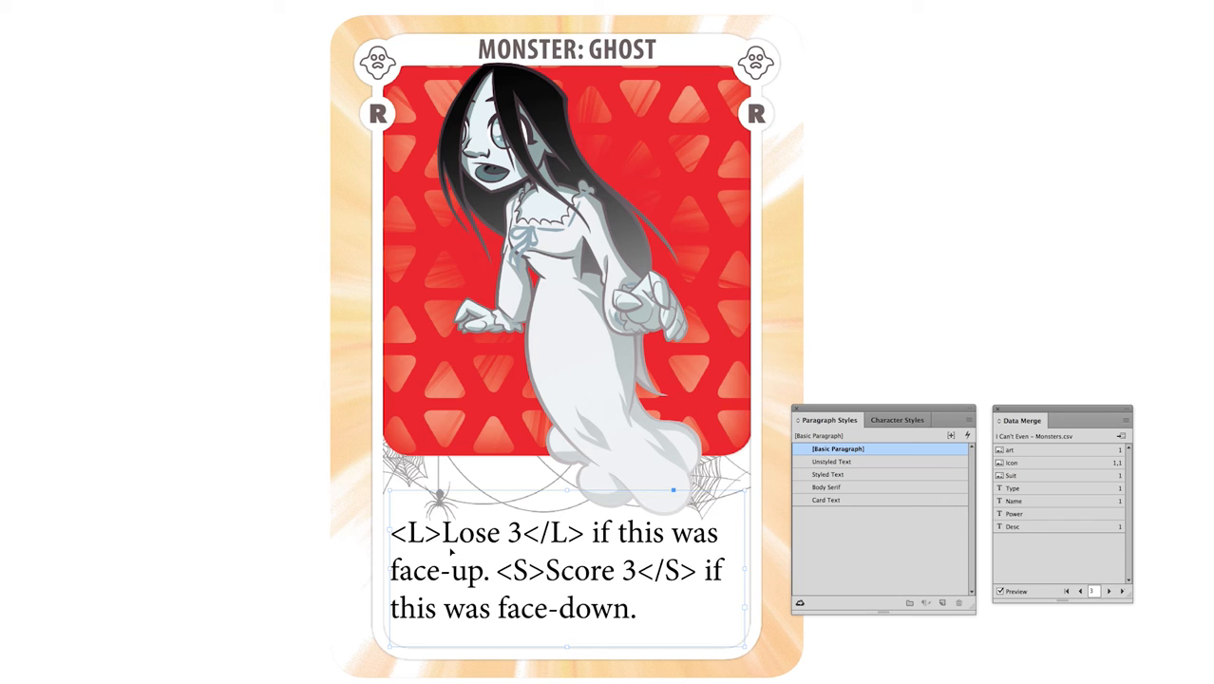
{"action": "mouse_move", "coordinate": [452, 551]}
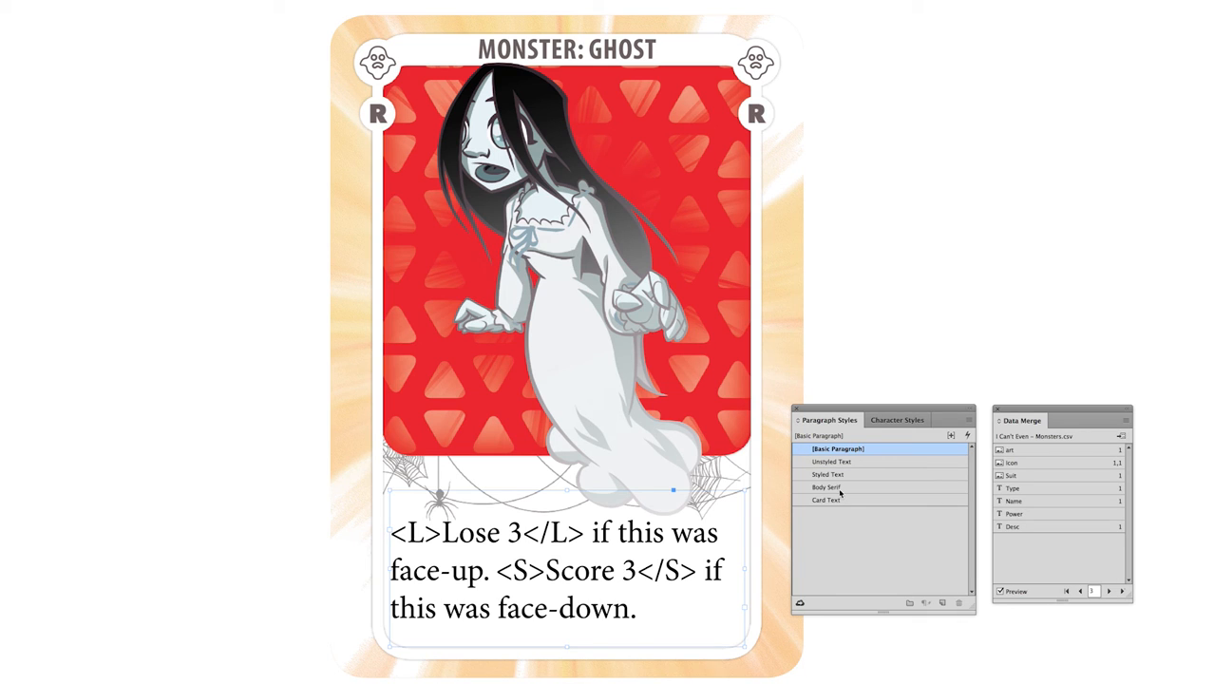
- Edit the Ghost card's Styled Text paragraph style showing its <S>, <L>, TAGS and BARS rules
{"action": "double_click", "coordinate": [828, 475]}
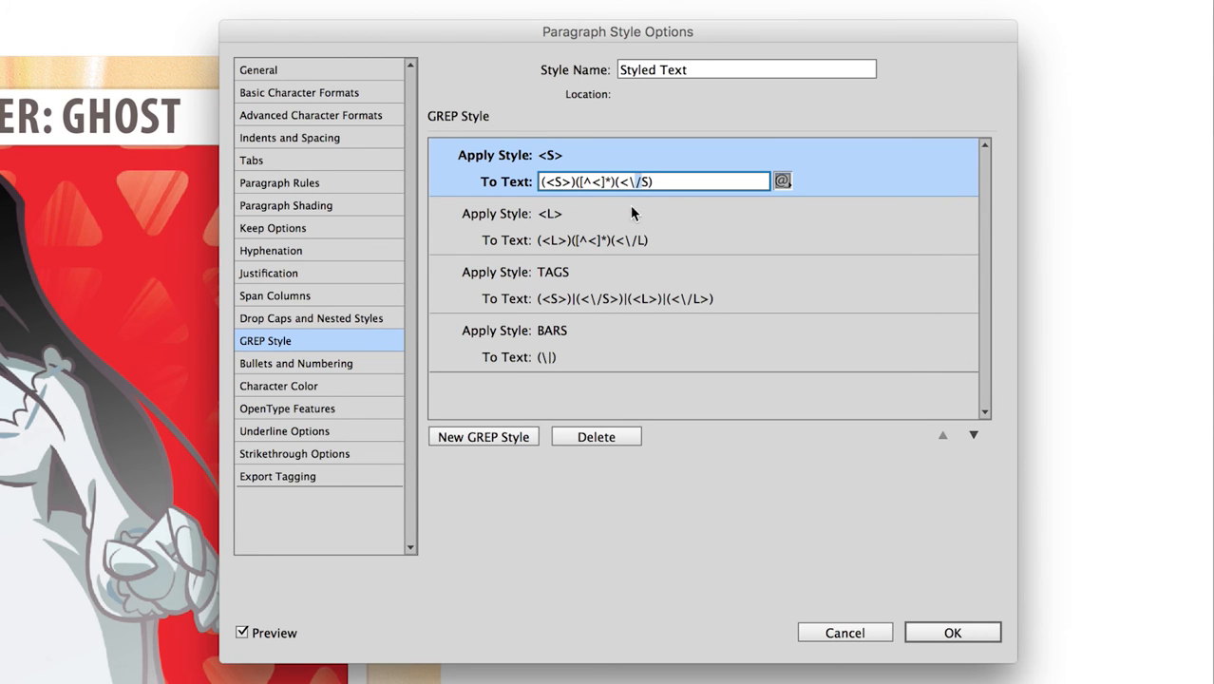
{"action": "mouse_move", "coordinate": [646, 201]}
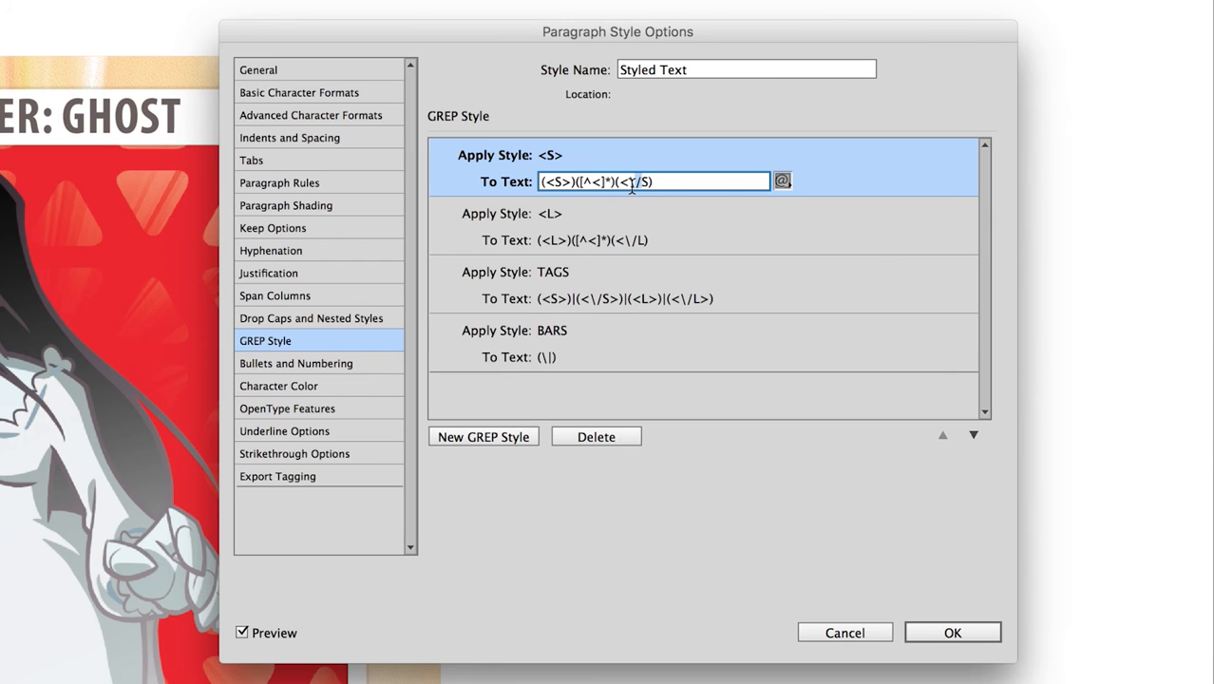
{"action": "left_click", "coordinate": [654, 239]}
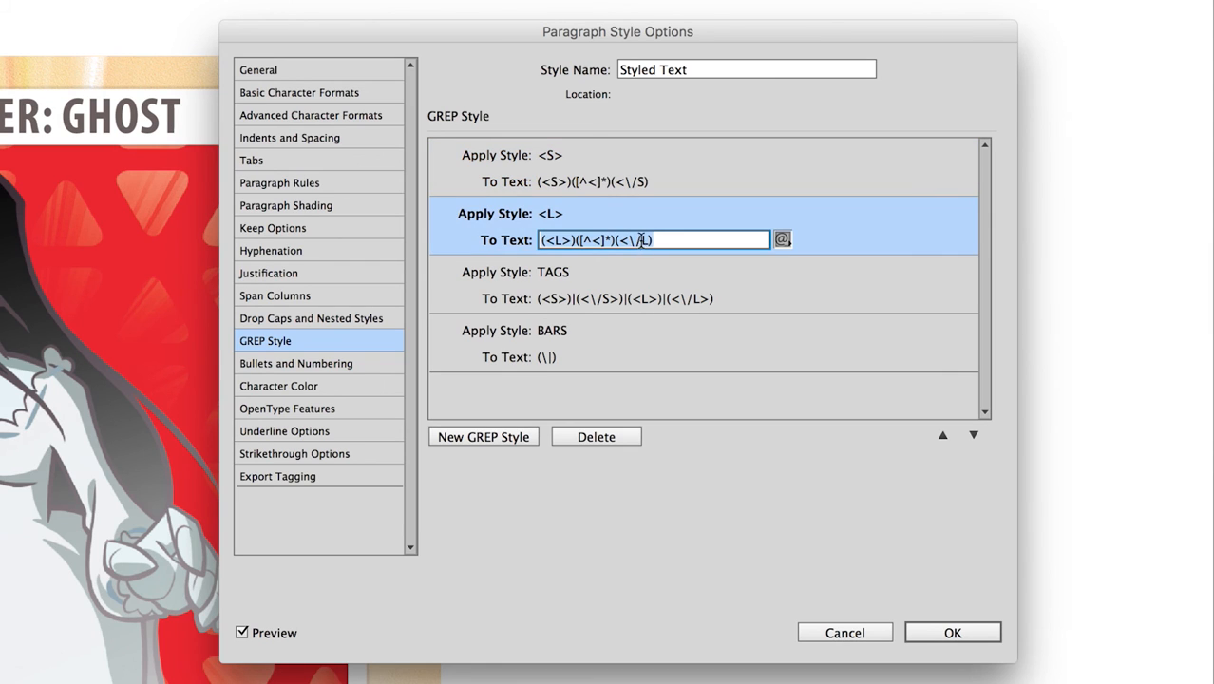
{"action": "mouse_move", "coordinate": [641, 244]}
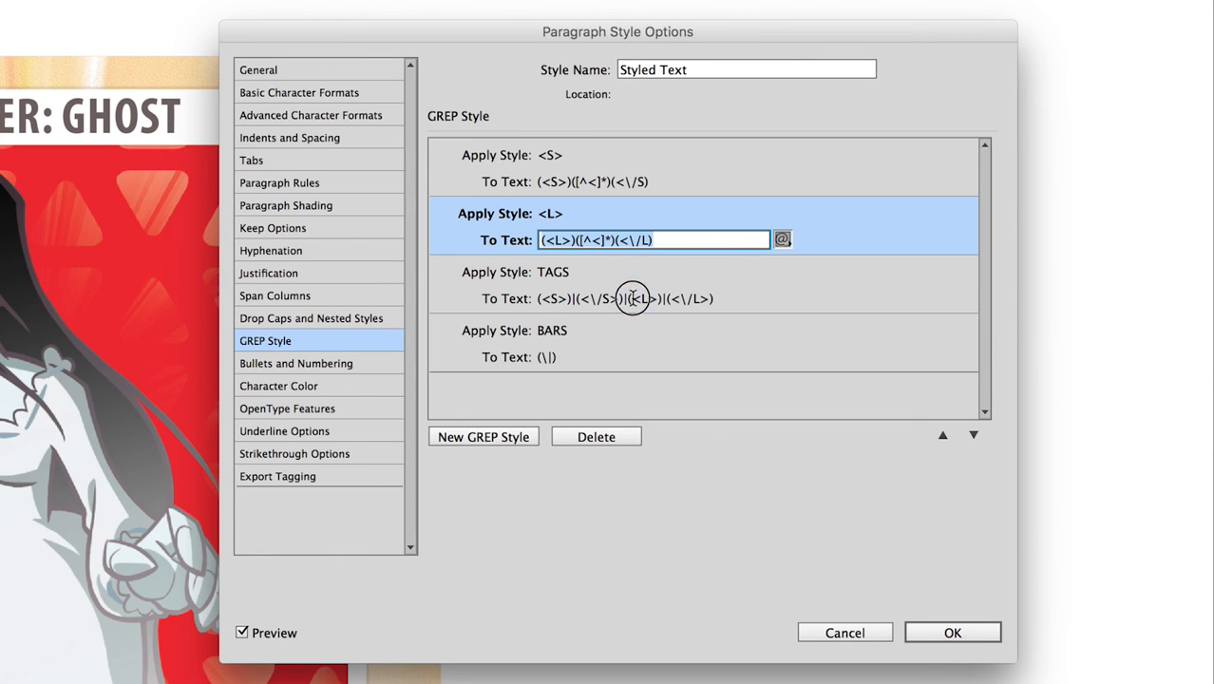
{"action": "left_click", "coordinate": [653, 296]}
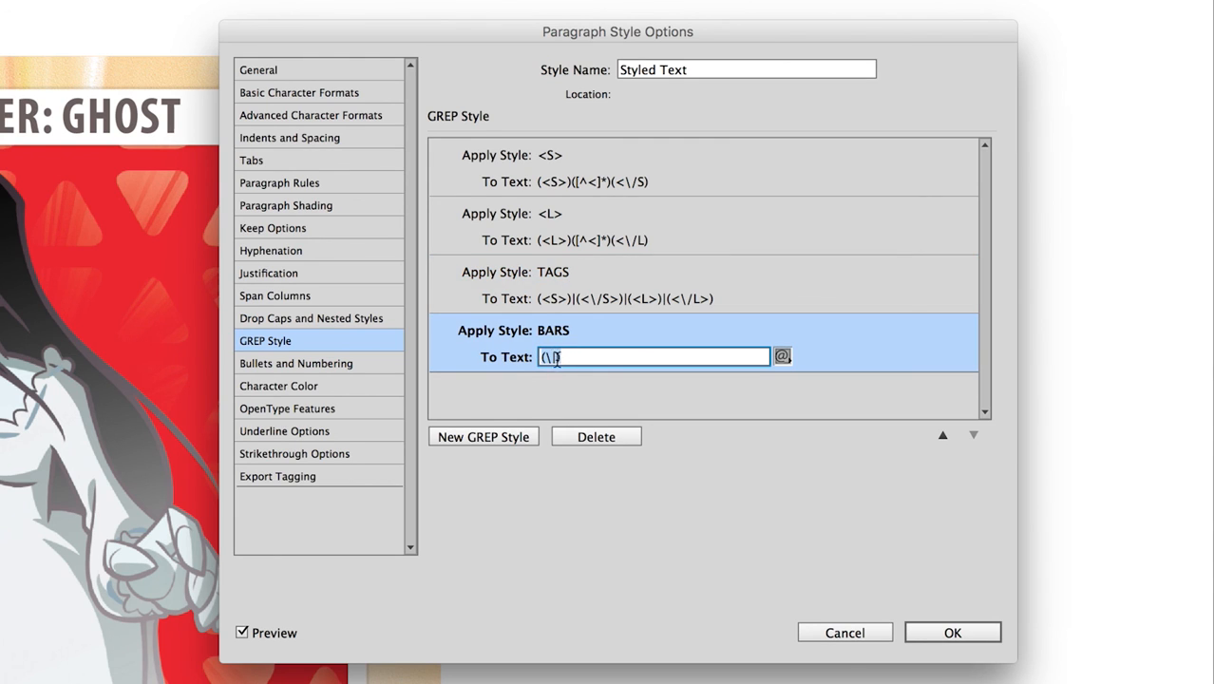
{"action": "type", "text": "|)"}
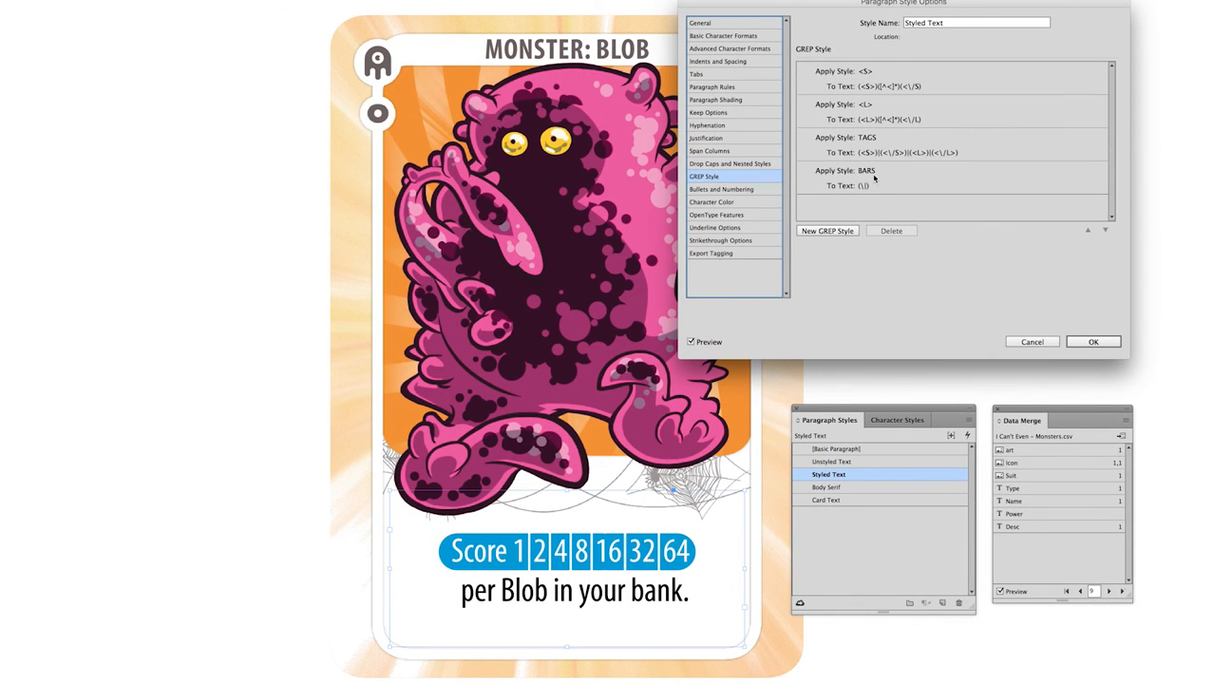
- Inspect the BARS GREP rule's applied character style for the Blob card's Score bar
{"action": "left_click", "coordinate": [866, 171]}
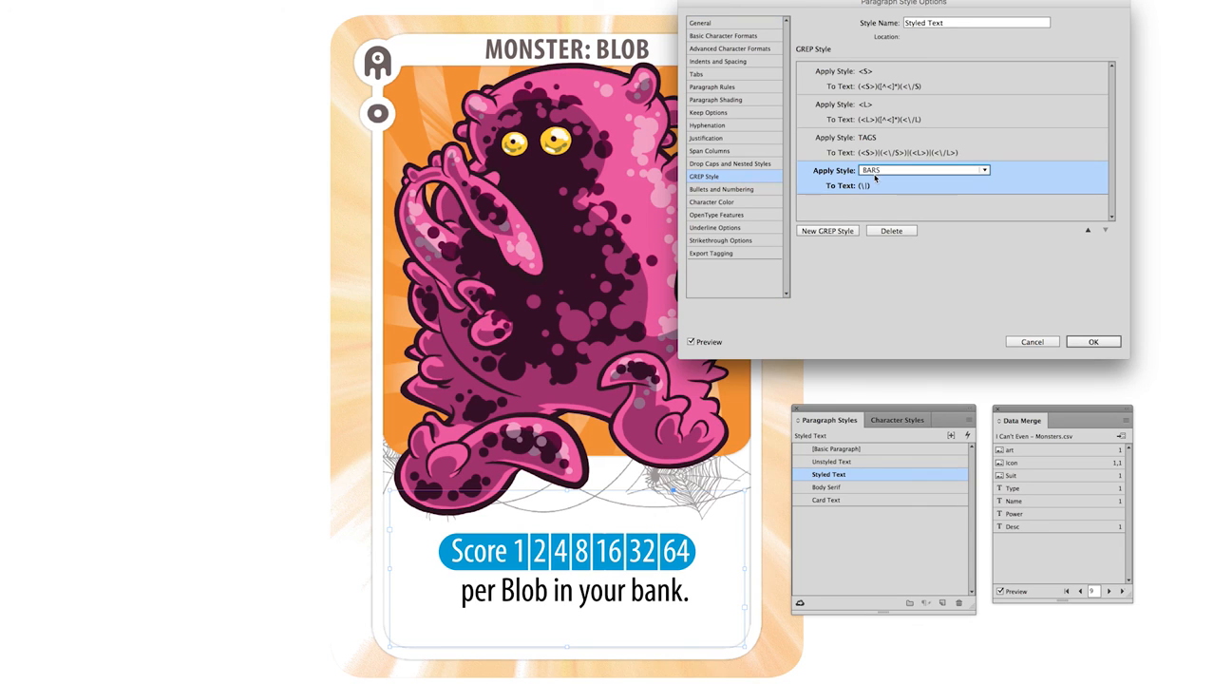